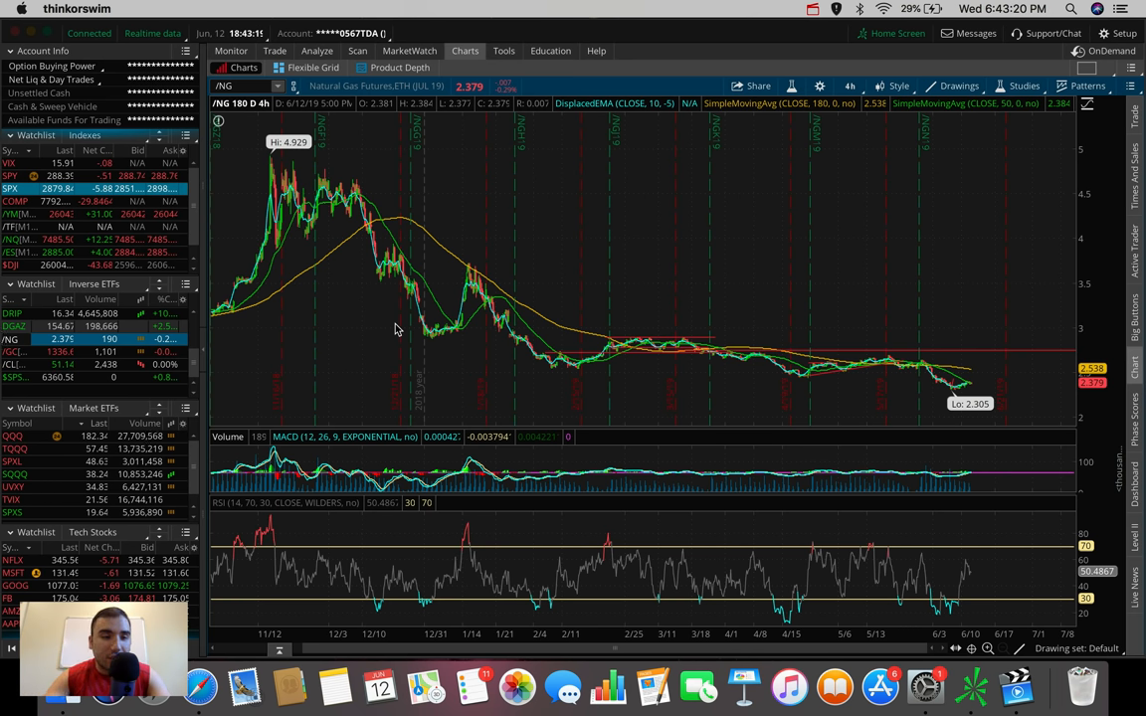
# Load the S&P 500 index, Dow Jones index and Nasdaq futures 180-day charts in turn.
pyautogui.click(10, 175)
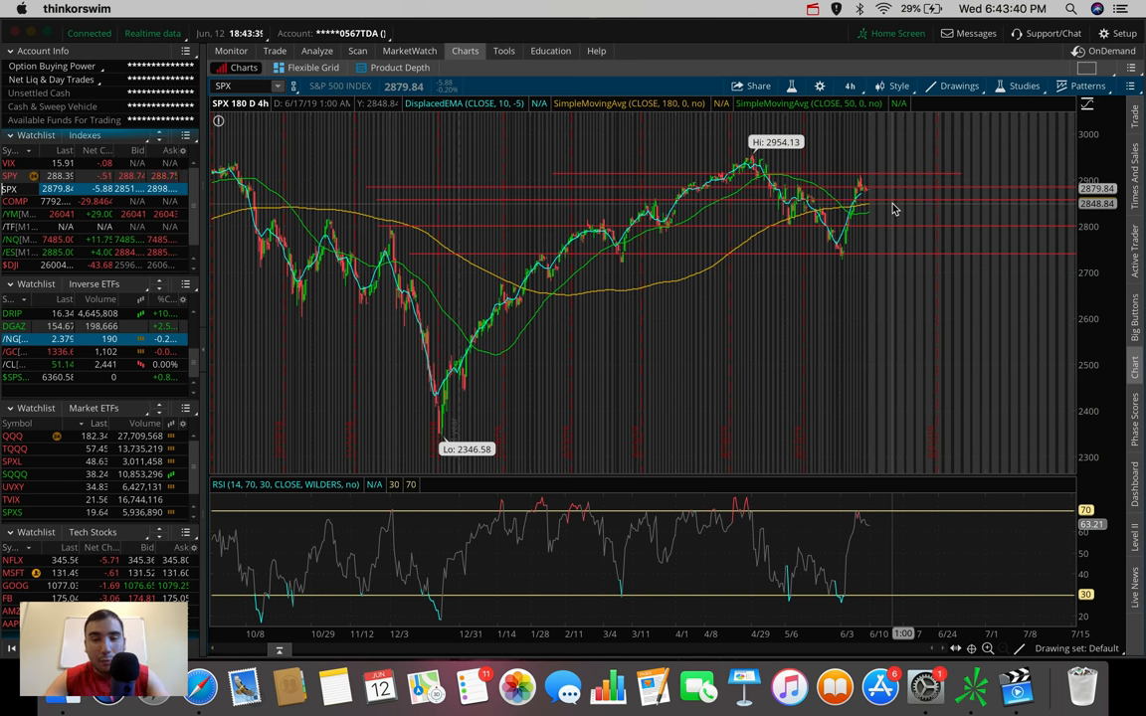
pyautogui.click(10, 265)
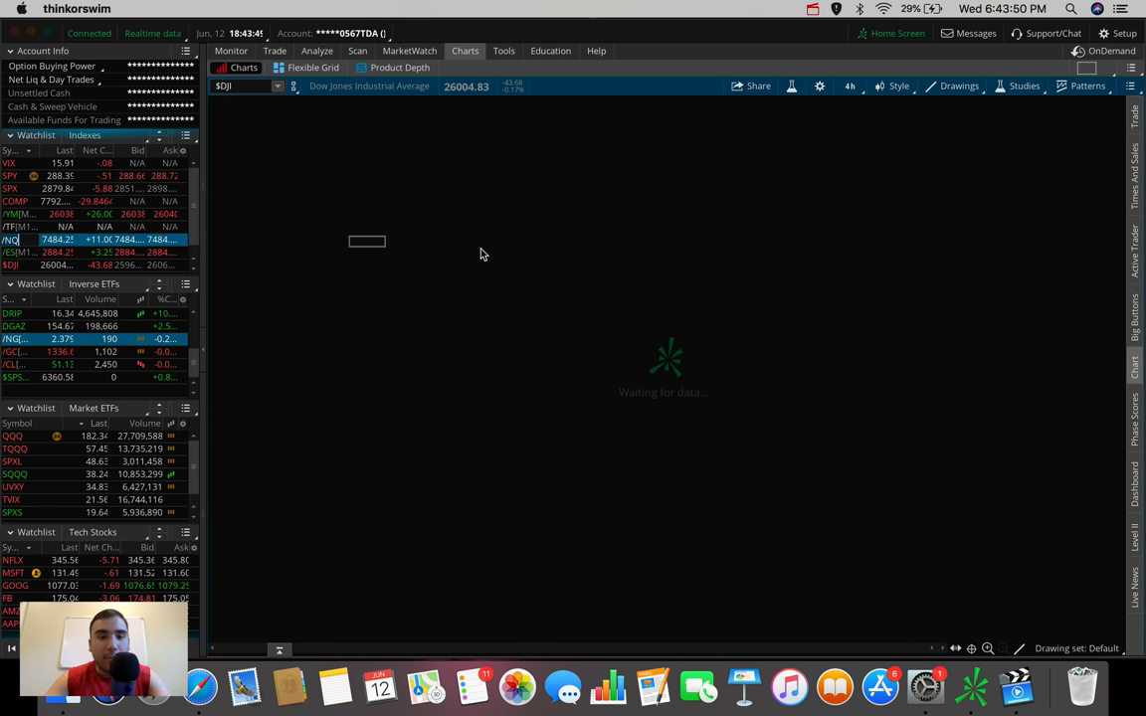
pyautogui.click(12, 238)
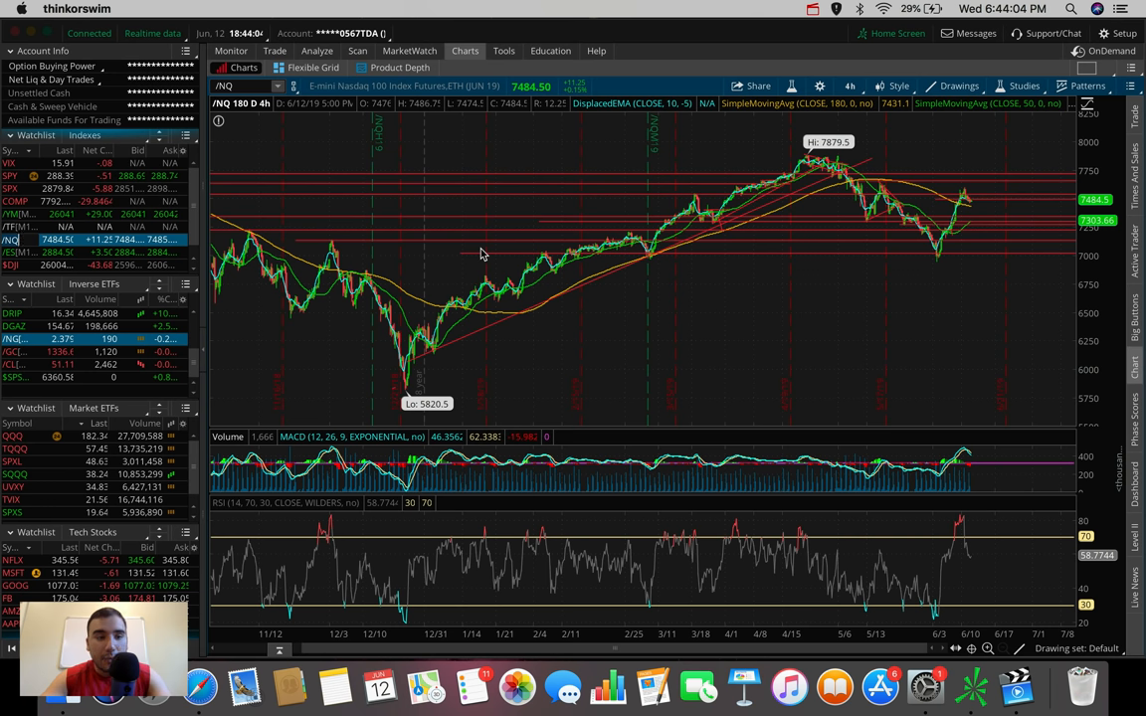
pyautogui.moveTo(457, 247)
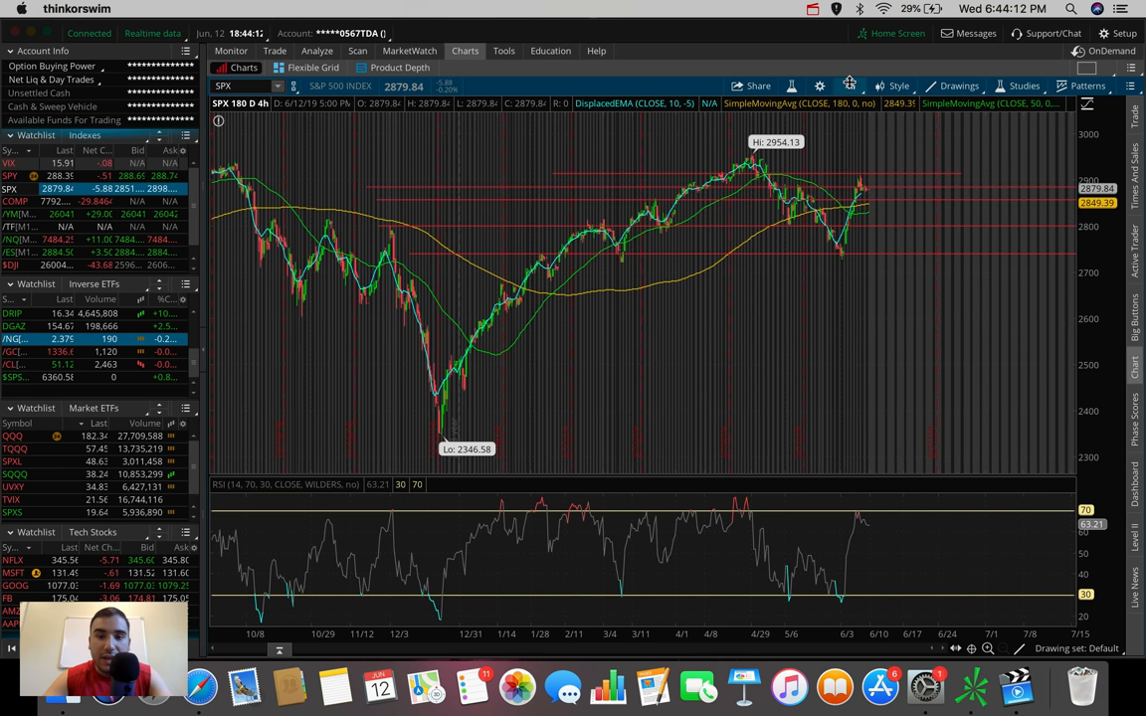
# Switch the SPX chart to today's intraday view, then to the 20-day hourly view.
pyautogui.click(849, 86)
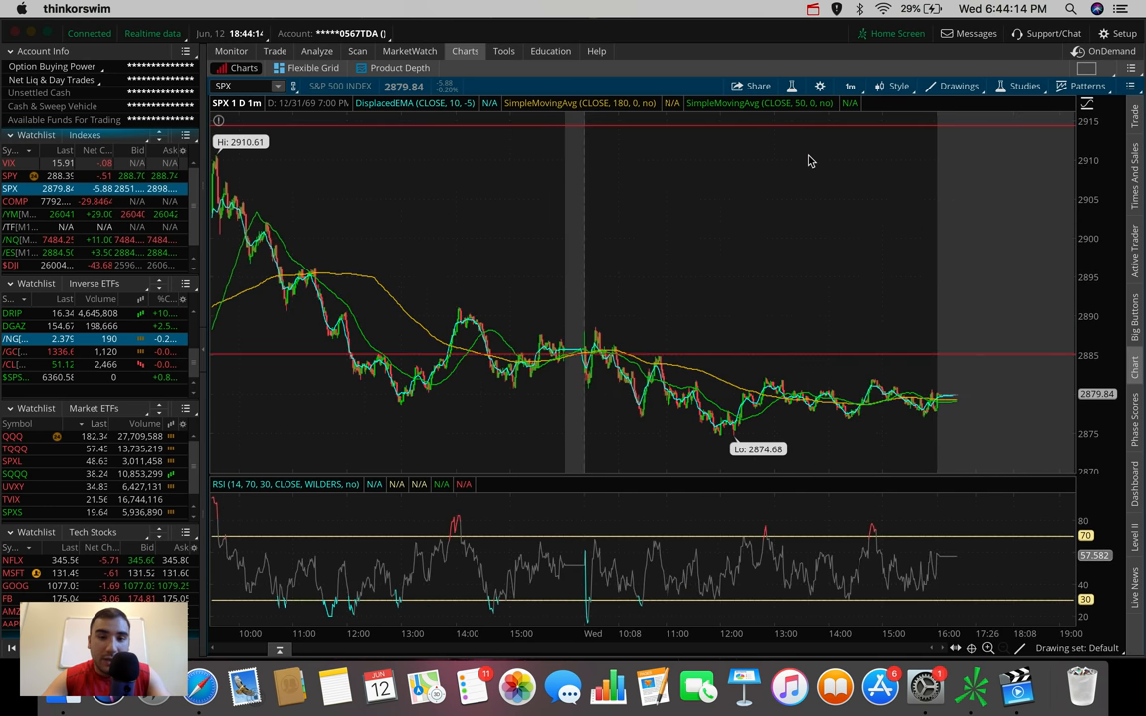
pyautogui.moveTo(581, 348)
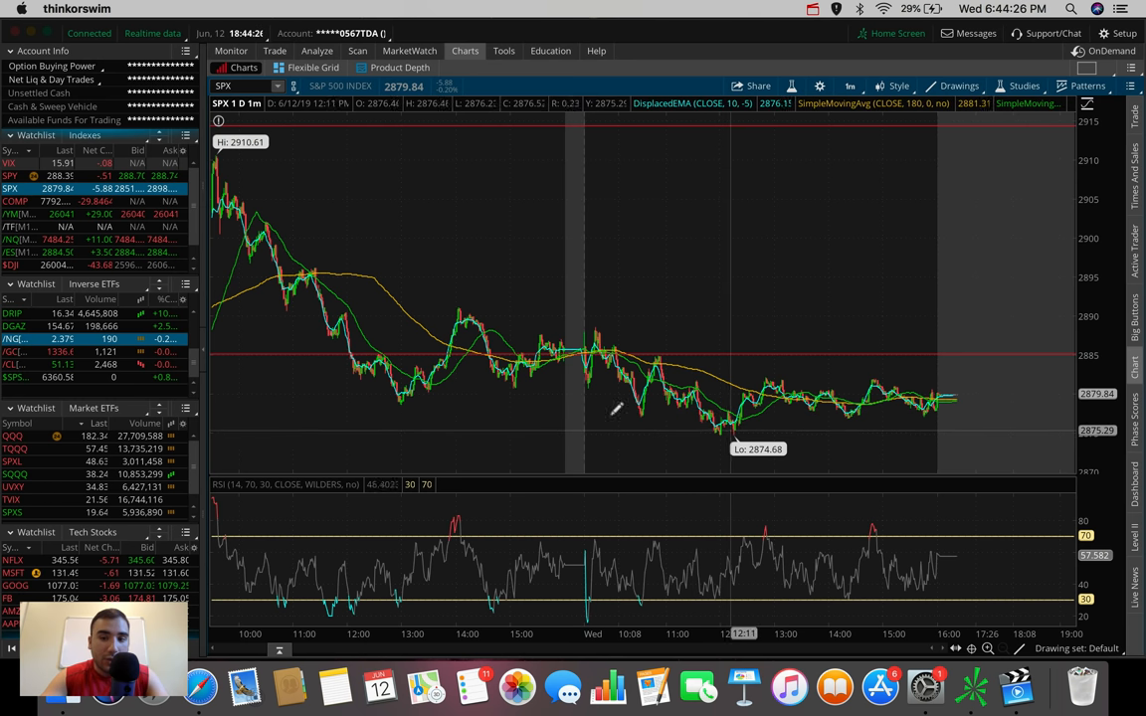
pyautogui.moveTo(414, 398)
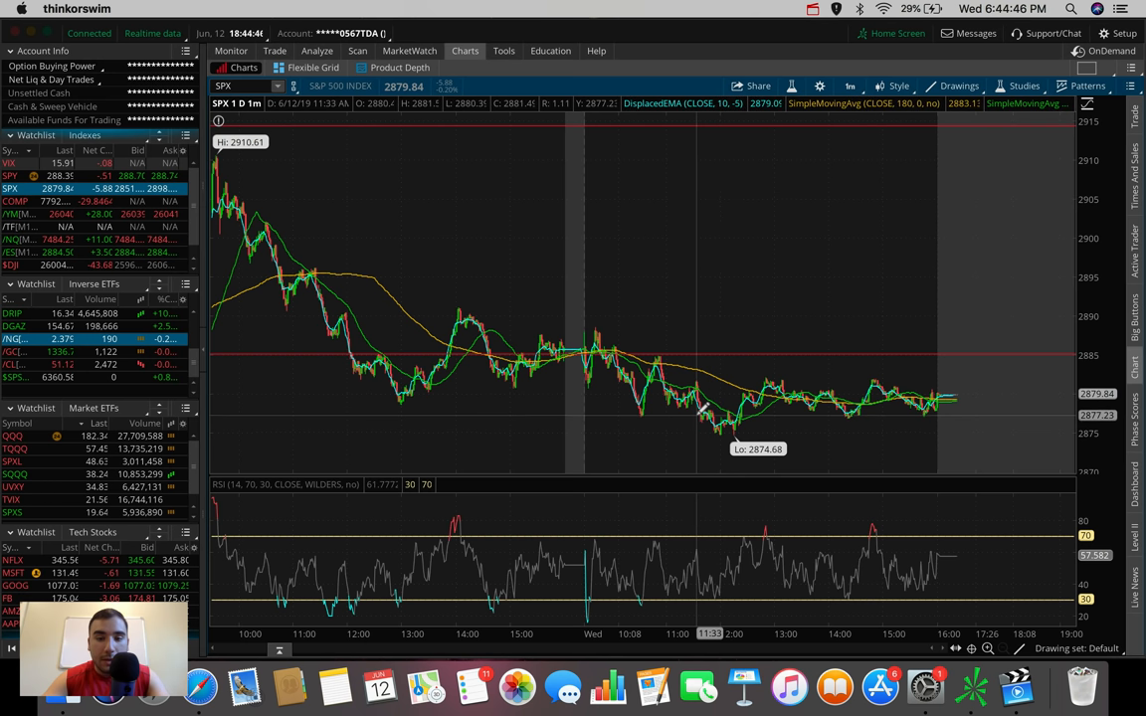
pyautogui.moveTo(696, 412)
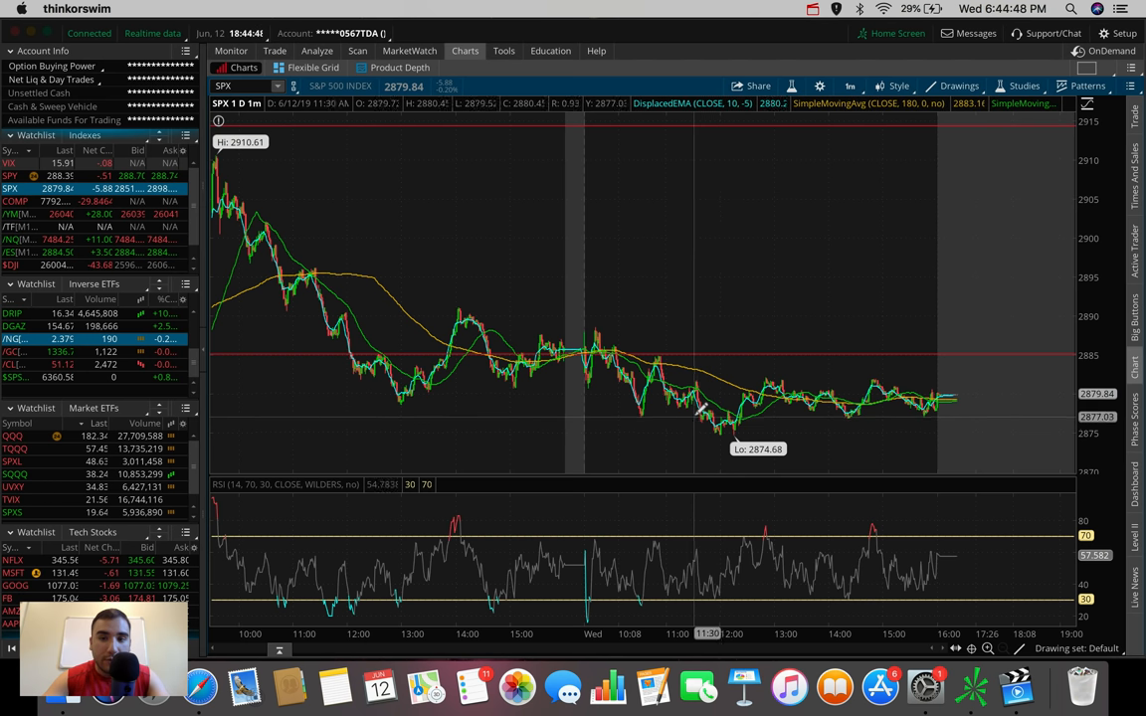
pyautogui.click(959, 85)
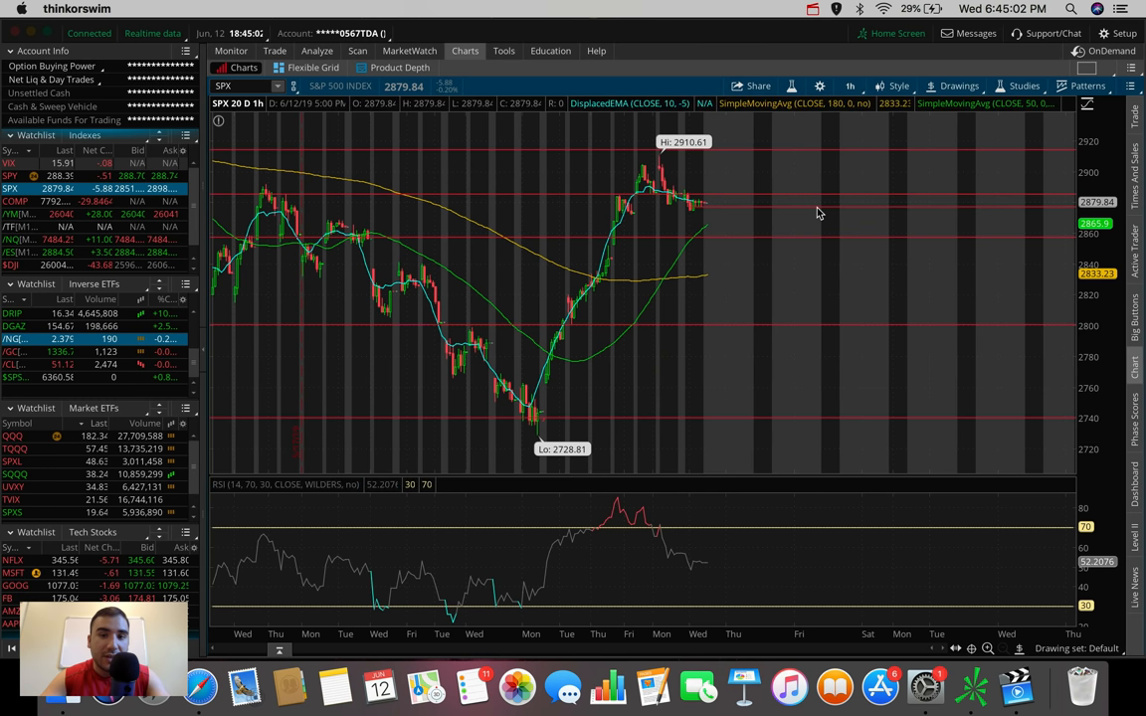
pyautogui.moveTo(724, 185)
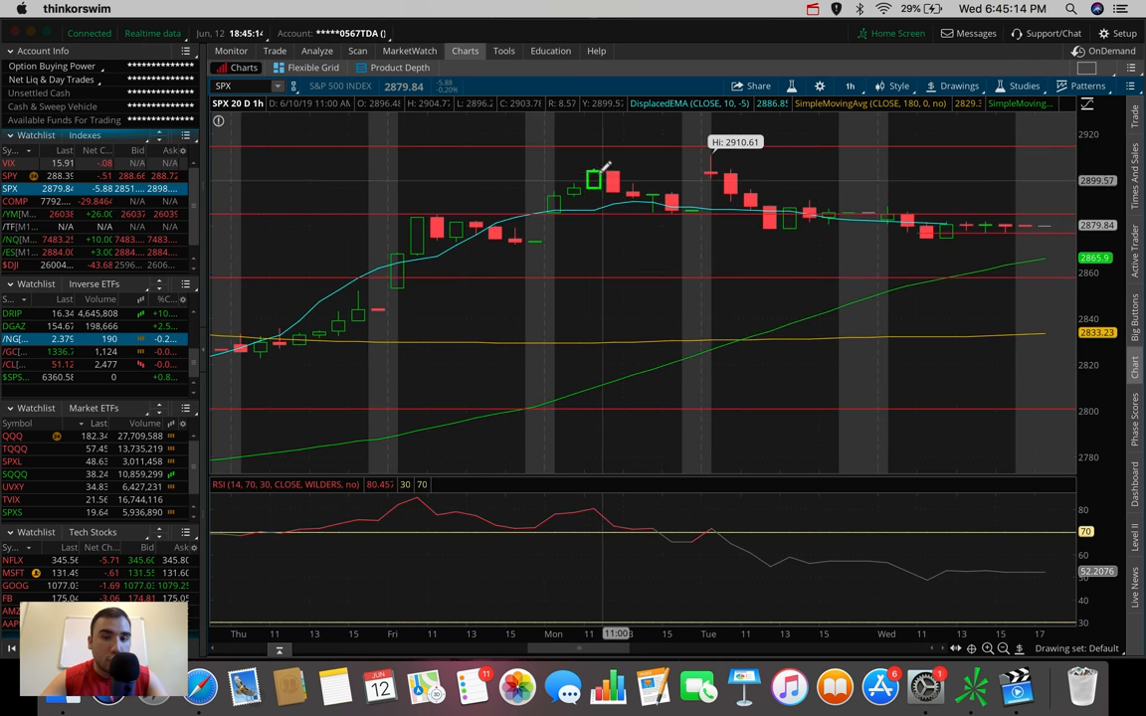
pyautogui.moveTo(601, 175)
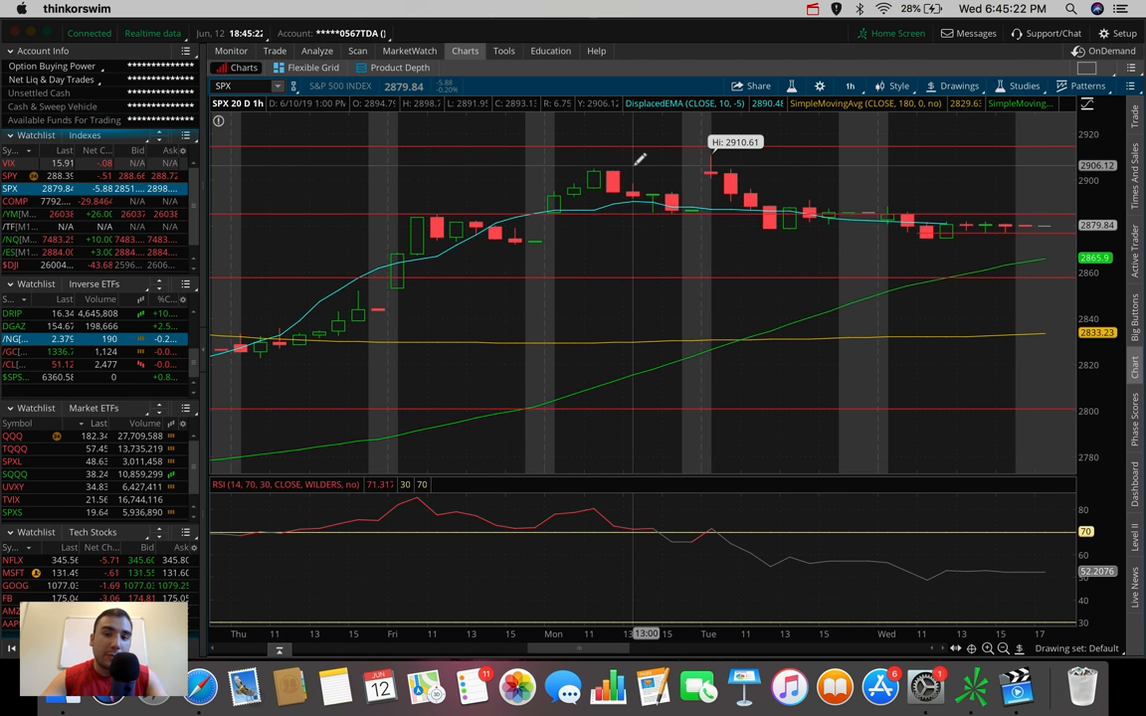
pyautogui.moveTo(713, 163)
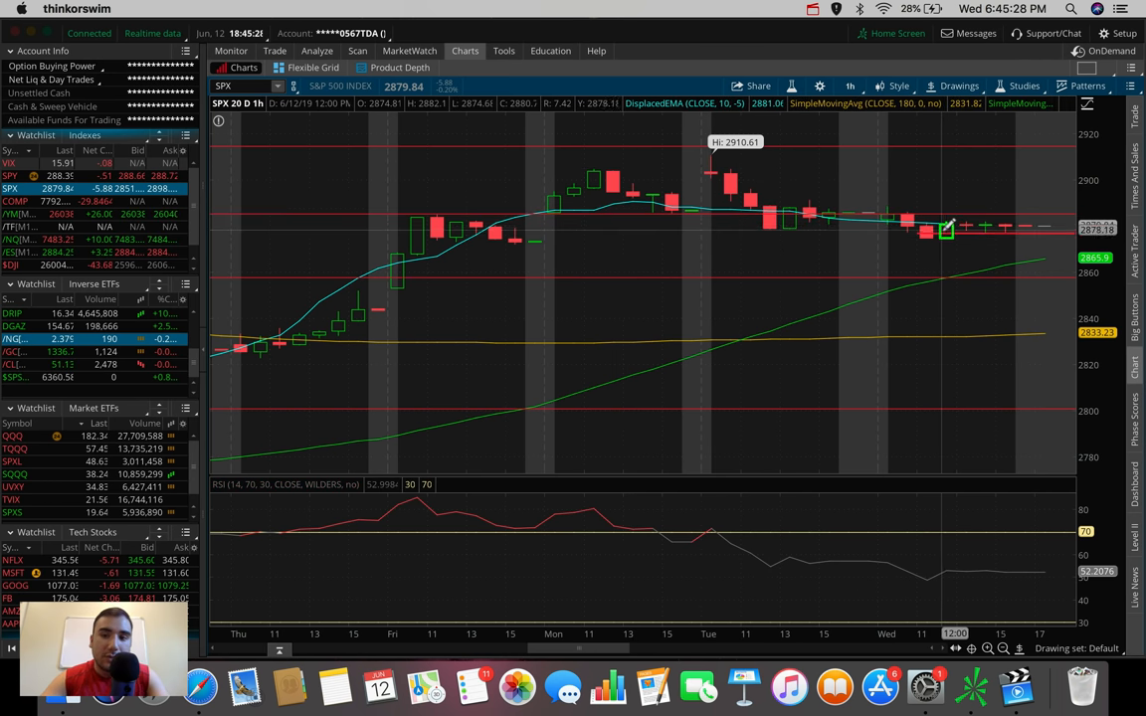
pyautogui.moveTo(959, 247)
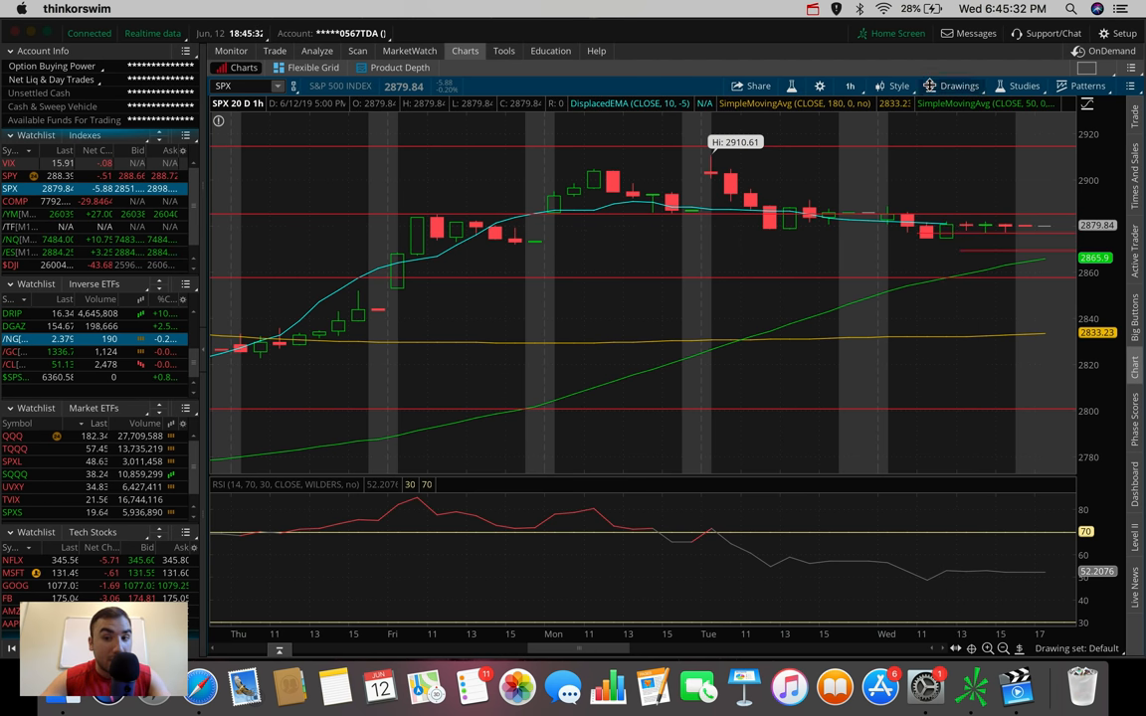
pyautogui.click(959, 85)
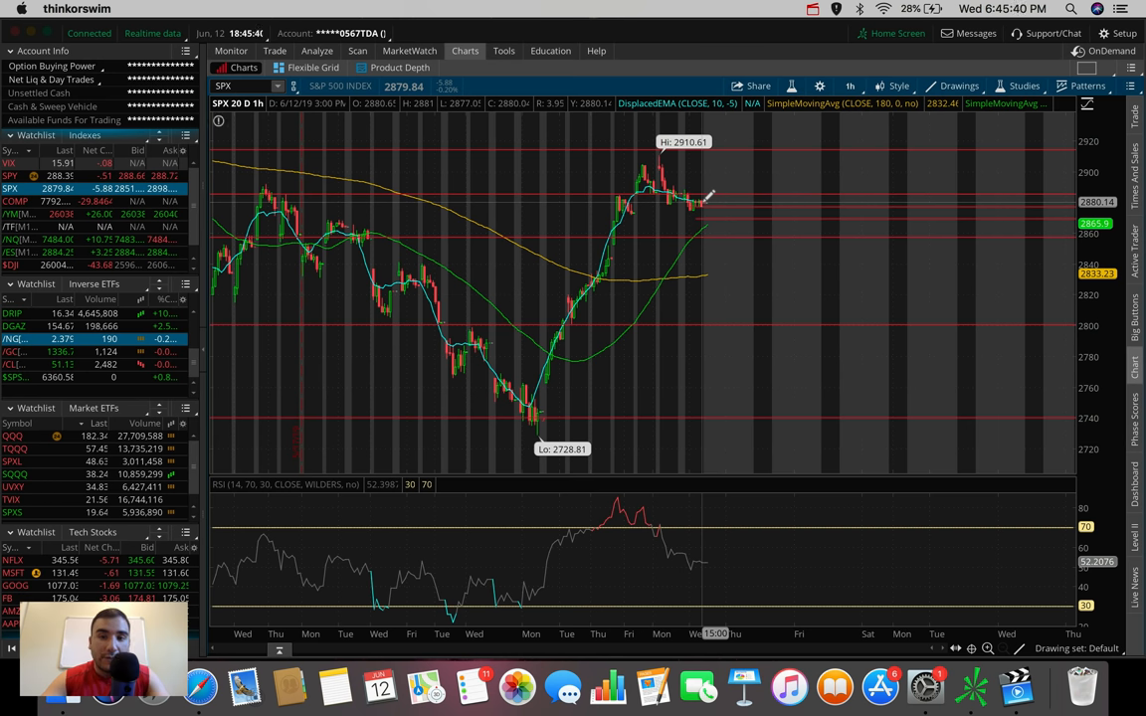
# Switch the SPX chart to the 5 D : 5 m time frame.
pyautogui.click(850, 85)
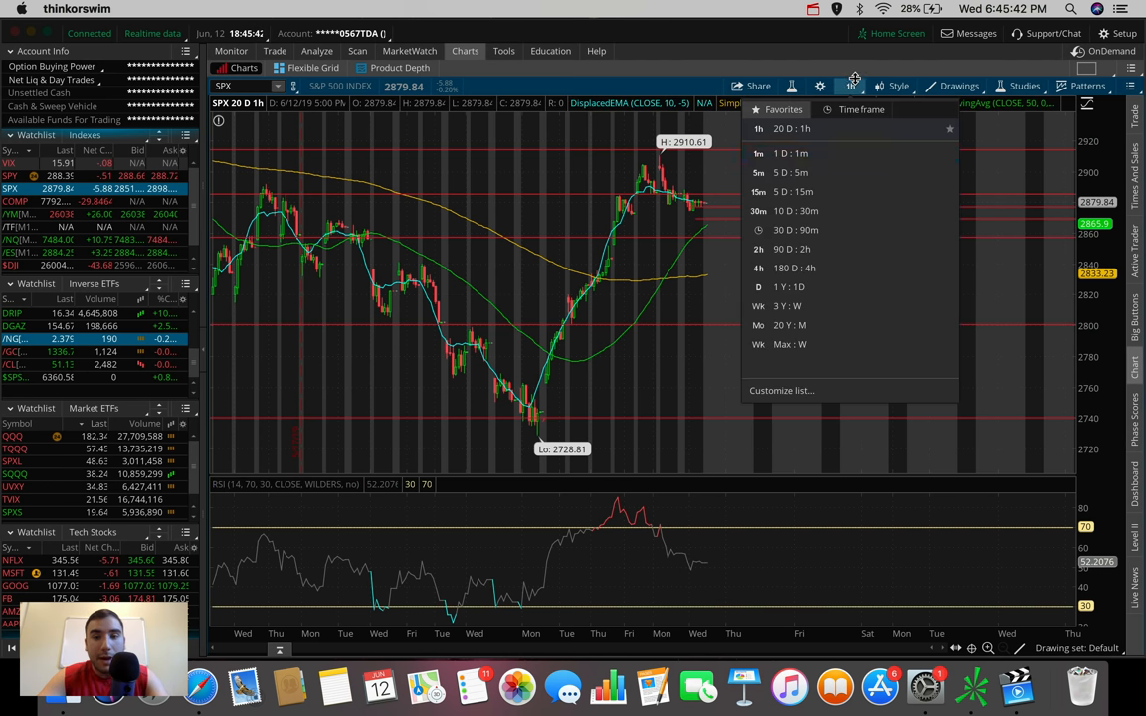
pyautogui.click(786, 171)
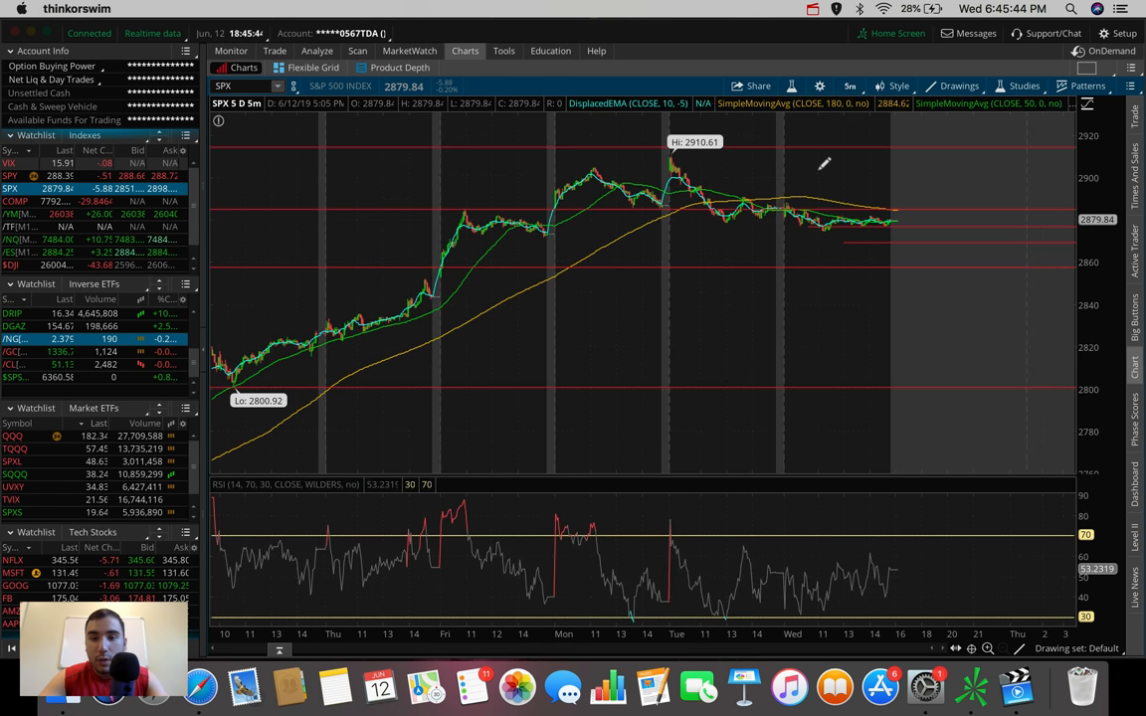
pyautogui.moveTo(487, 231)
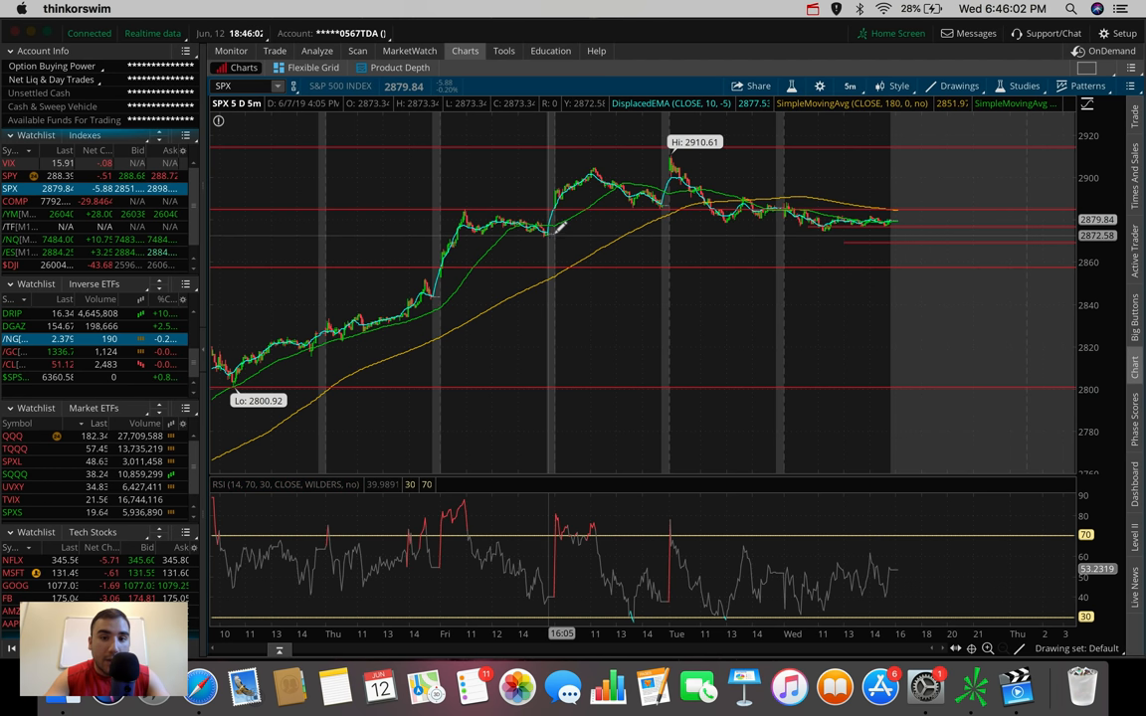
pyautogui.moveTo(545, 221)
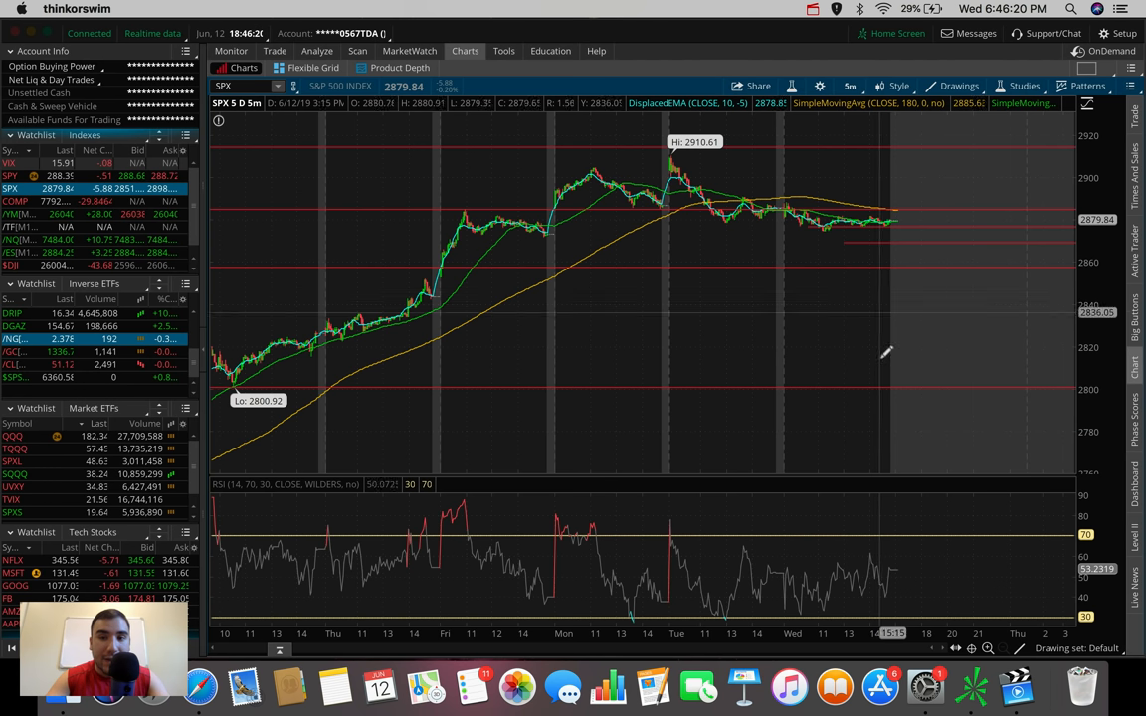
pyautogui.moveTo(879, 355)
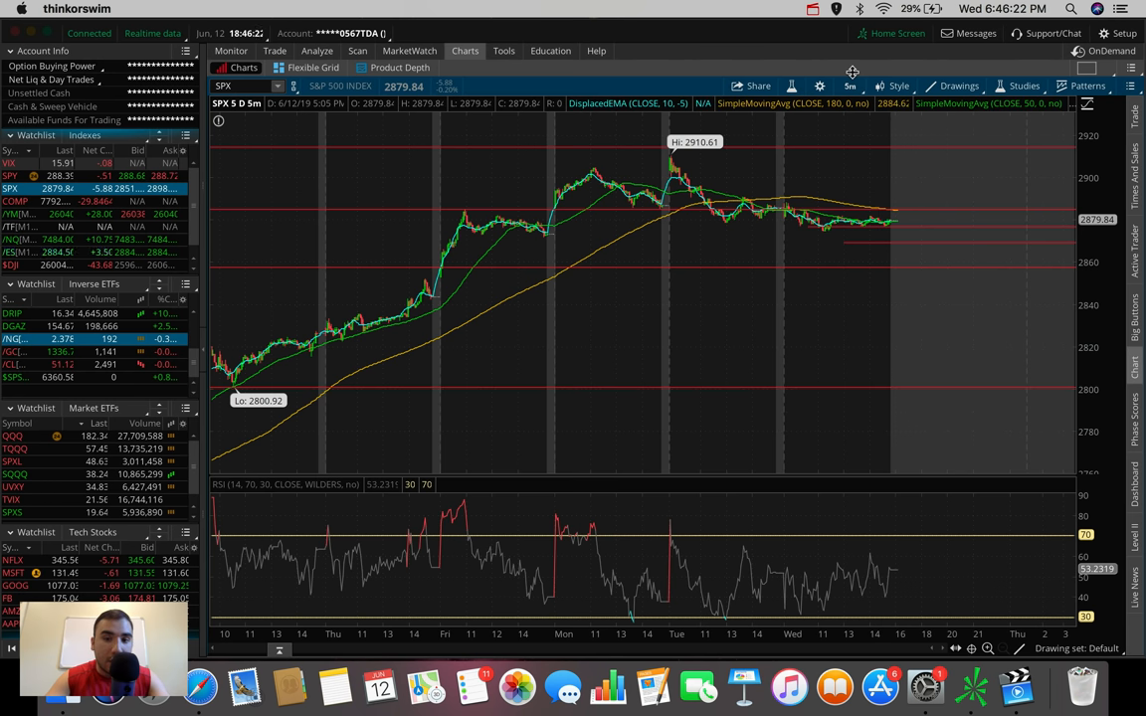
# Return SPX to the 180 D : 4 h view, then load the Nasdaq futures chart.
pyautogui.click(849, 86)
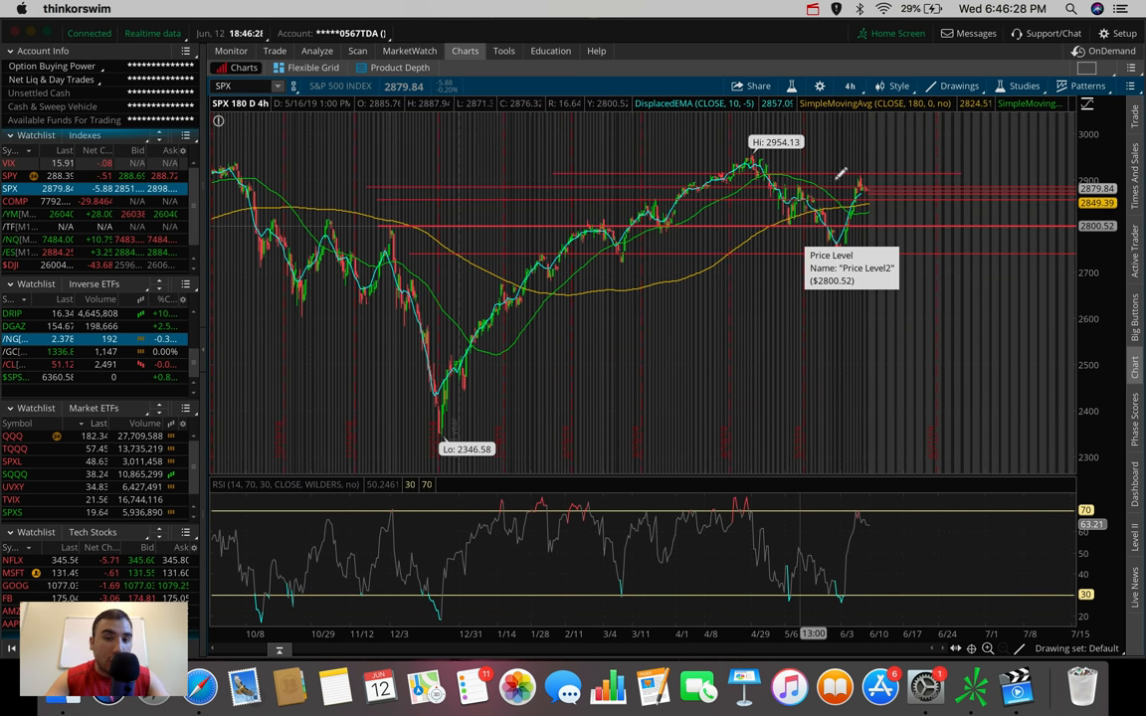
pyautogui.click(851, 86)
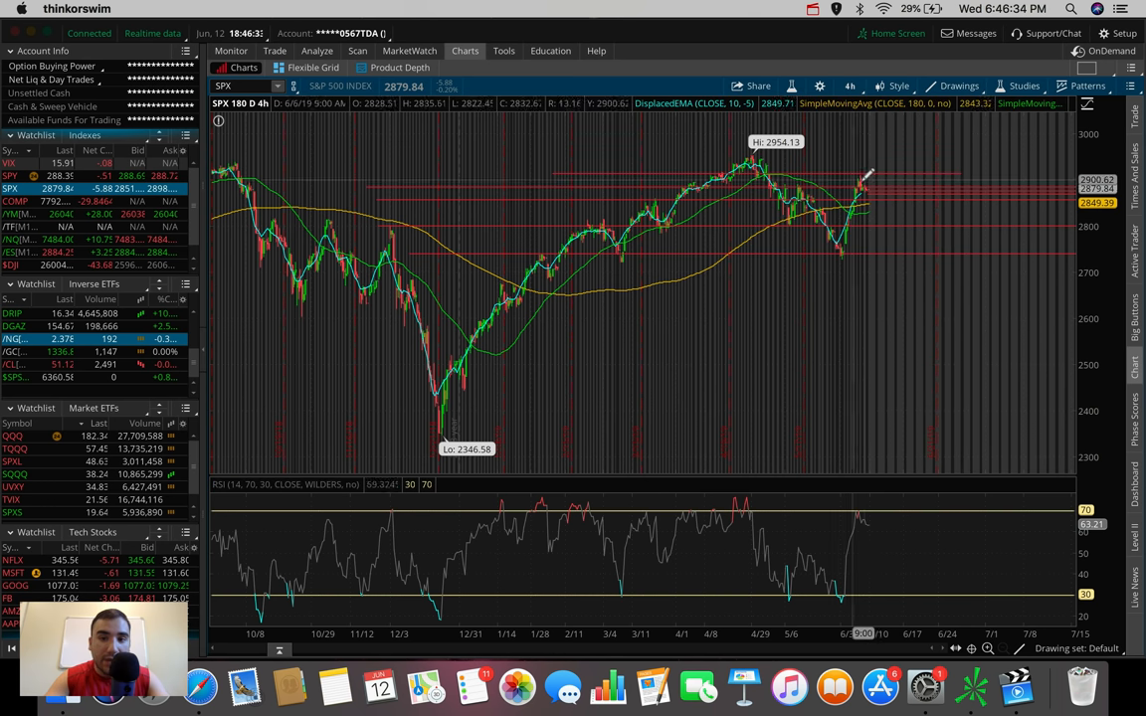
pyautogui.moveTo(866, 191)
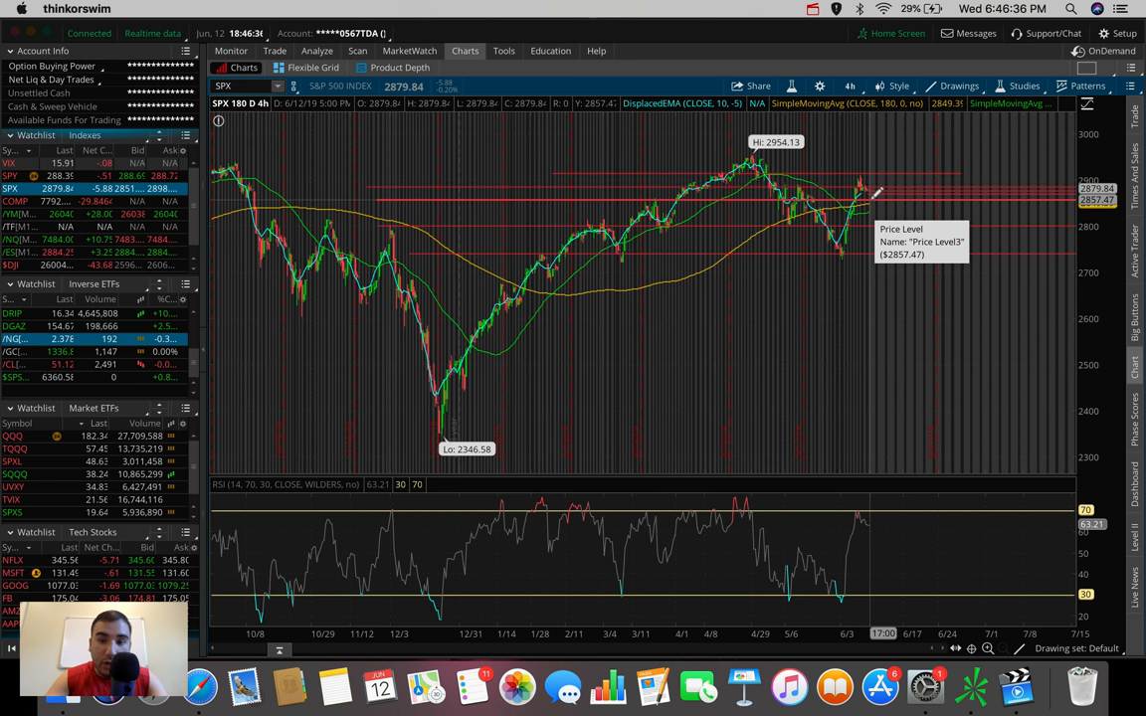
pyautogui.moveTo(884, 189)
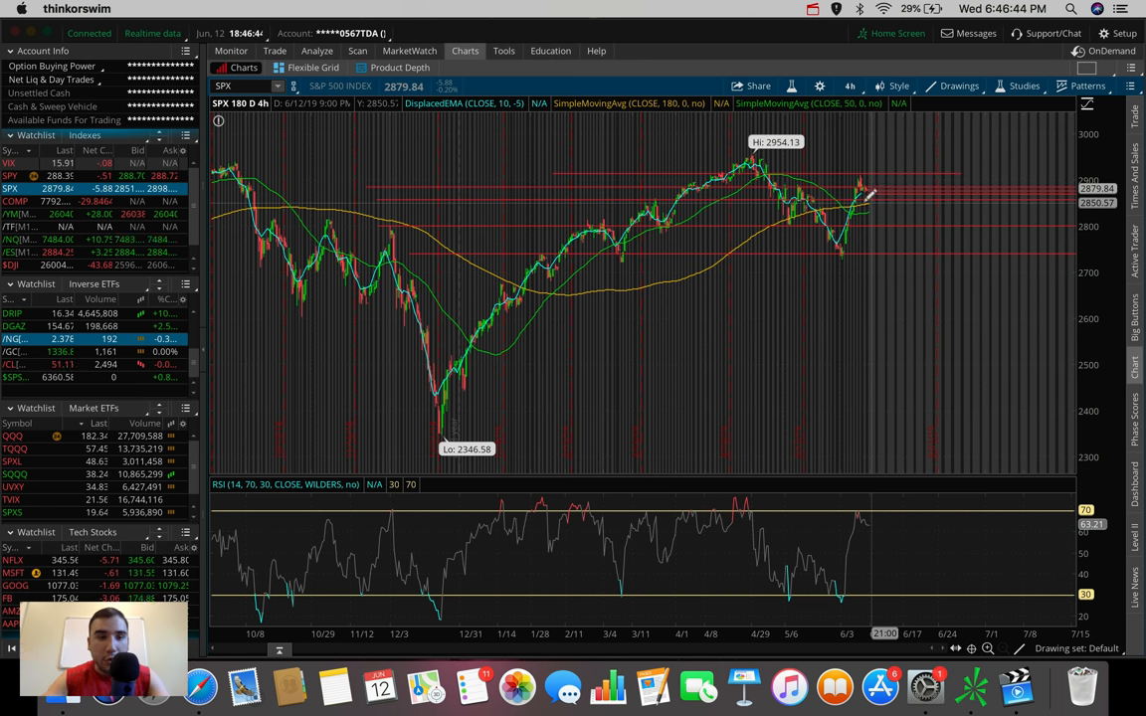
pyautogui.click(10, 239)
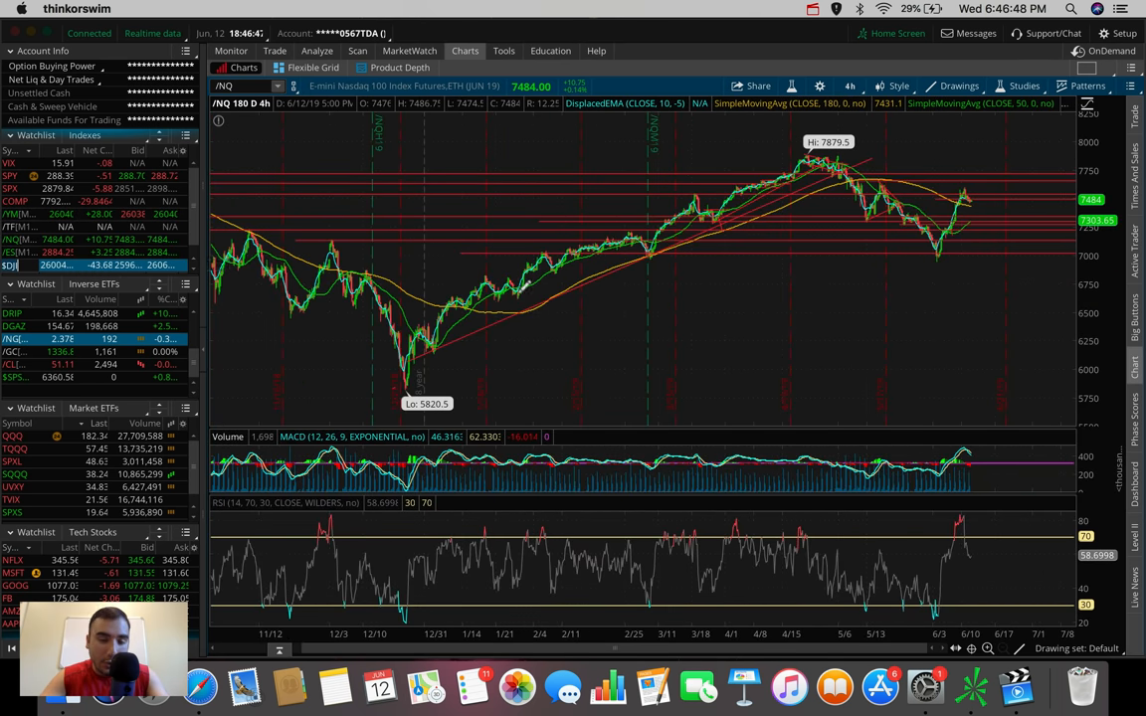
# Load the Dow on 5 D : 5 m and draw a support line under its recent lows near 26000.
pyautogui.click(14, 266)
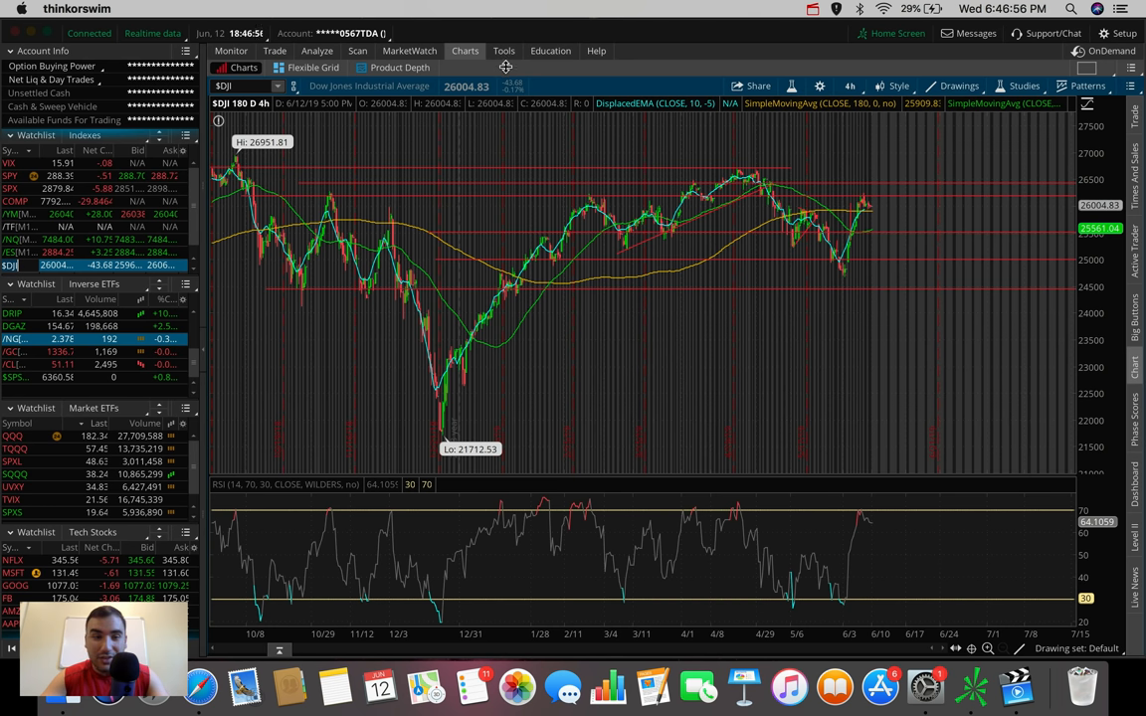
pyautogui.moveTo(509, 72)
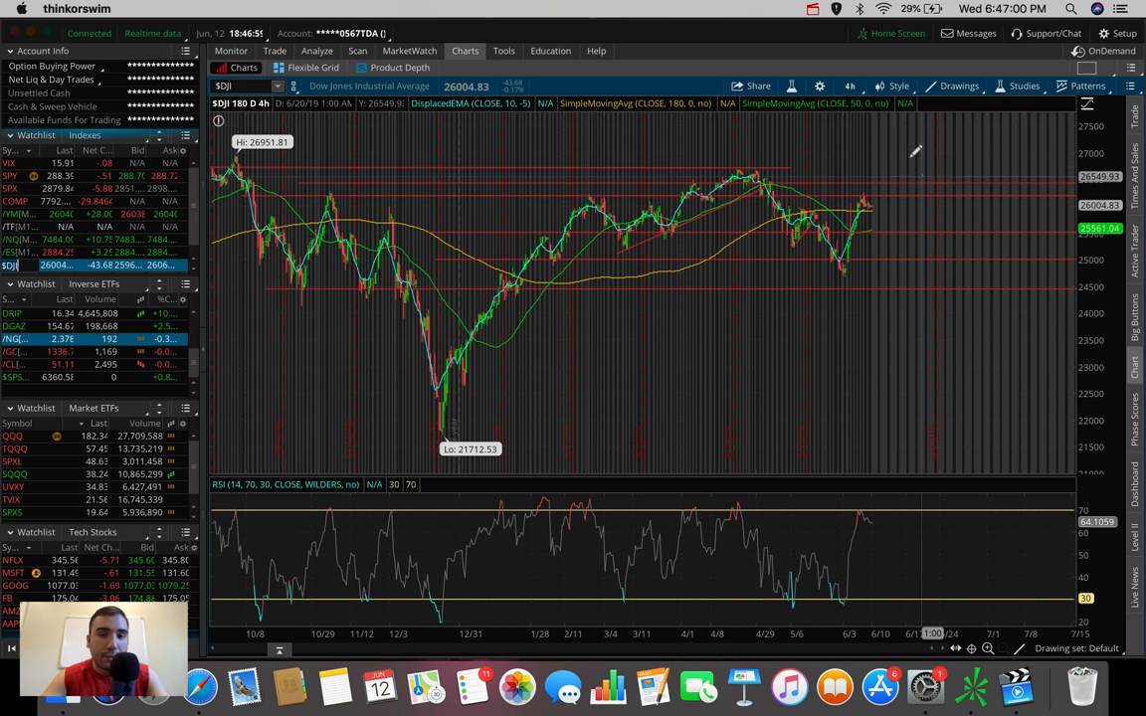
pyautogui.click(849, 86)
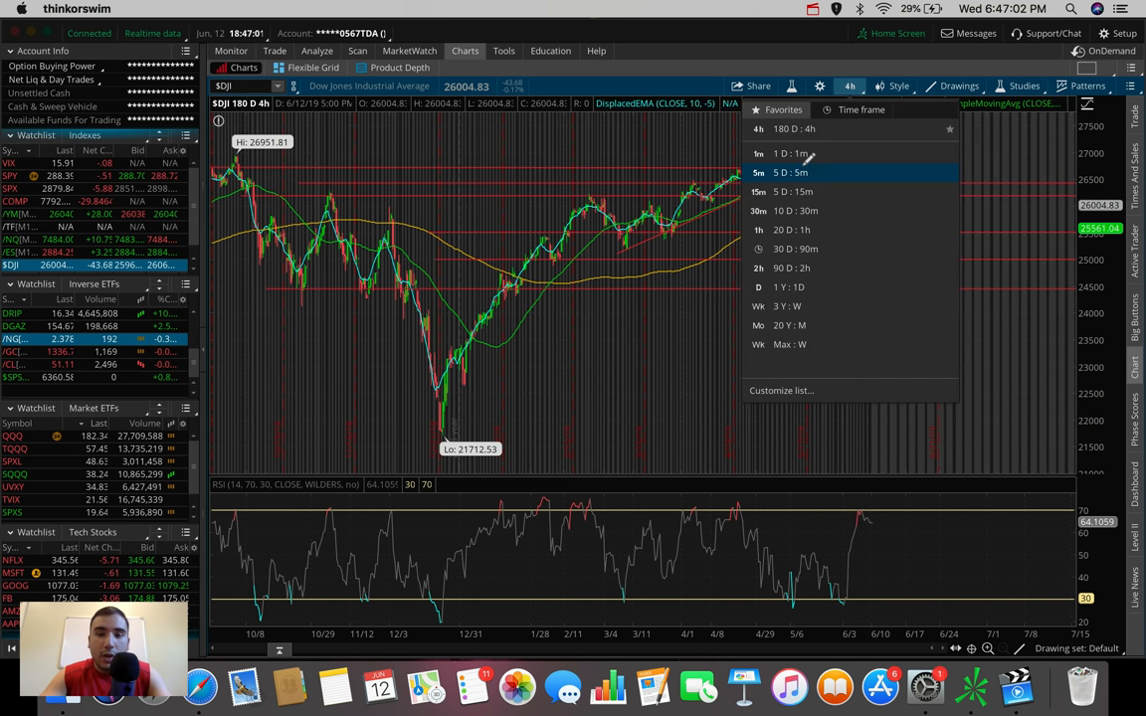
pyautogui.click(790, 171)
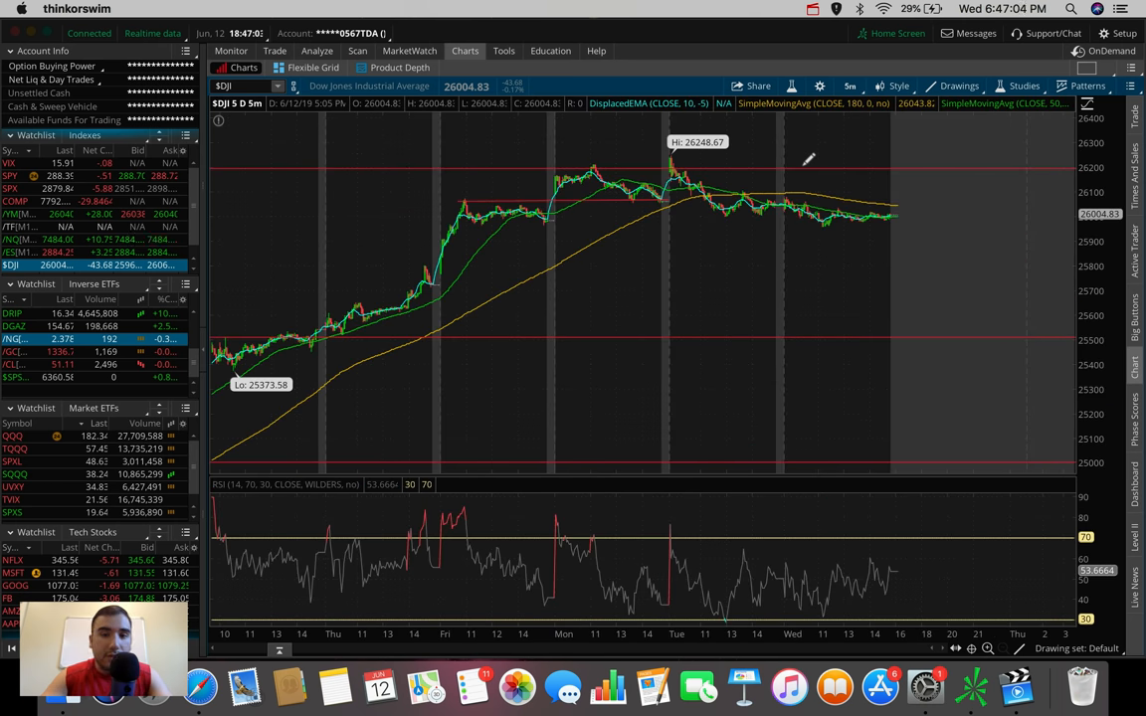
pyautogui.moveTo(581, 209)
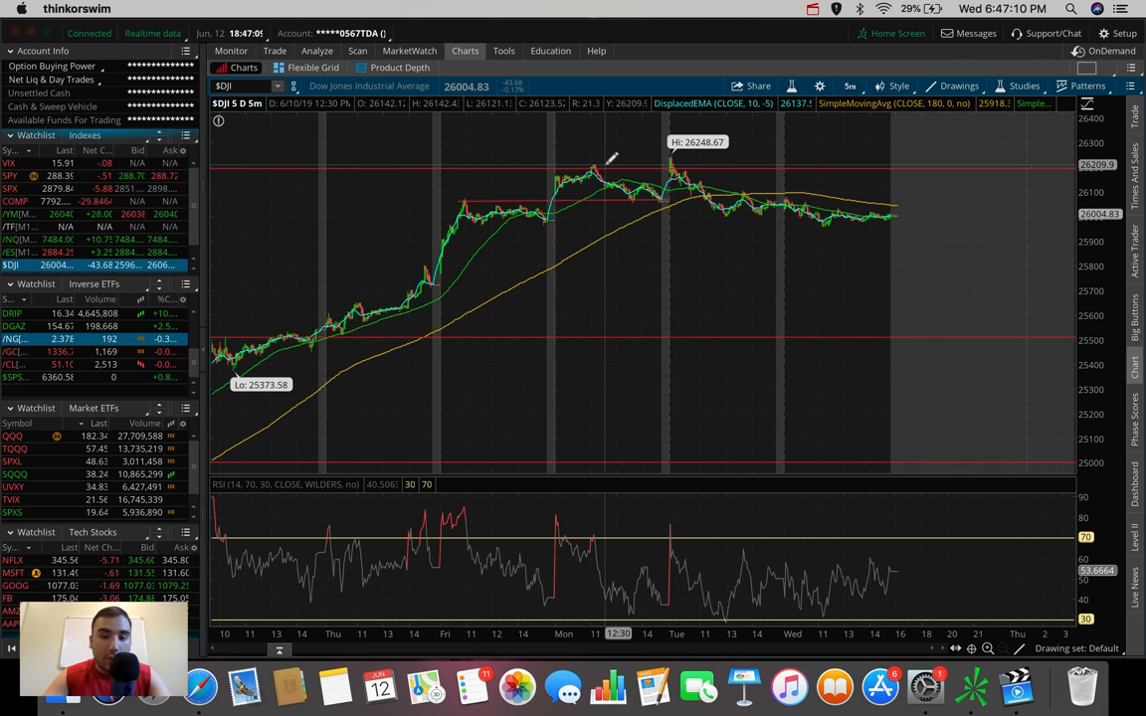
pyautogui.moveTo(724, 187)
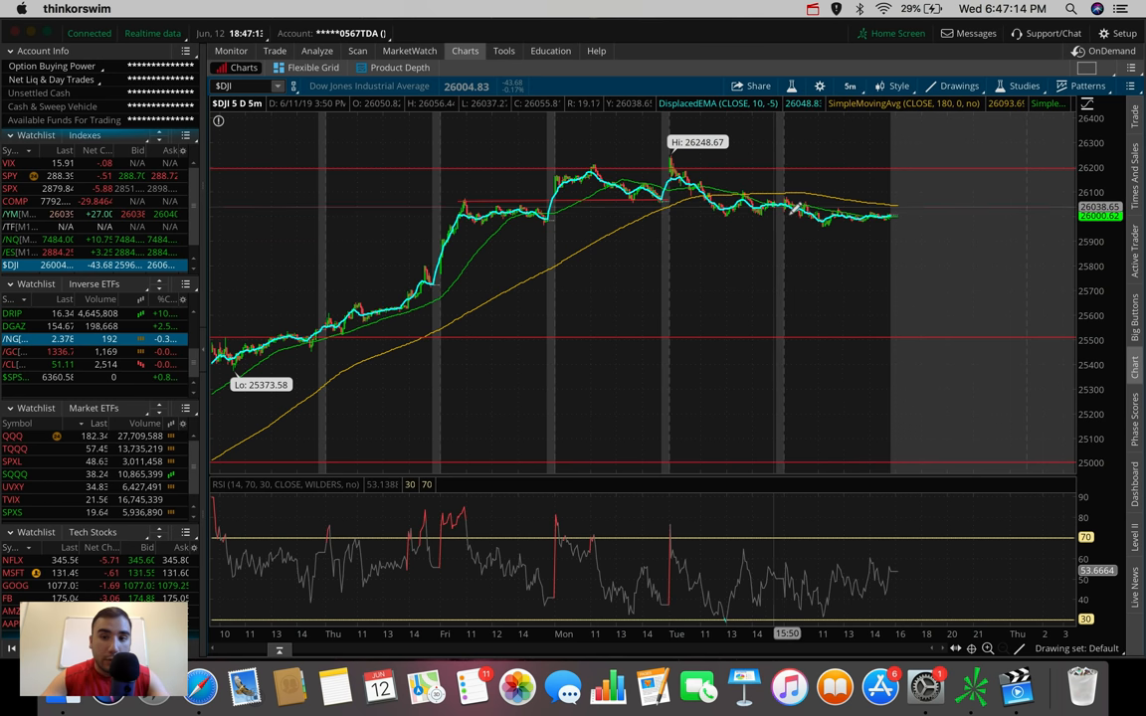
pyautogui.moveTo(760, 205)
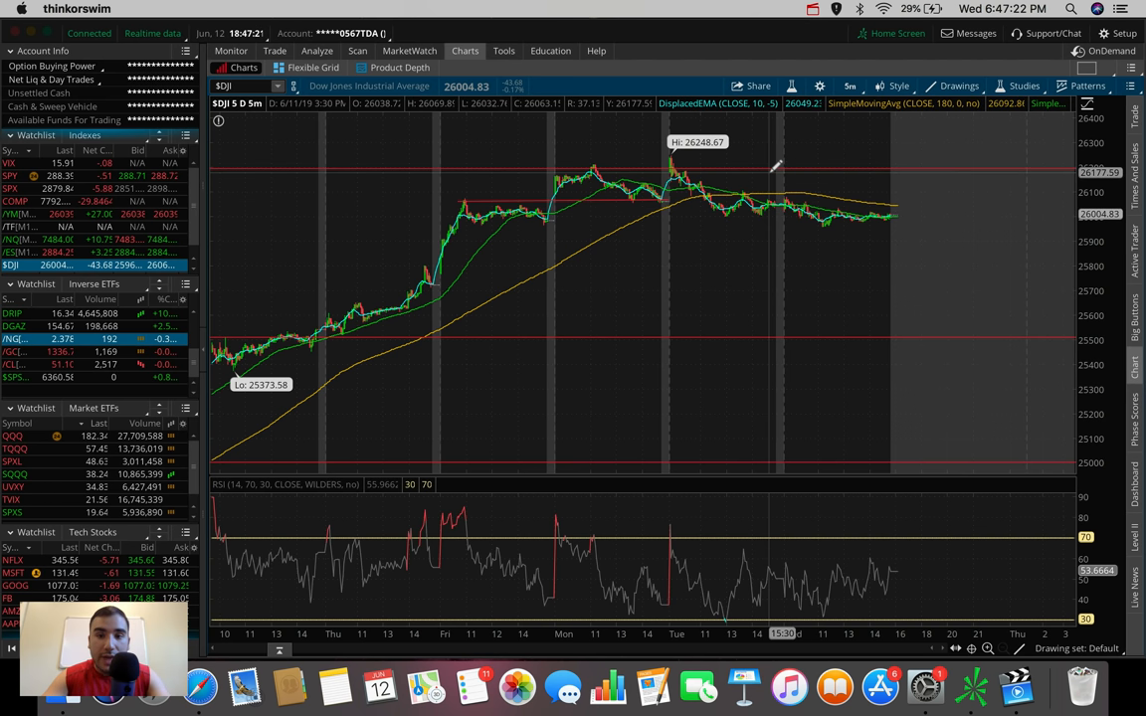
pyautogui.moveTo(422, 216)
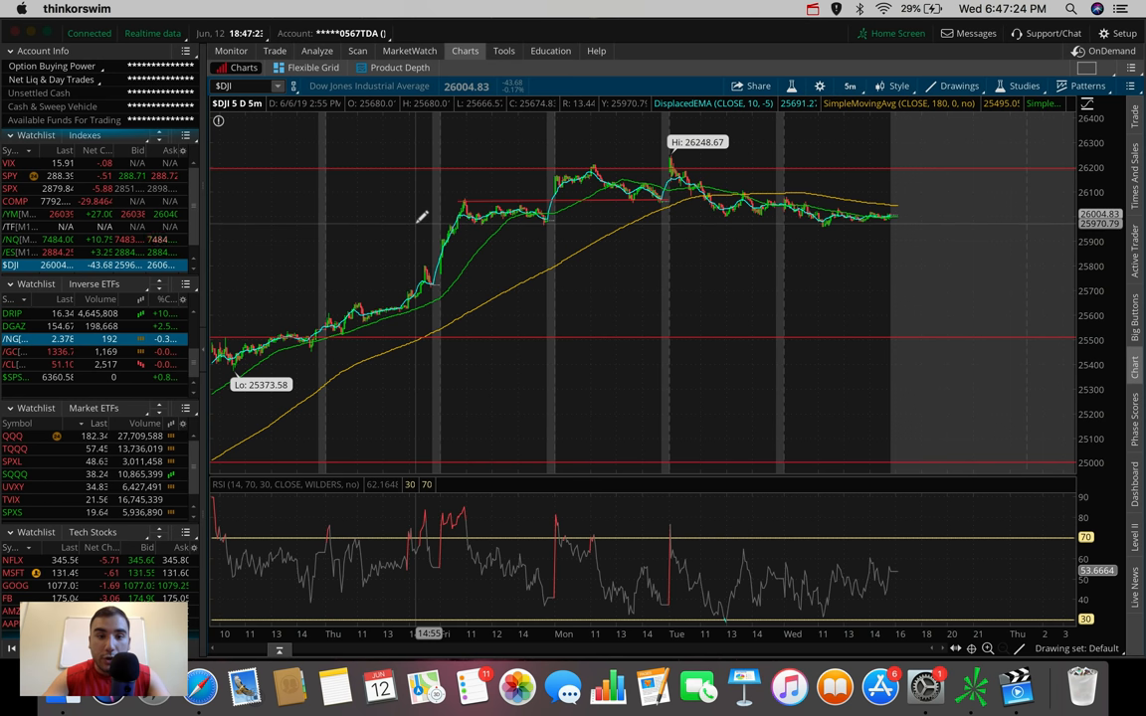
pyautogui.moveTo(366, 215)
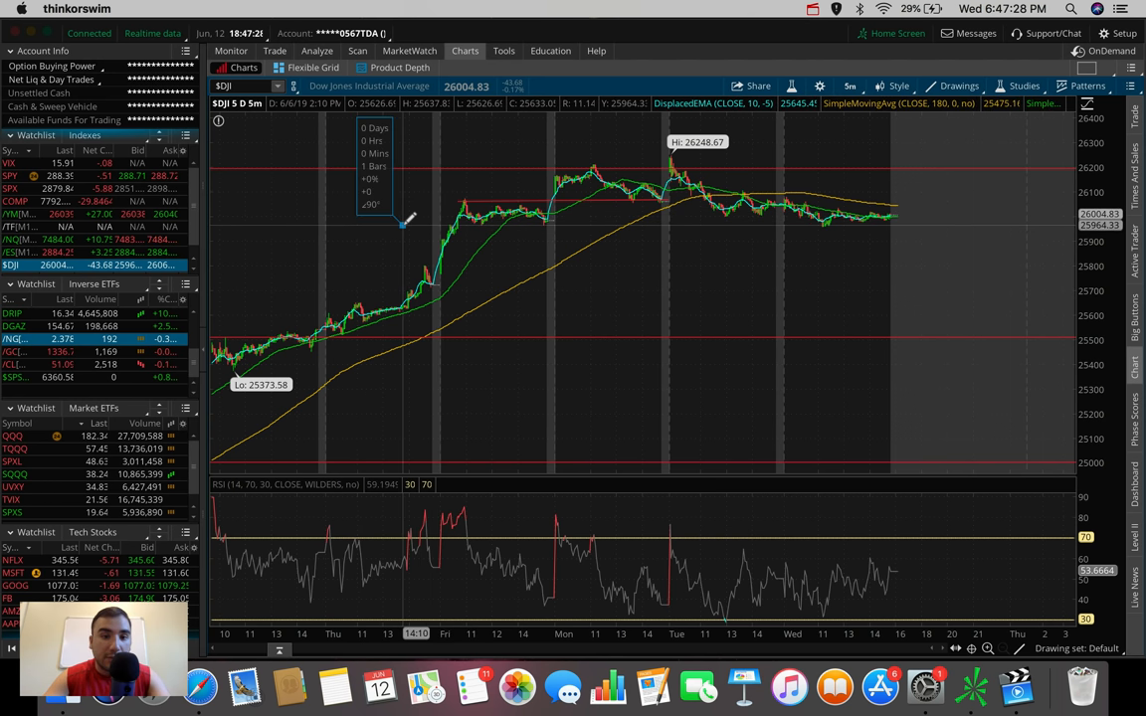
pyautogui.moveTo(402, 226); pyautogui.dragTo(951, 226)
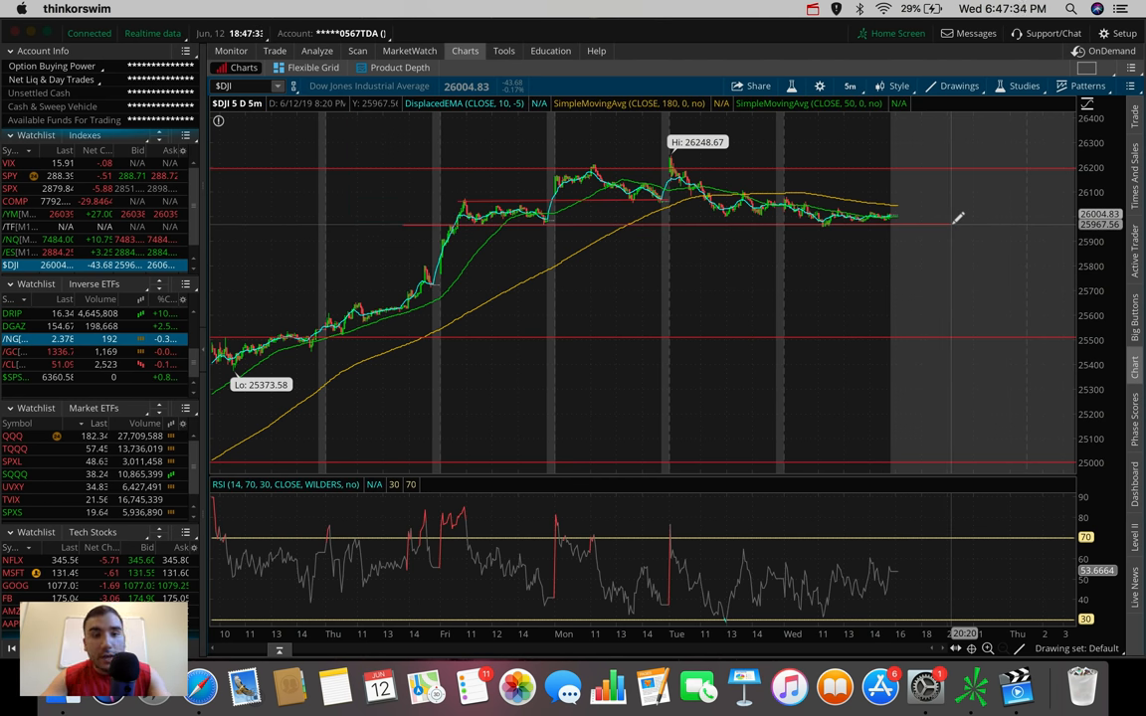
pyautogui.moveTo(899, 246)
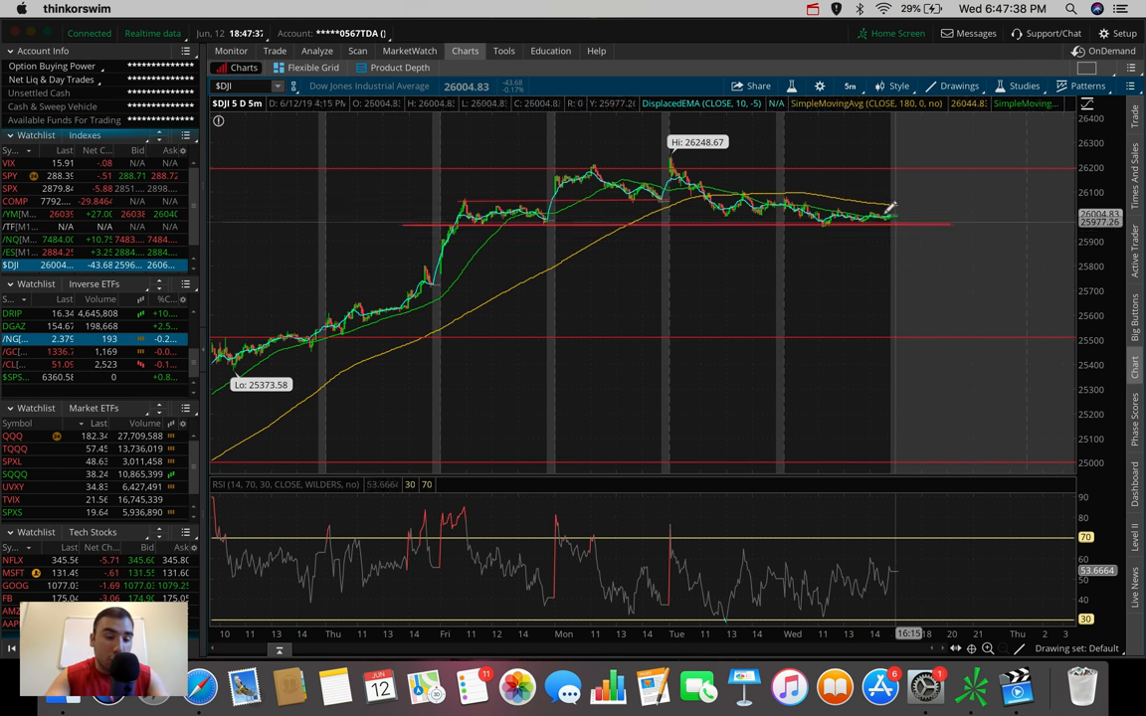
pyautogui.moveTo(915, 290)
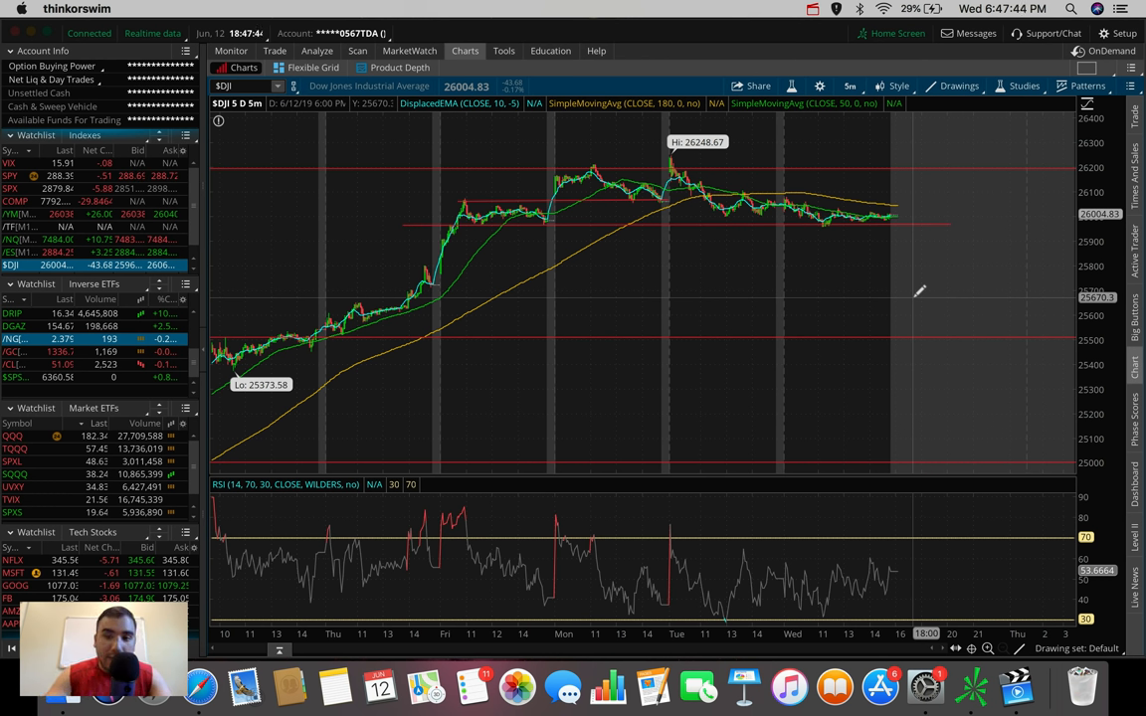
pyautogui.moveTo(905, 303)
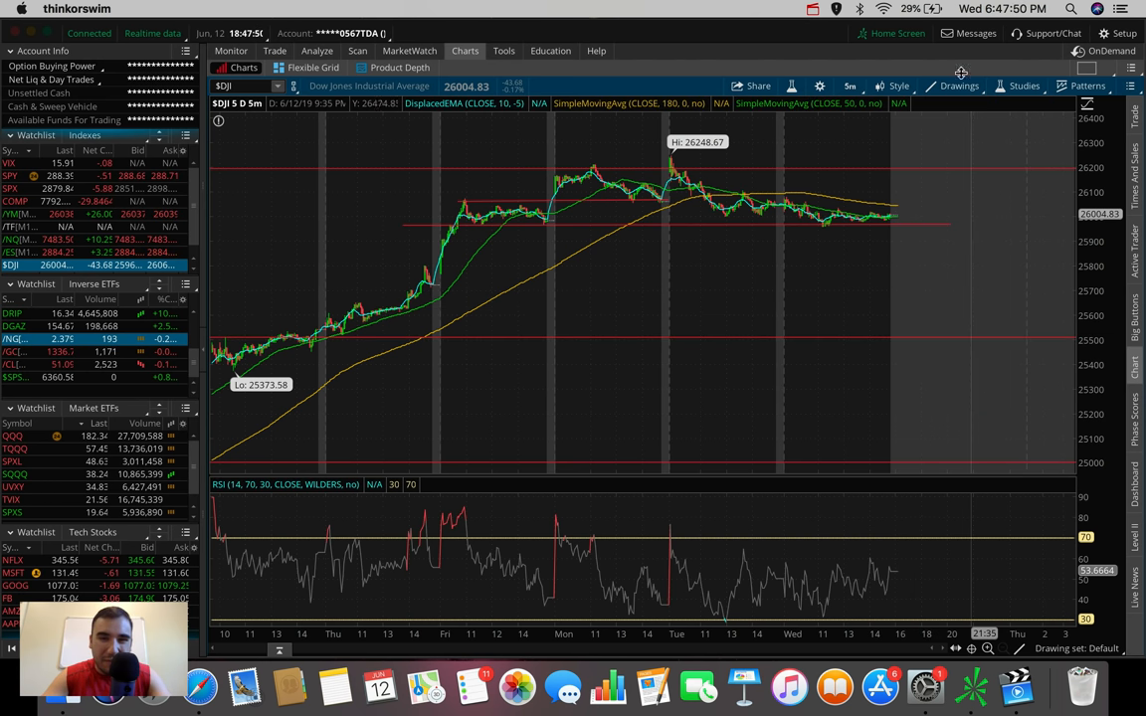
# Switch the Dow chart to the 180 D : 4 h time frame.
pyautogui.click(850, 85)
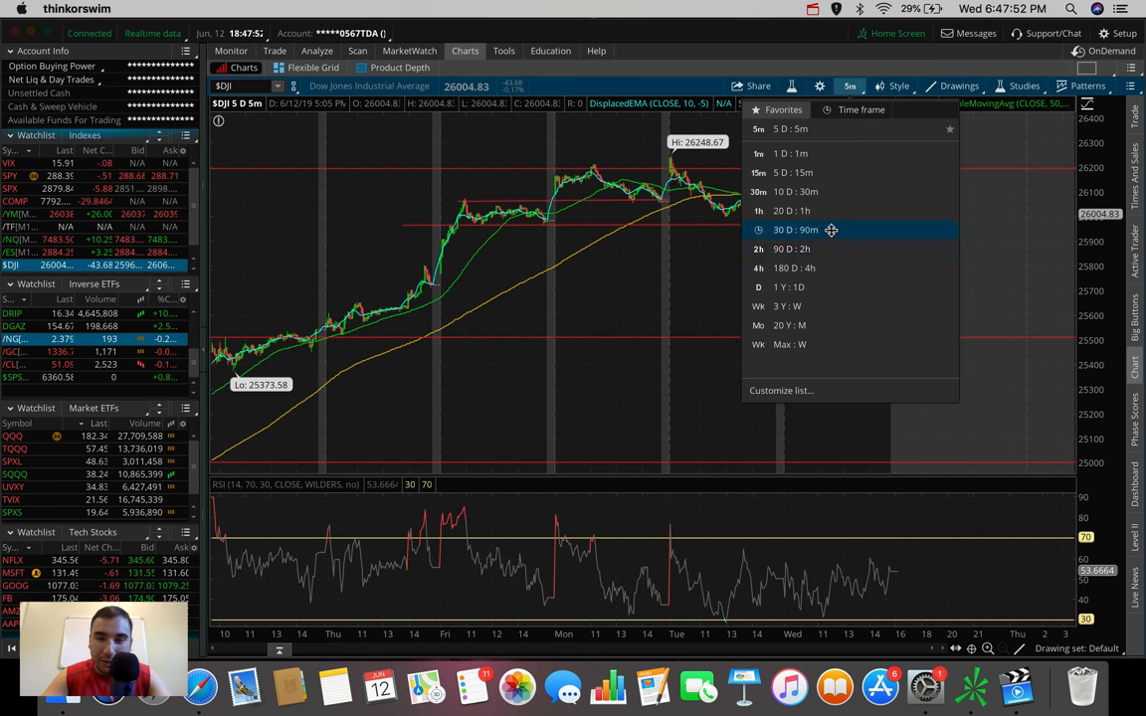
pyautogui.click(788, 266)
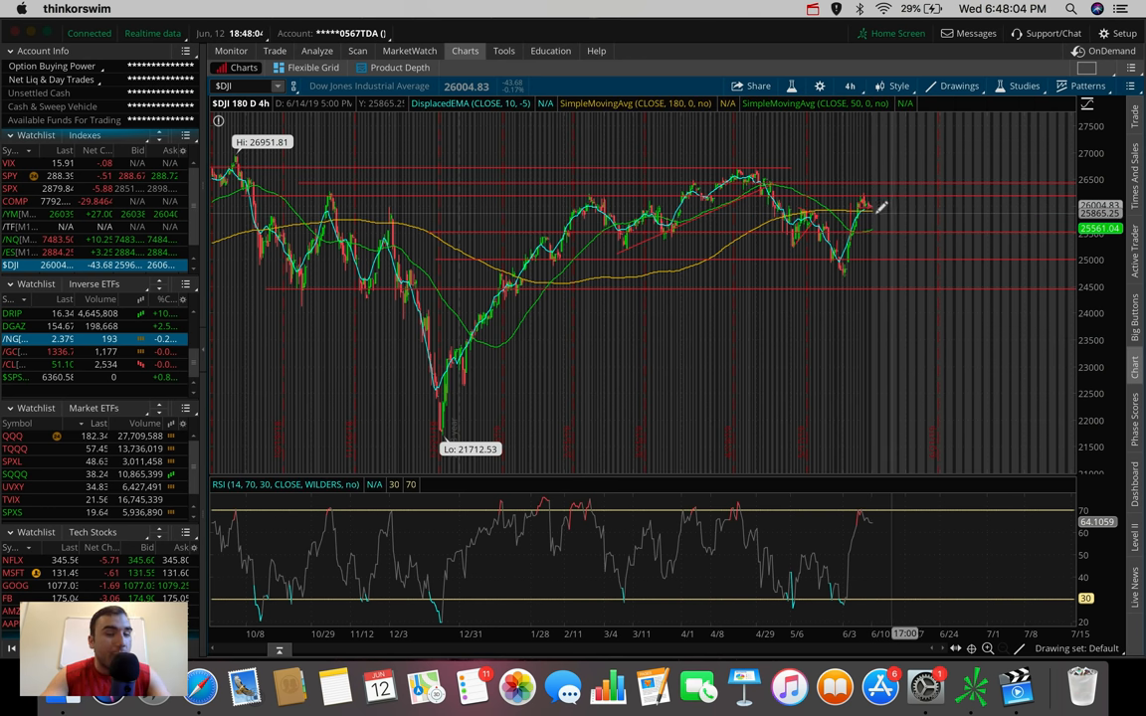
pyautogui.moveTo(852, 85)
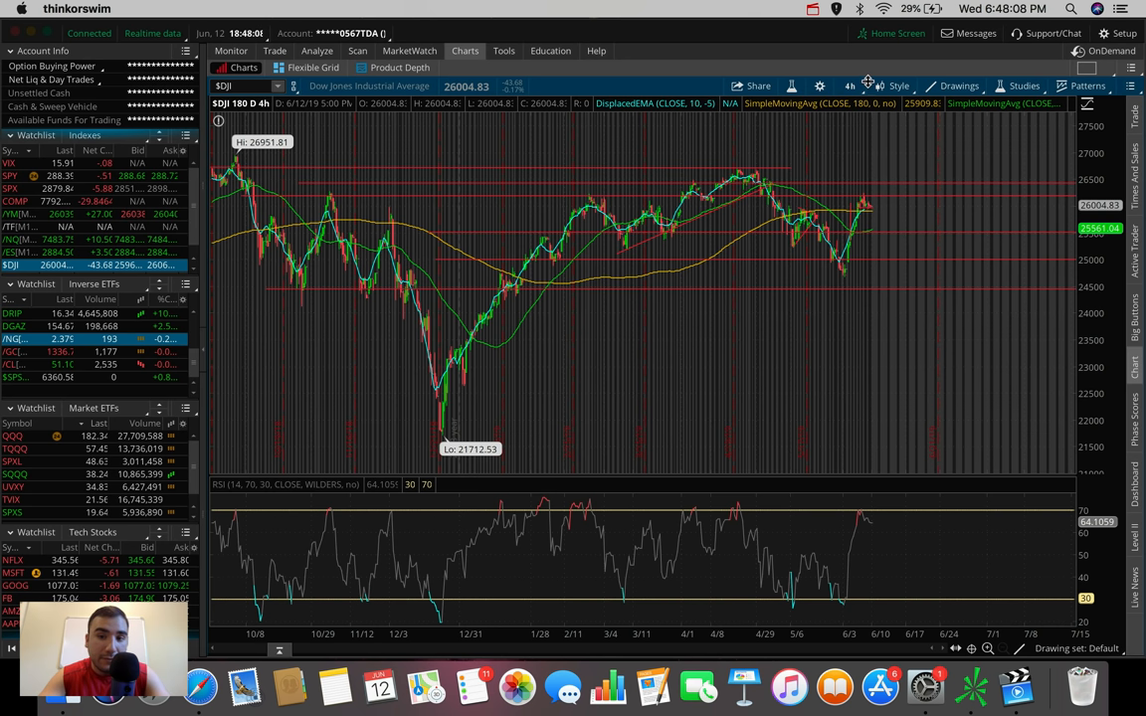
pyautogui.moveTo(852, 83)
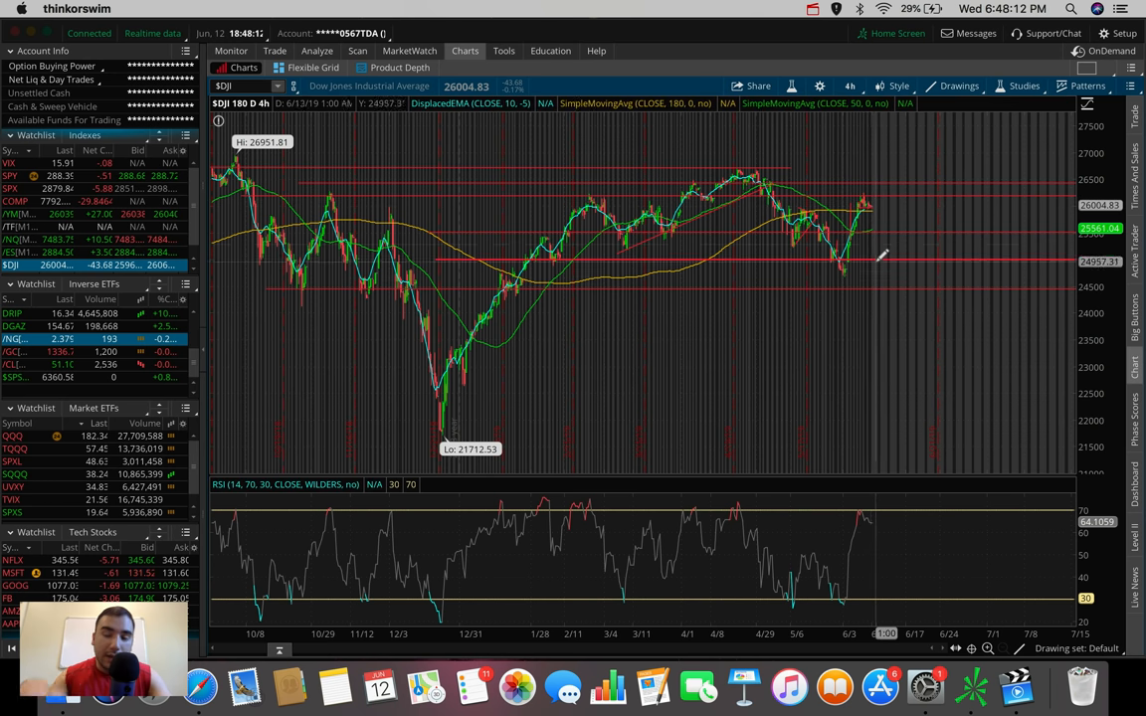
pyautogui.click(849, 86)
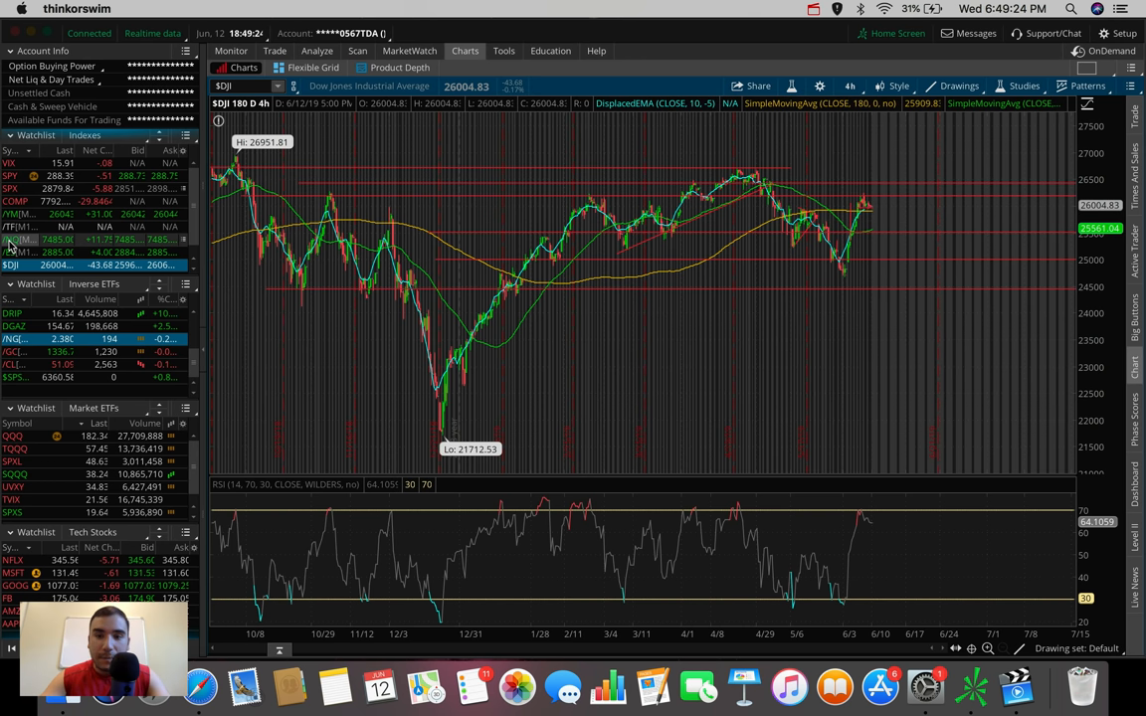
# Load Nasdaq futures and switch the chart to 5 D : 5 m.
pyautogui.click(12, 238)
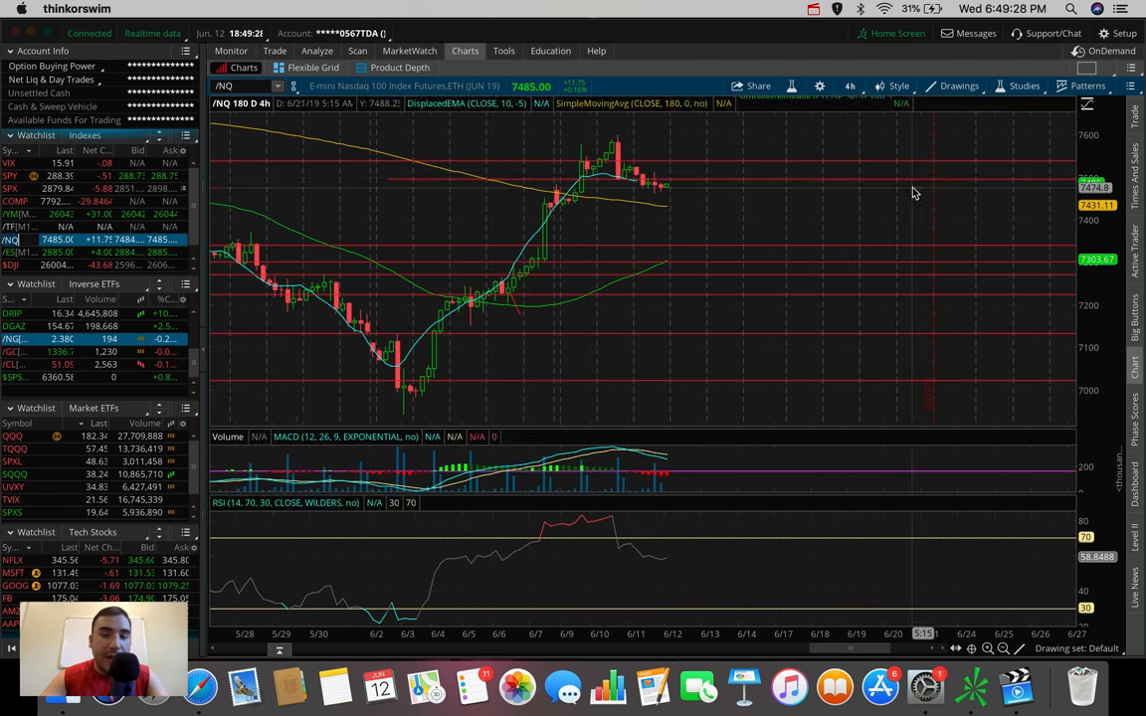
pyautogui.click(849, 86)
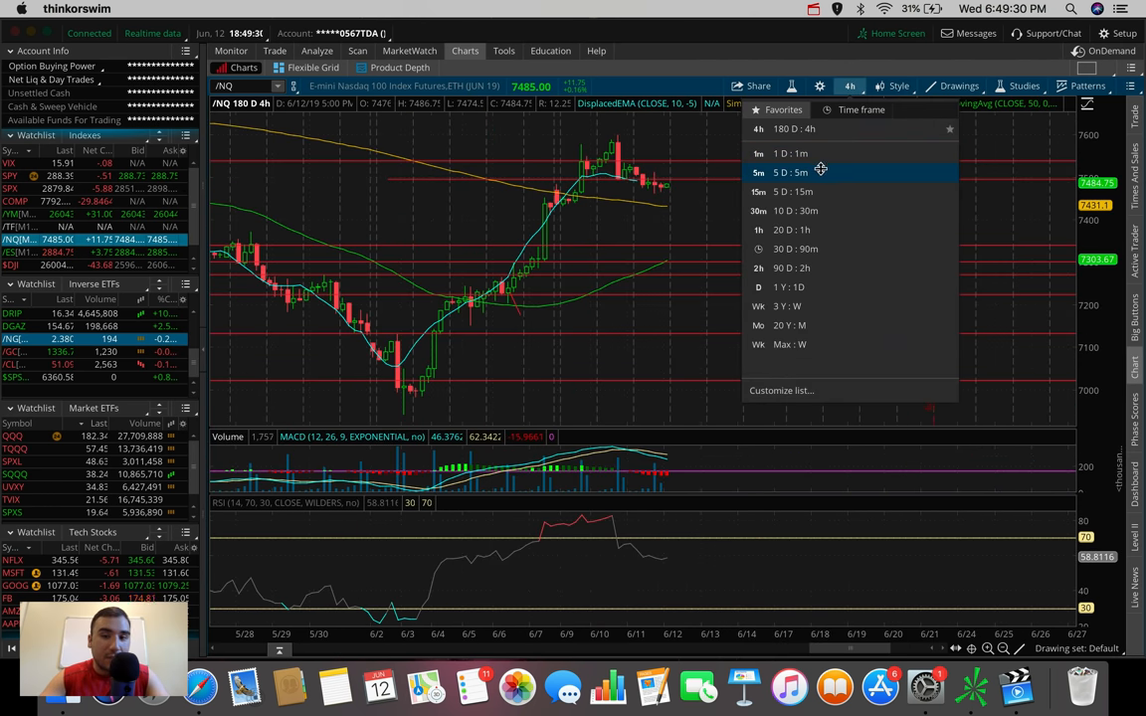
pyautogui.click(788, 171)
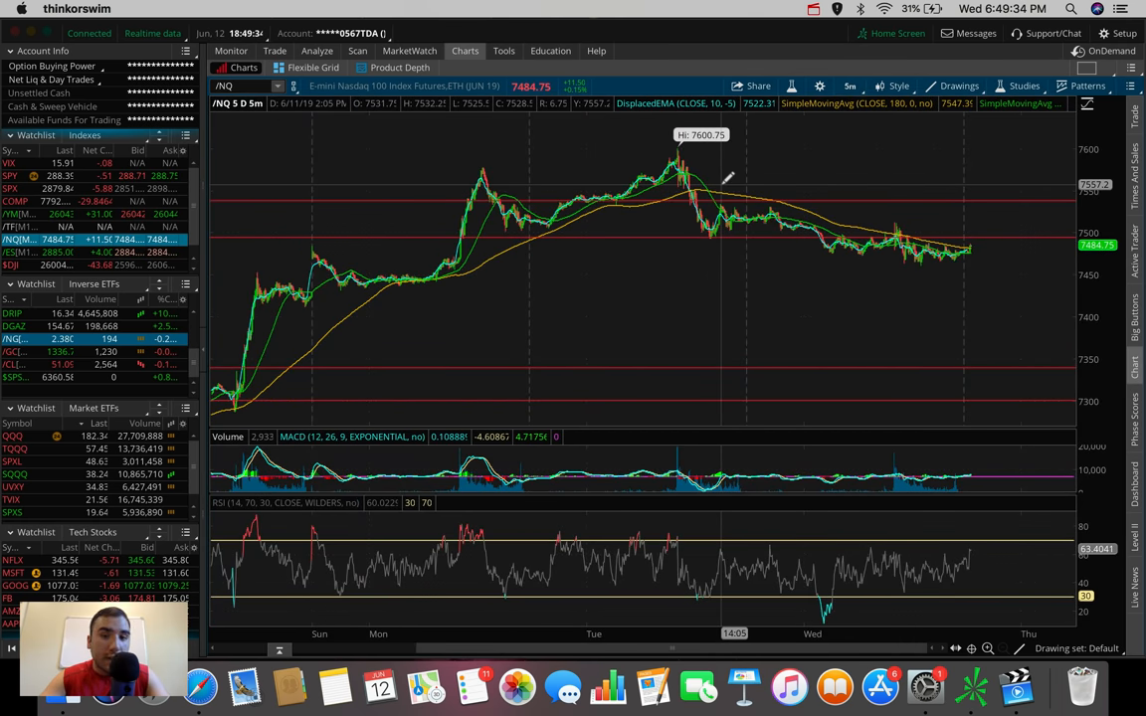
pyautogui.moveTo(449, 149)
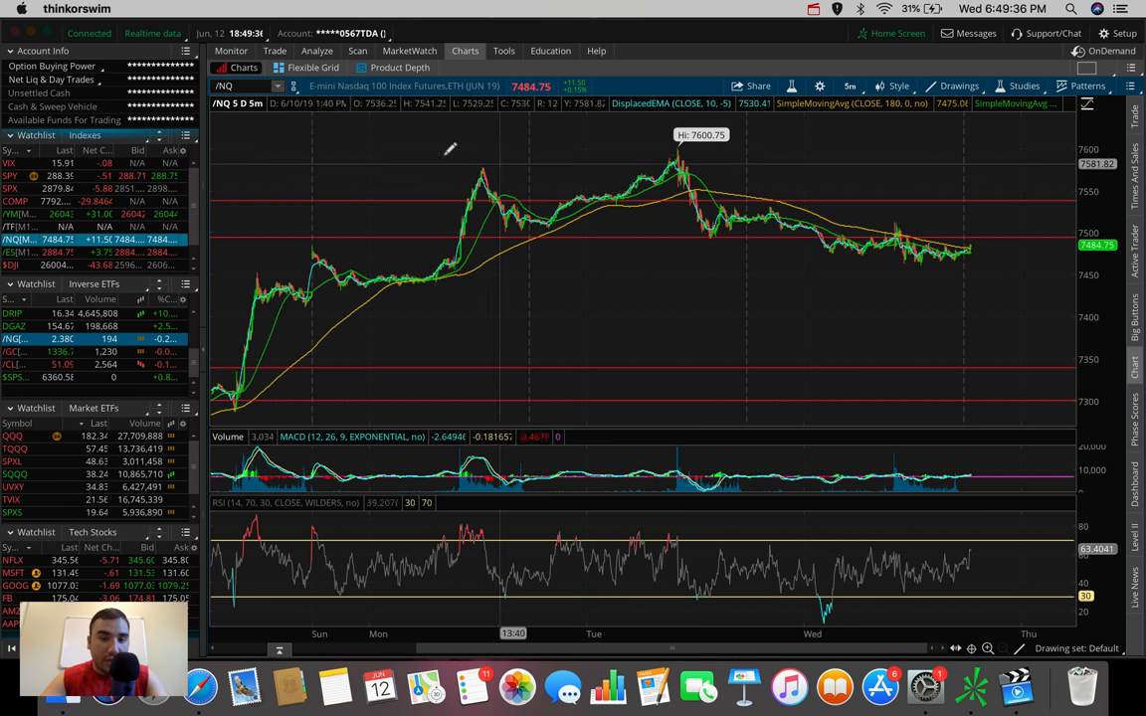
pyautogui.moveTo(462, 159)
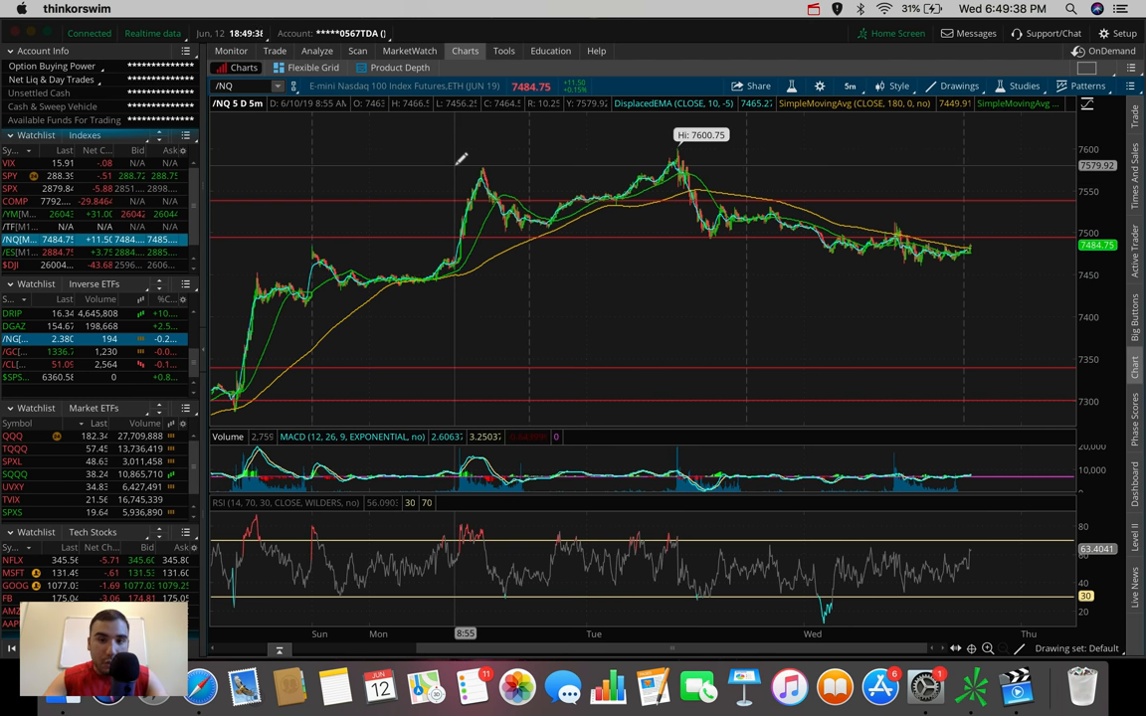
pyautogui.moveTo(676, 155)
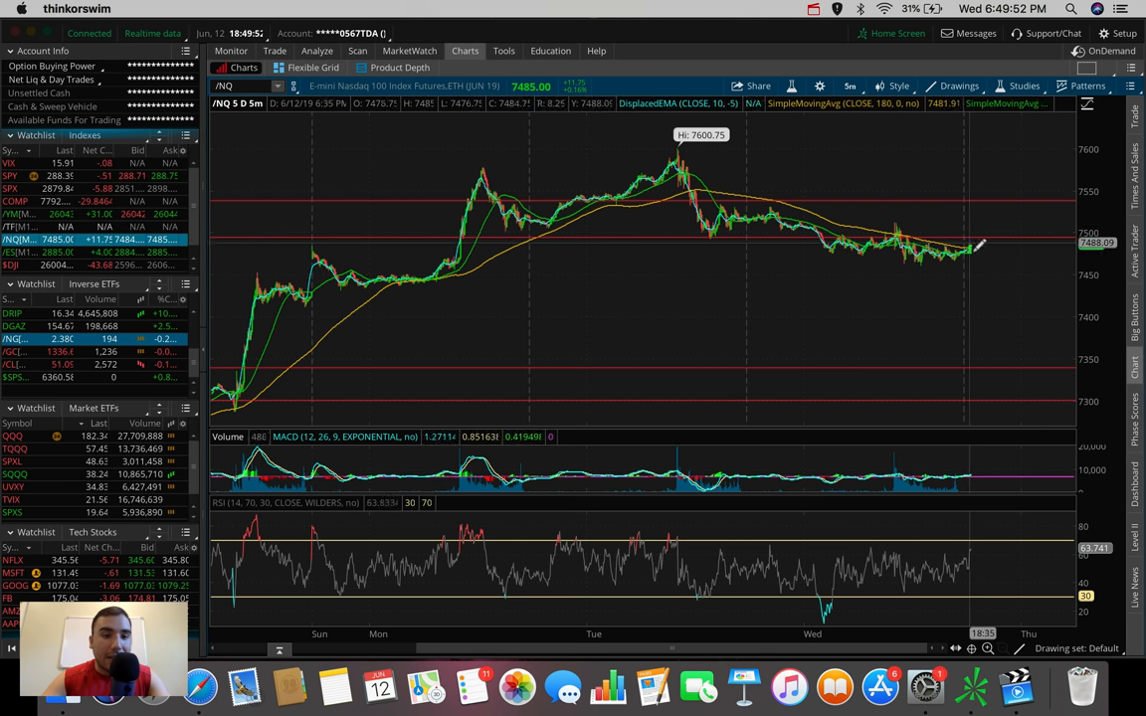
pyautogui.moveTo(971, 317)
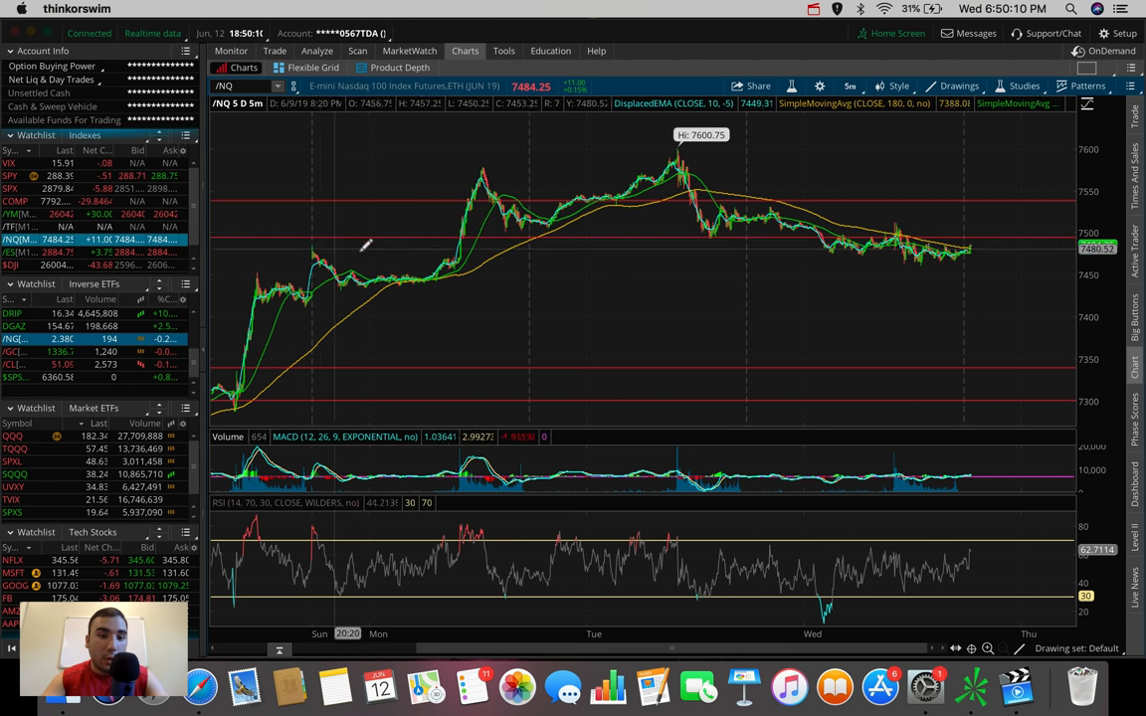
pyautogui.moveTo(267, 279)
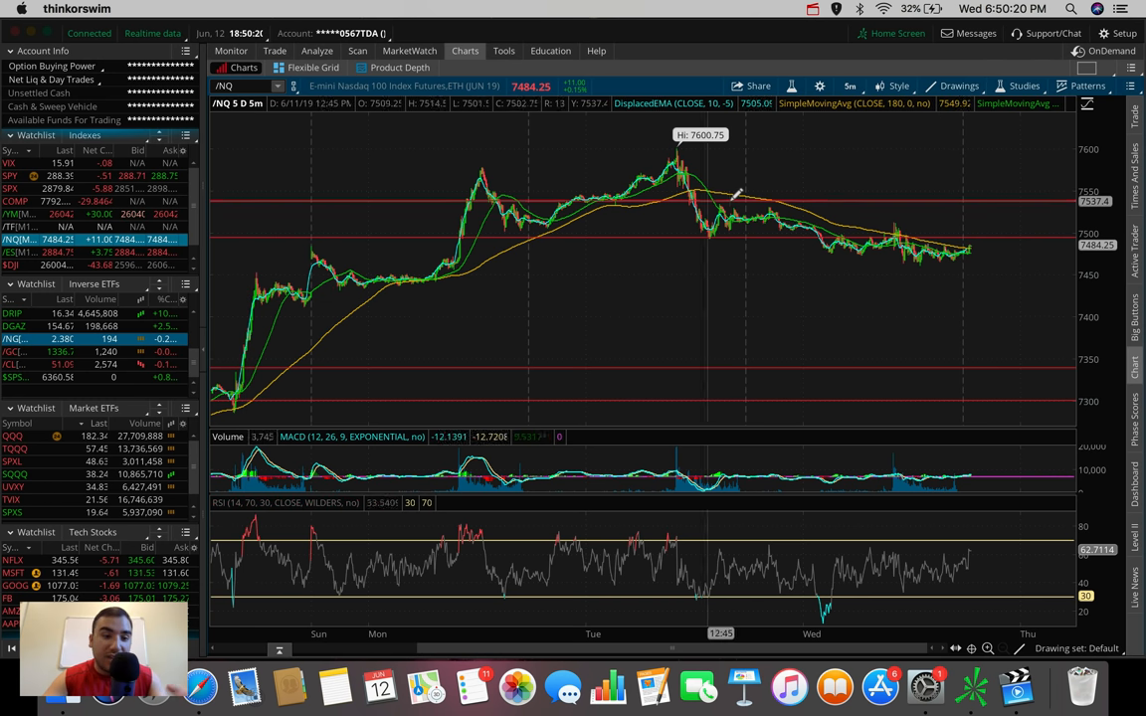
# Open the time frame choices over the Nasdaq futures chart.
pyautogui.click(850, 85)
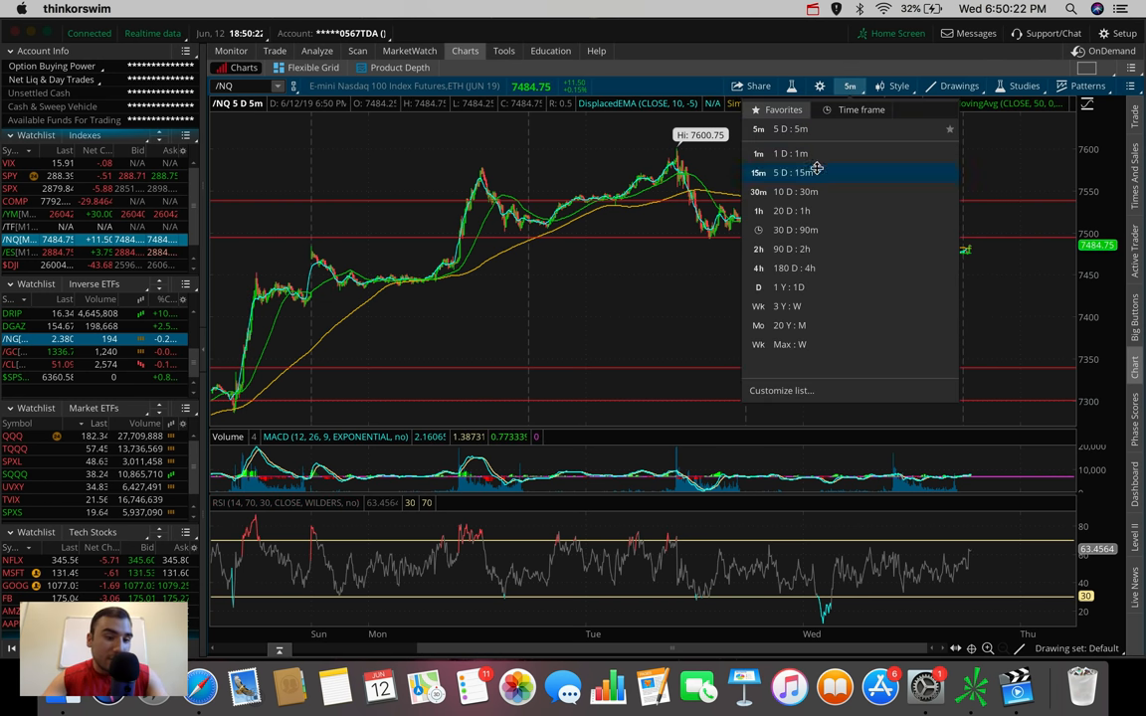
pyautogui.moveTo(806, 211)
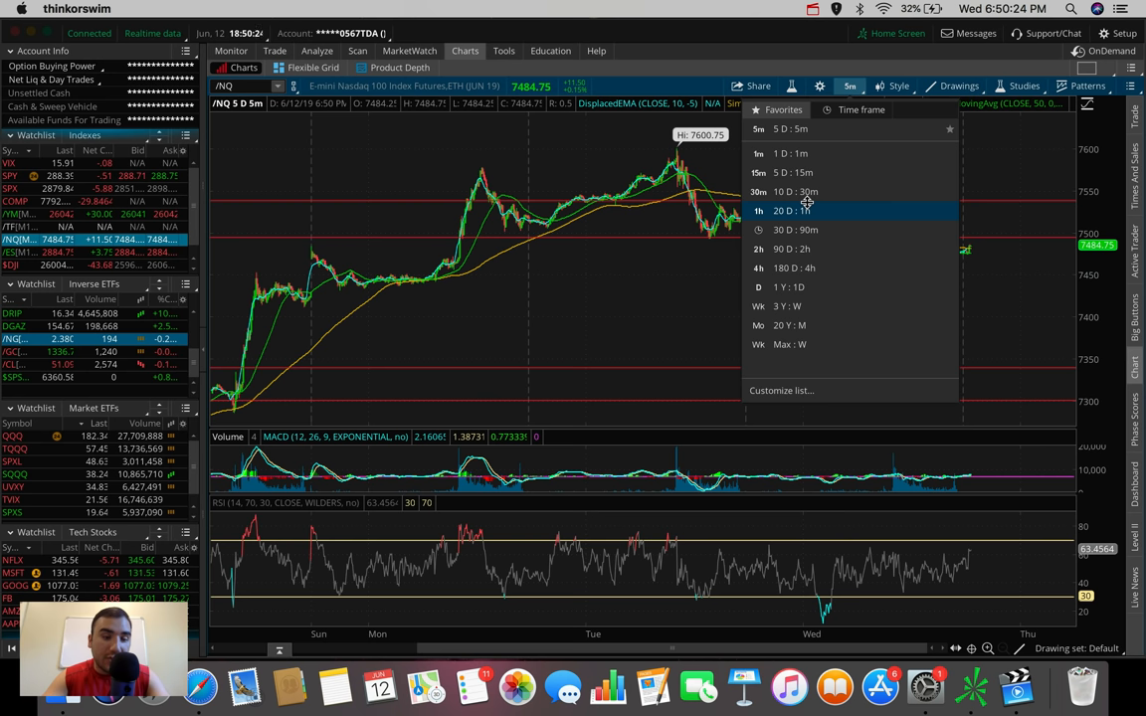
pyautogui.moveTo(806, 211)
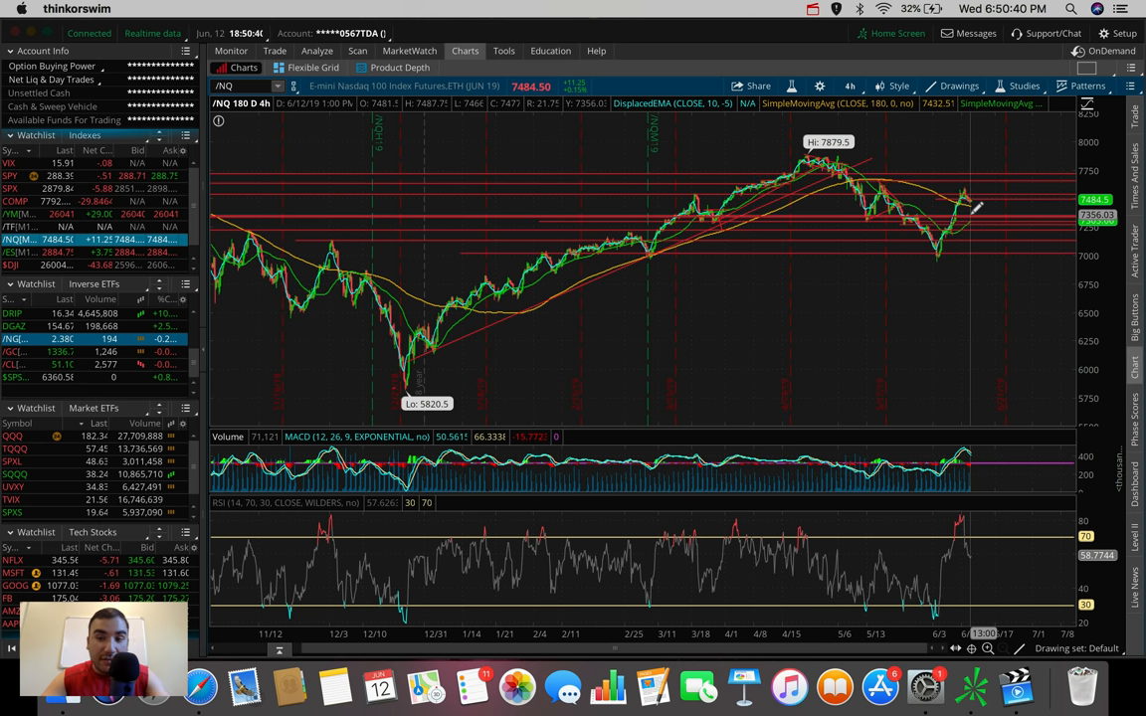
pyautogui.moveTo(975, 209)
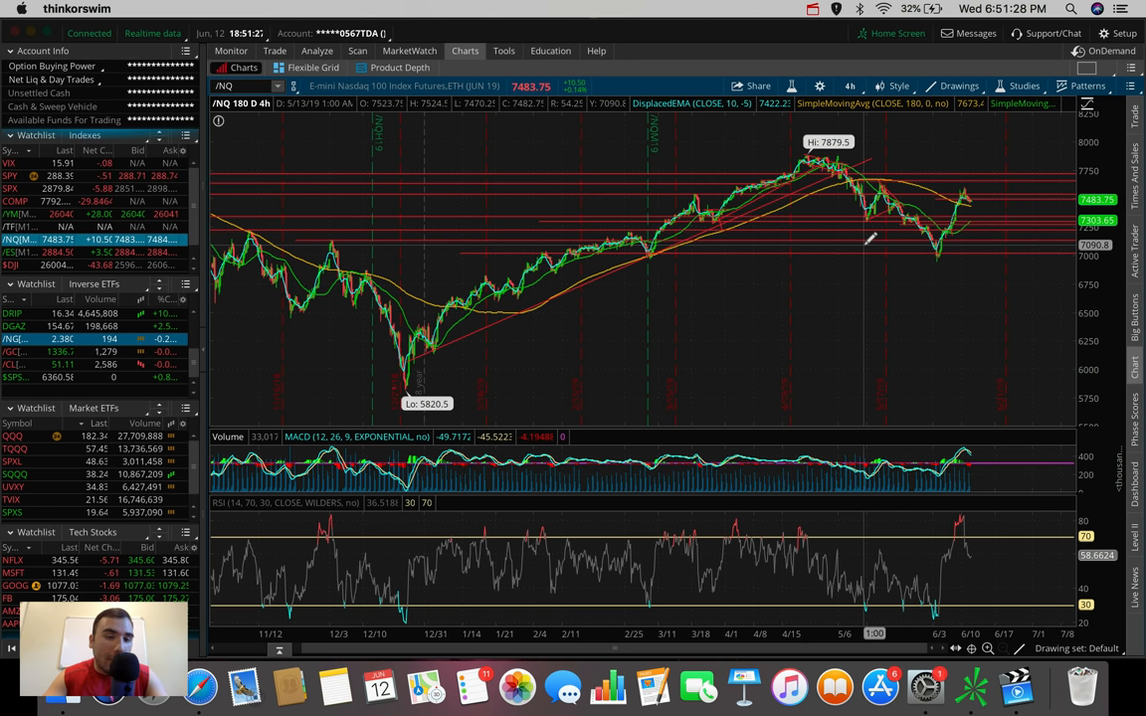
pyautogui.moveTo(970, 238)
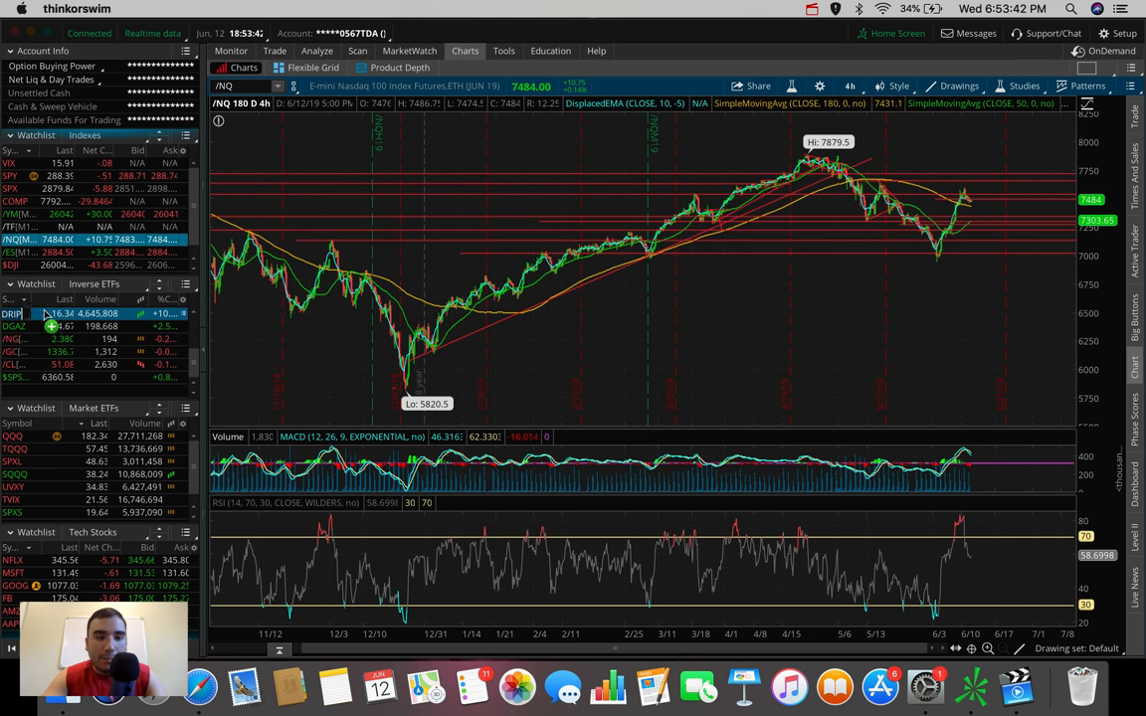
# Switch the chart to DRIP and then to XOP's 180-day daily view.
pyautogui.click(12, 314)
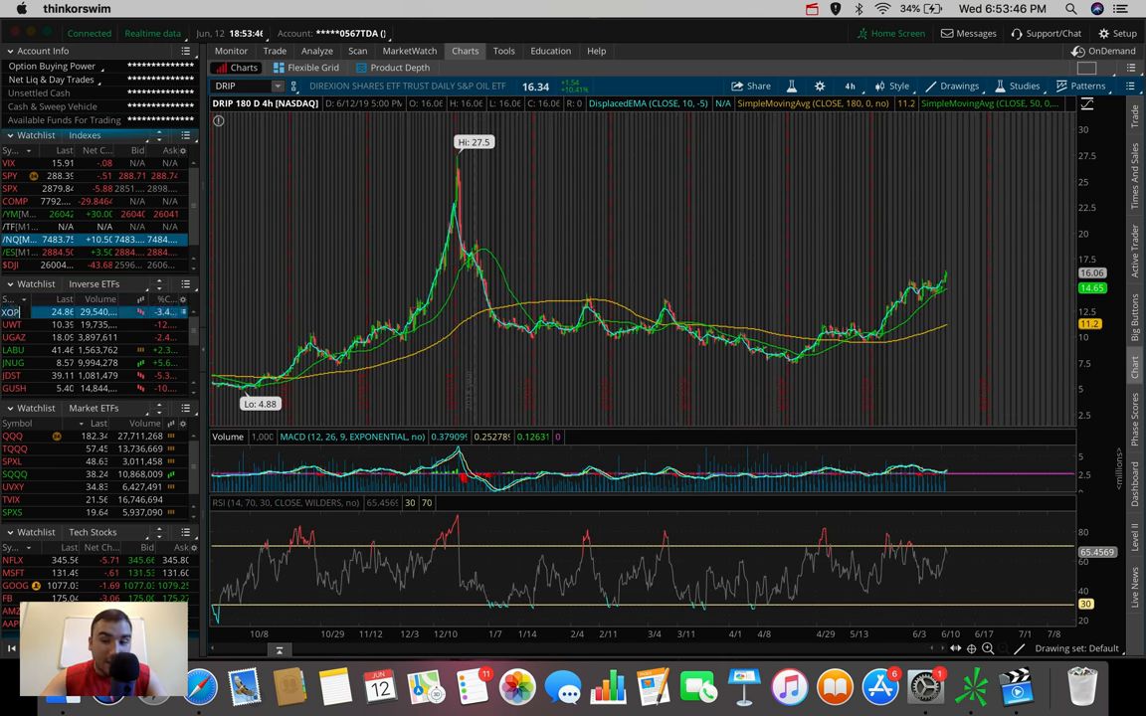
pyautogui.click(12, 312)
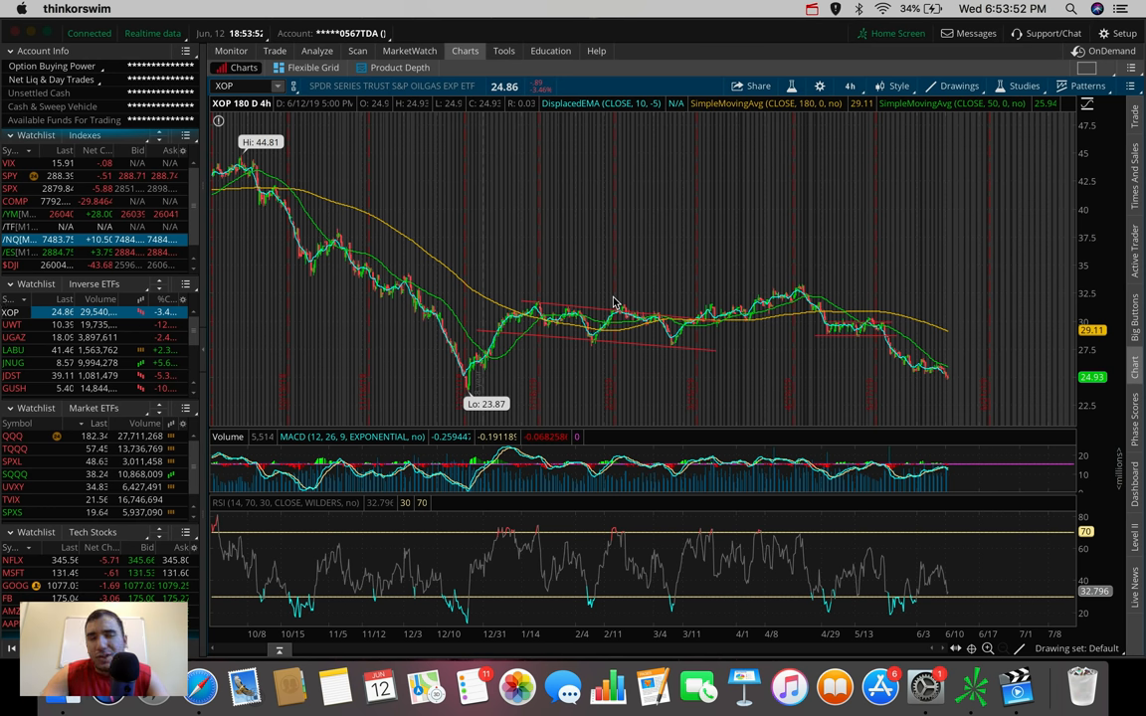
pyautogui.moveTo(517, 298)
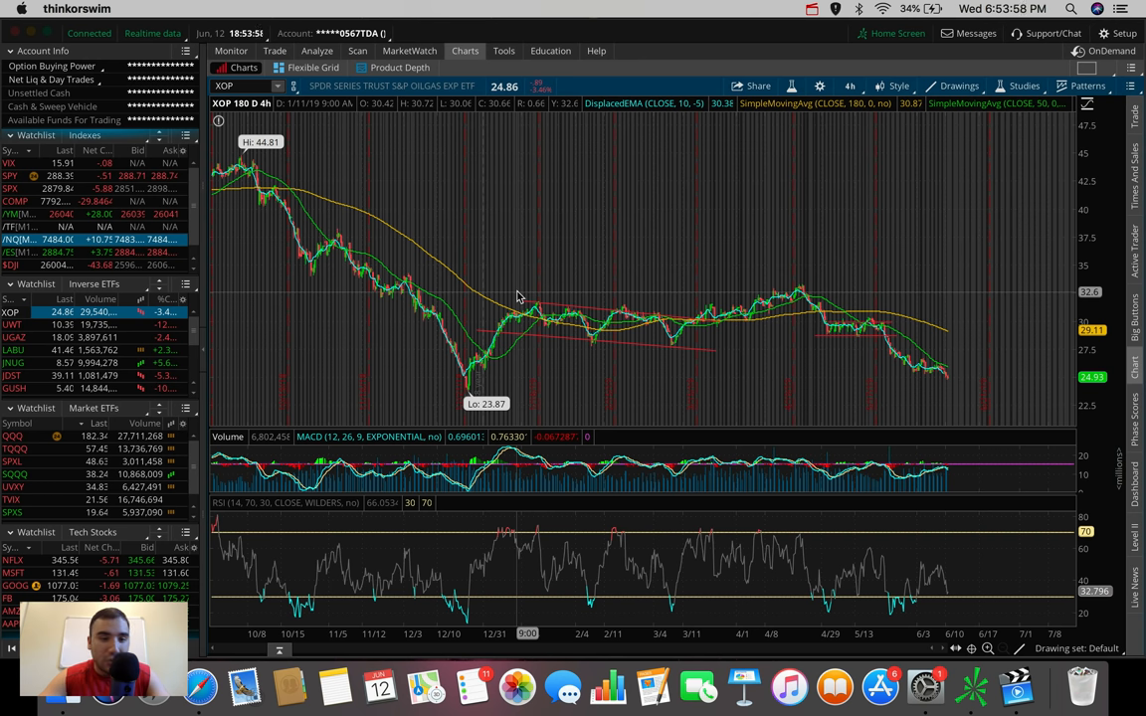
pyautogui.moveTo(517, 296)
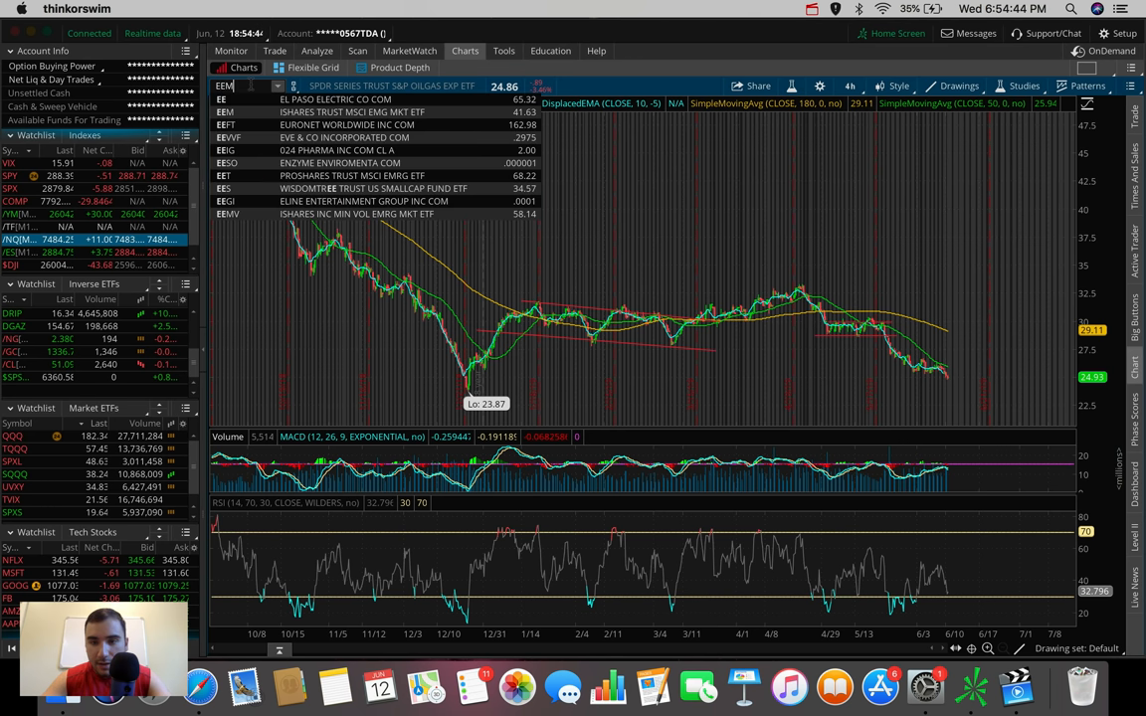
# Load EEM from the symbol matches and zoom into its latest daily candles.
pyautogui.click(226, 85)
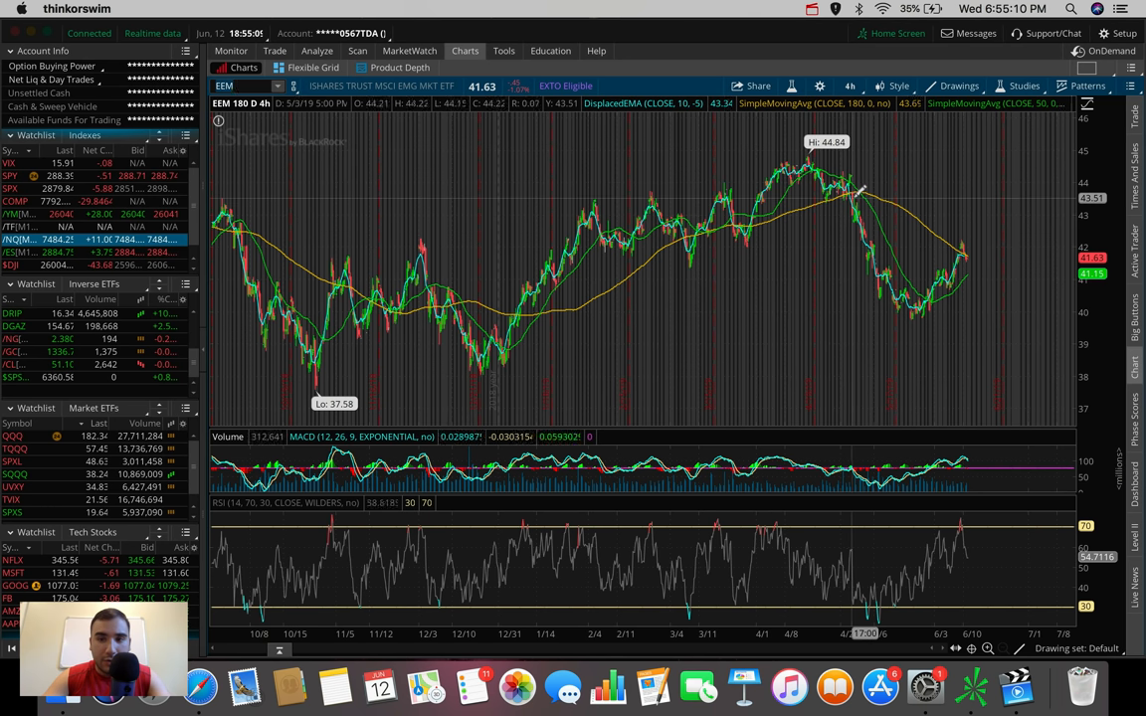
pyautogui.moveTo(851, 195)
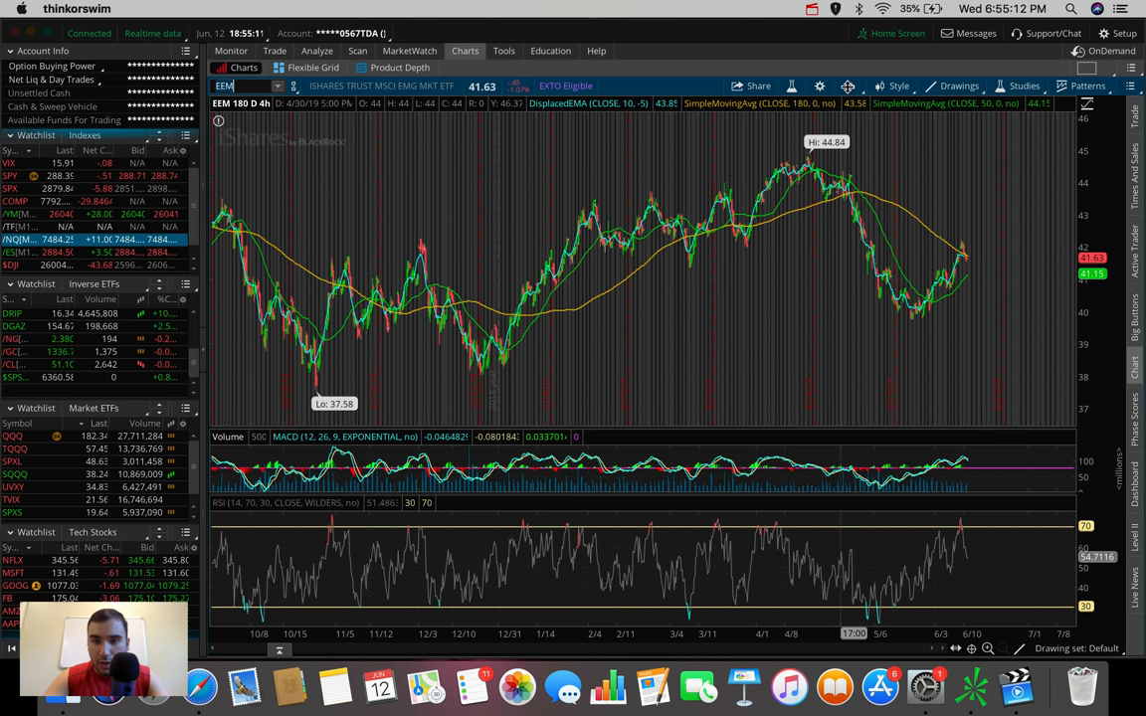
pyautogui.click(959, 86)
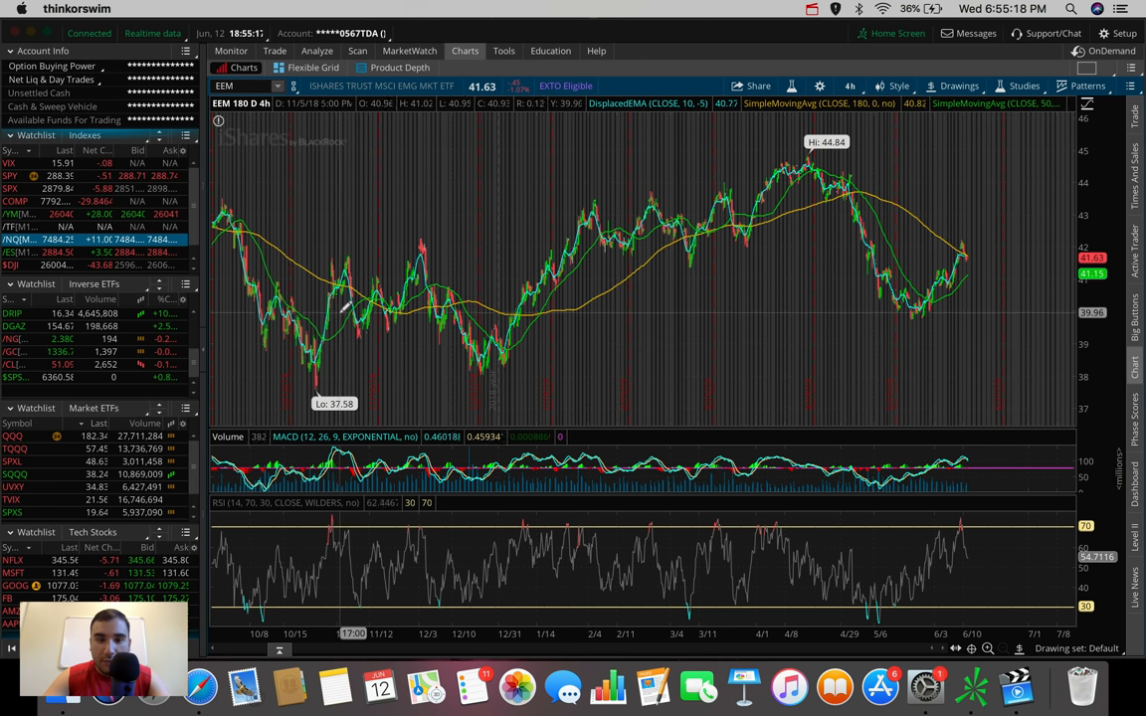
pyautogui.moveTo(339, 314)
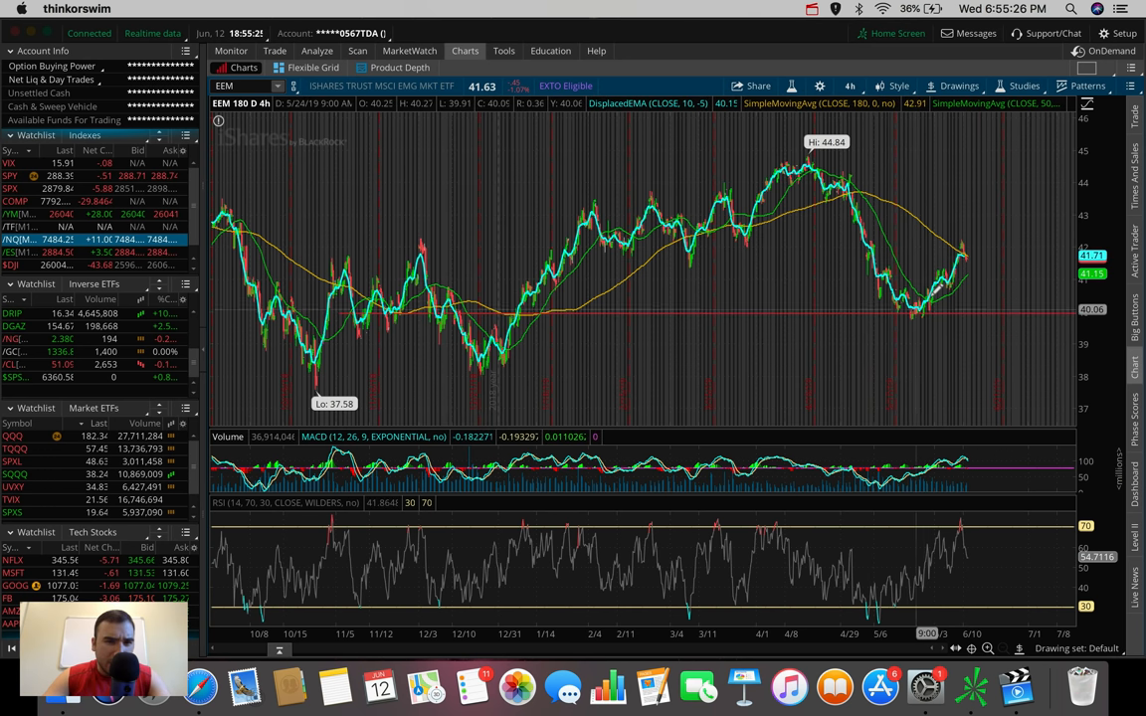
pyautogui.moveTo(919, 303)
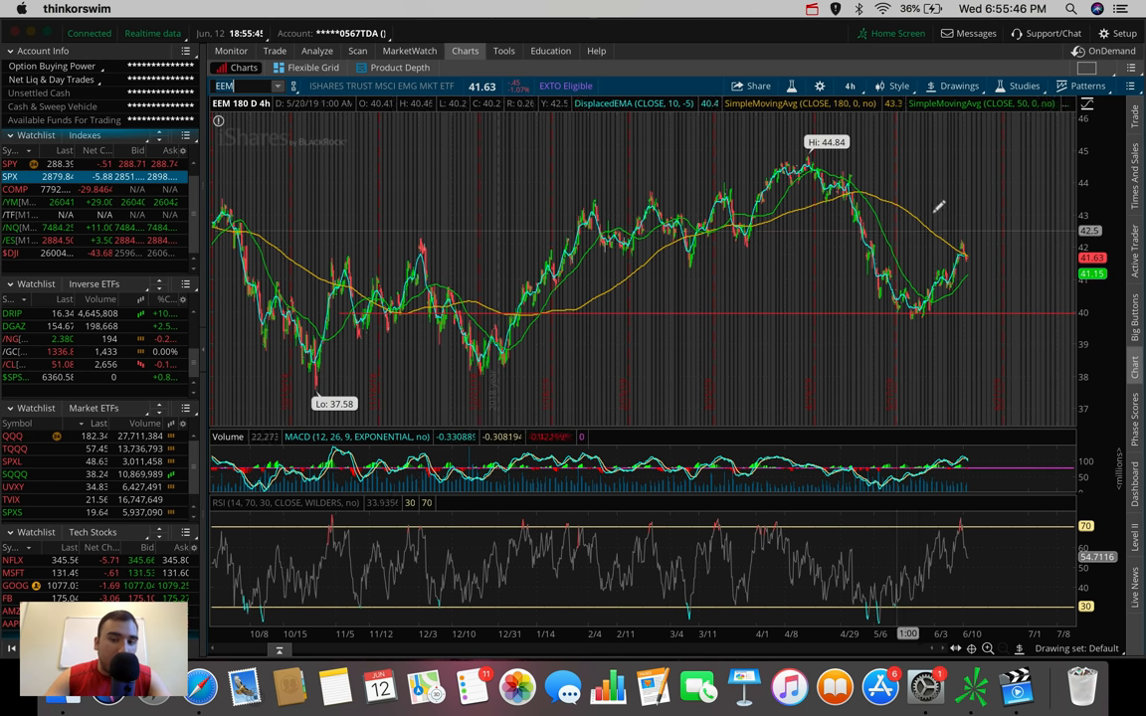
pyautogui.moveTo(959, 247)
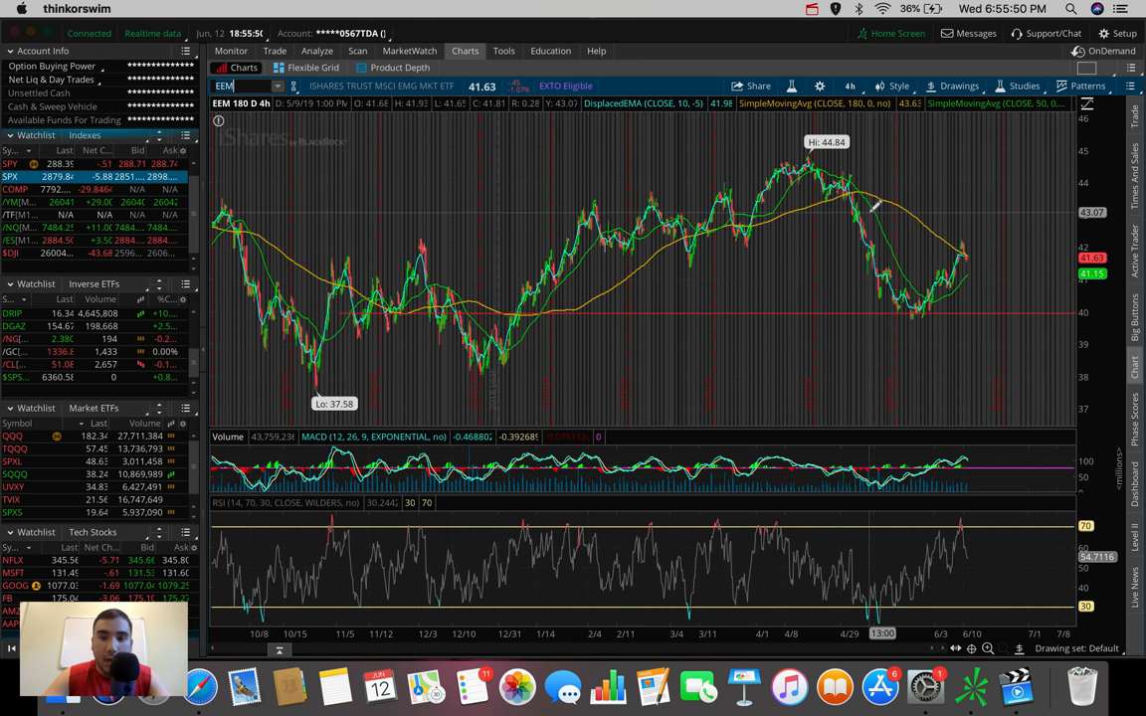
pyautogui.moveTo(983, 205)
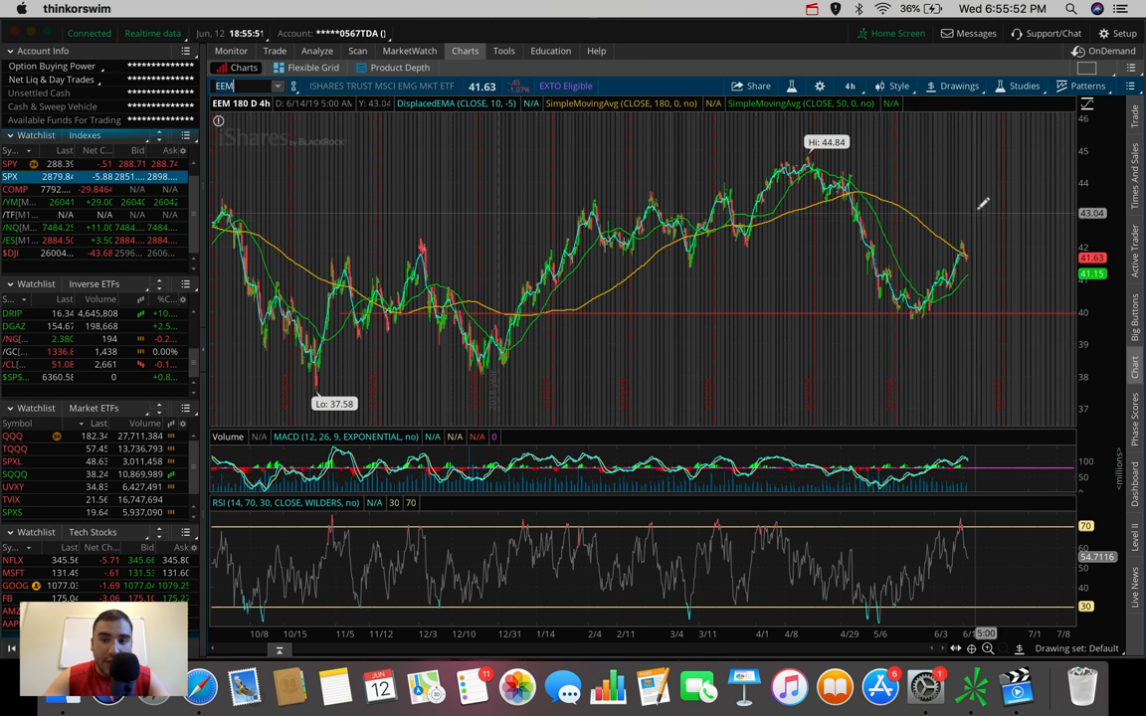
pyautogui.moveTo(939, 263)
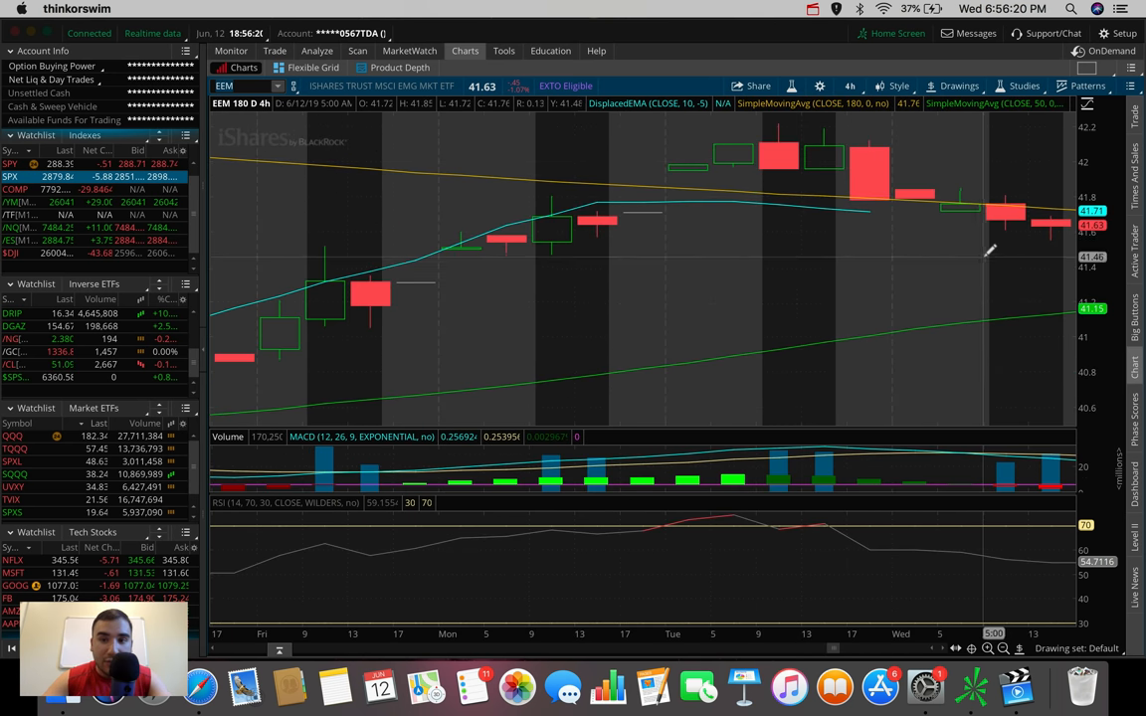
# Draw a short rising trendline under EEM's June lows with the trendline tool.
pyautogui.click(953, 85)
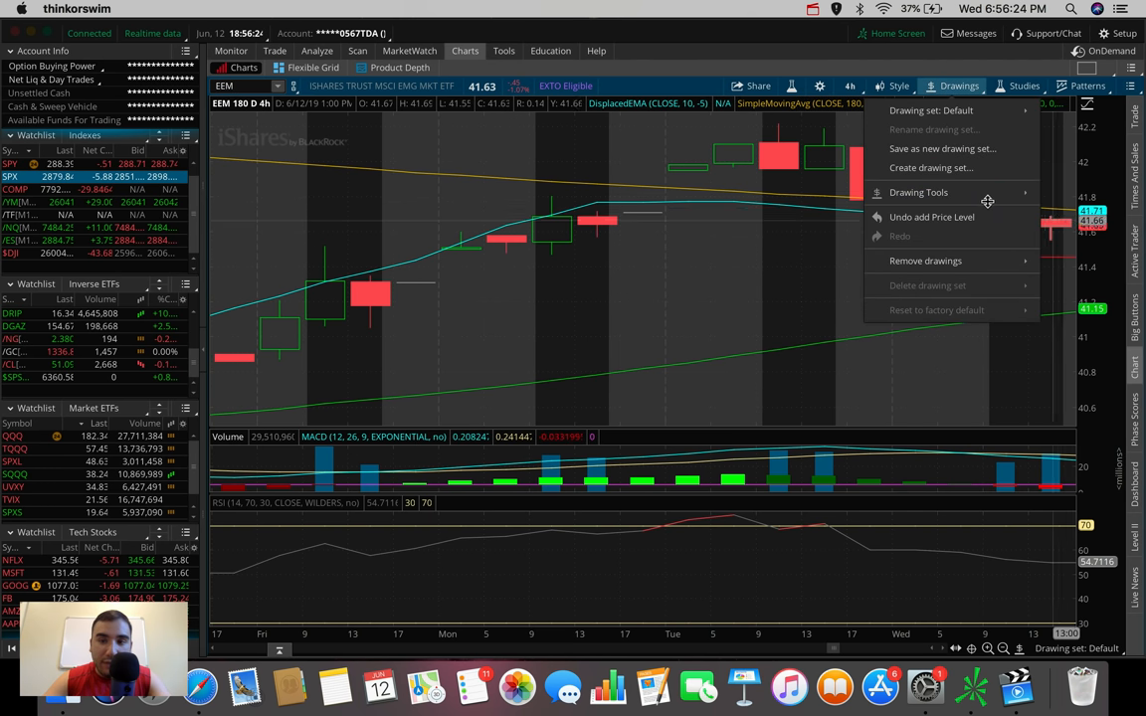
pyautogui.click(920, 191)
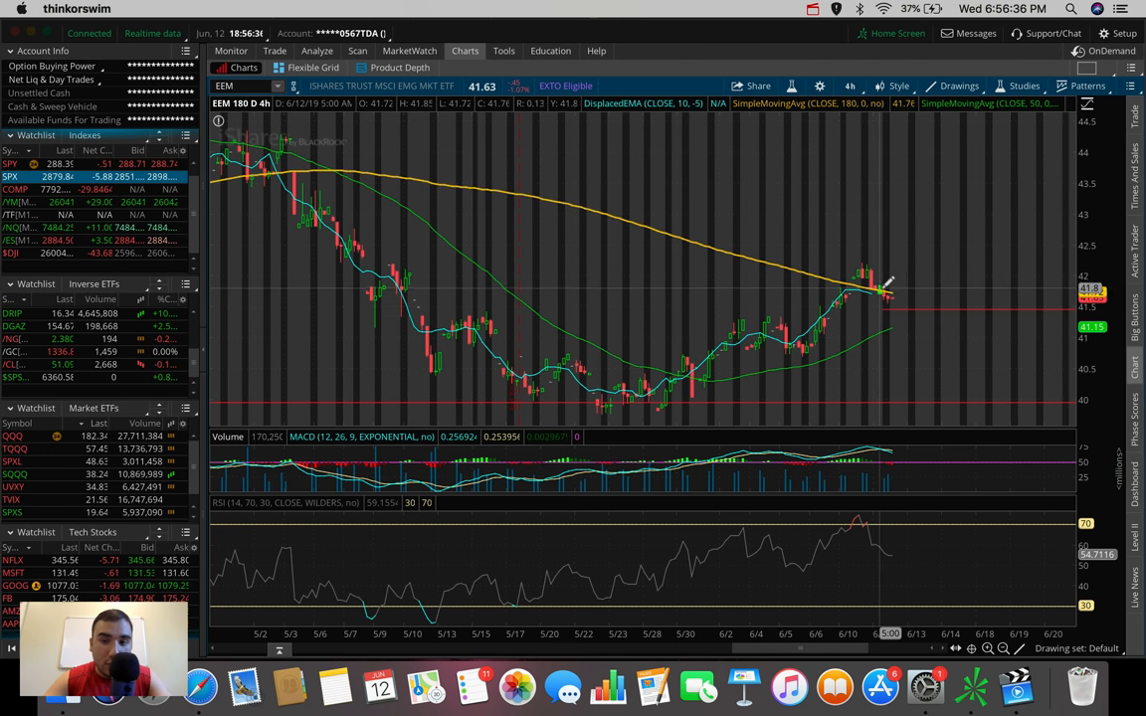
pyautogui.moveTo(873, 295)
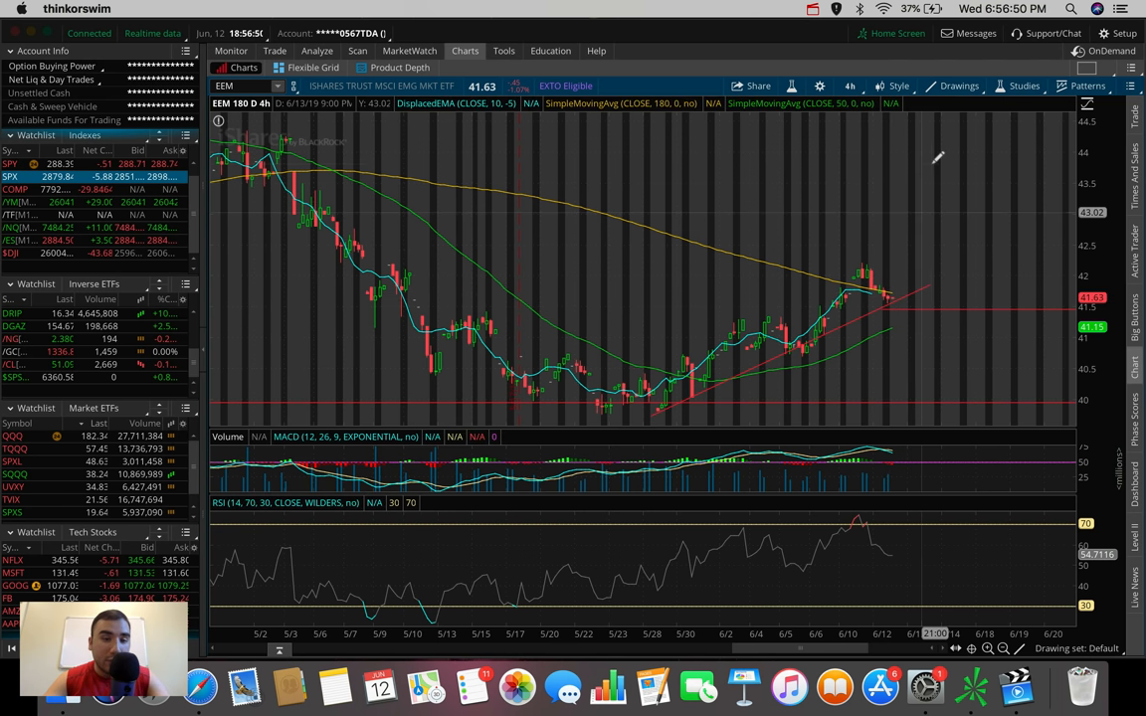
pyautogui.moveTo(895, 217)
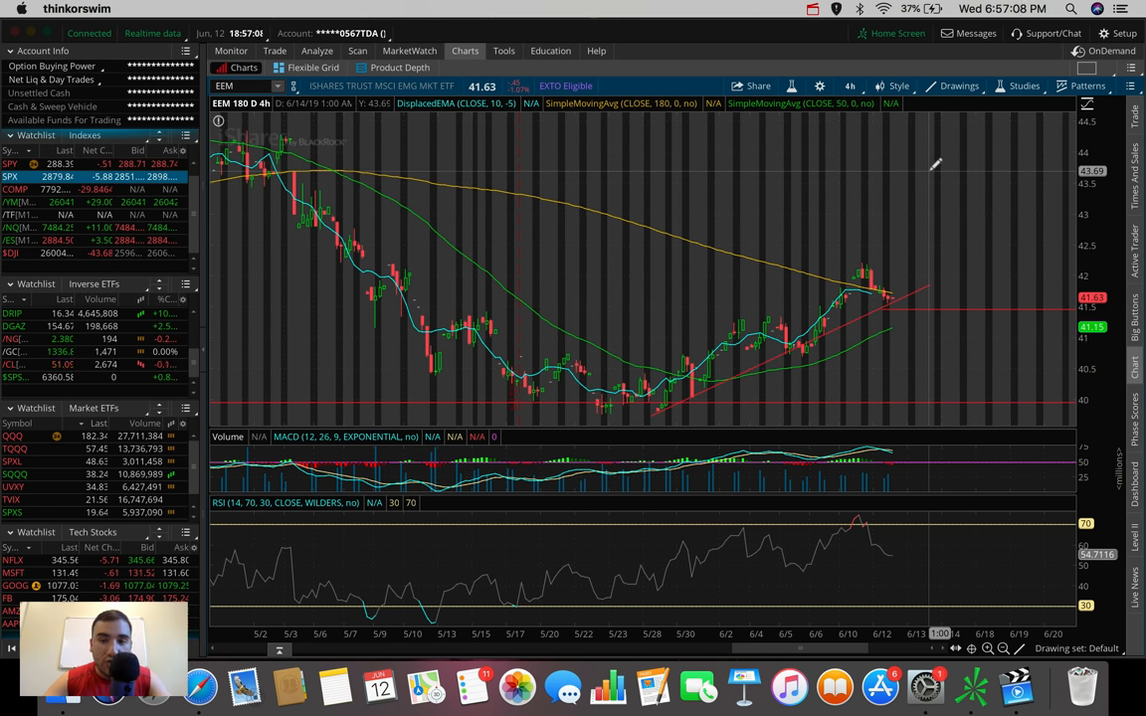
pyautogui.moveTo(905, 209)
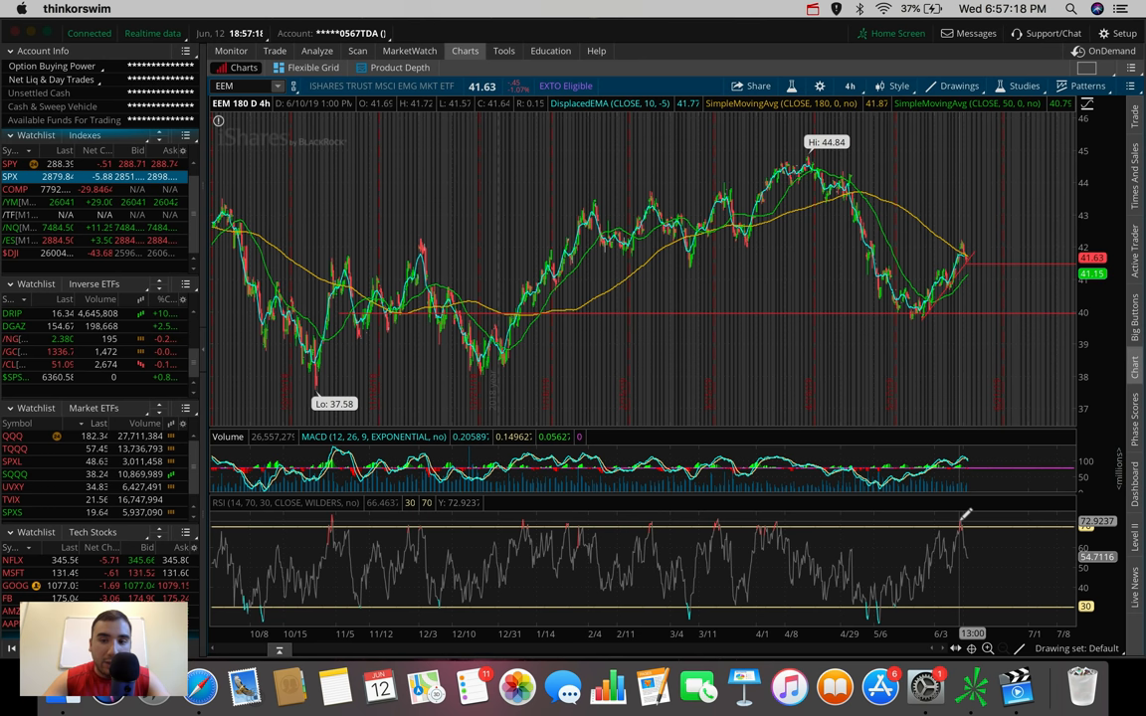
pyautogui.moveTo(987, 211)
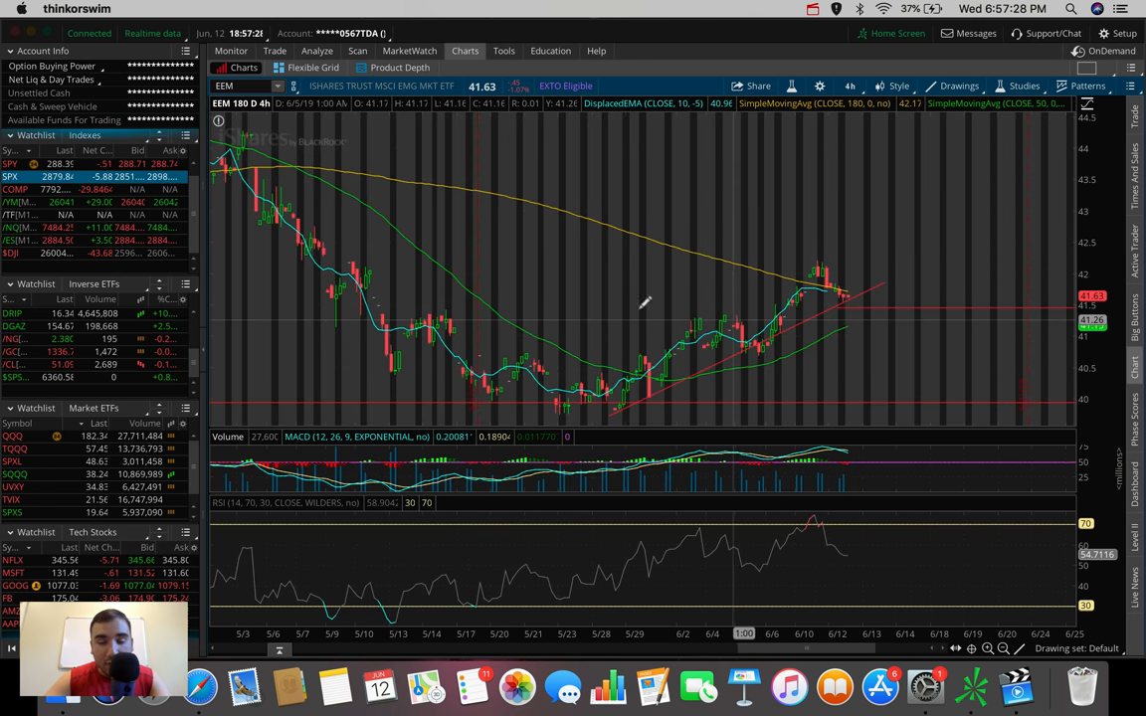
pyautogui.moveTo(360, 346)
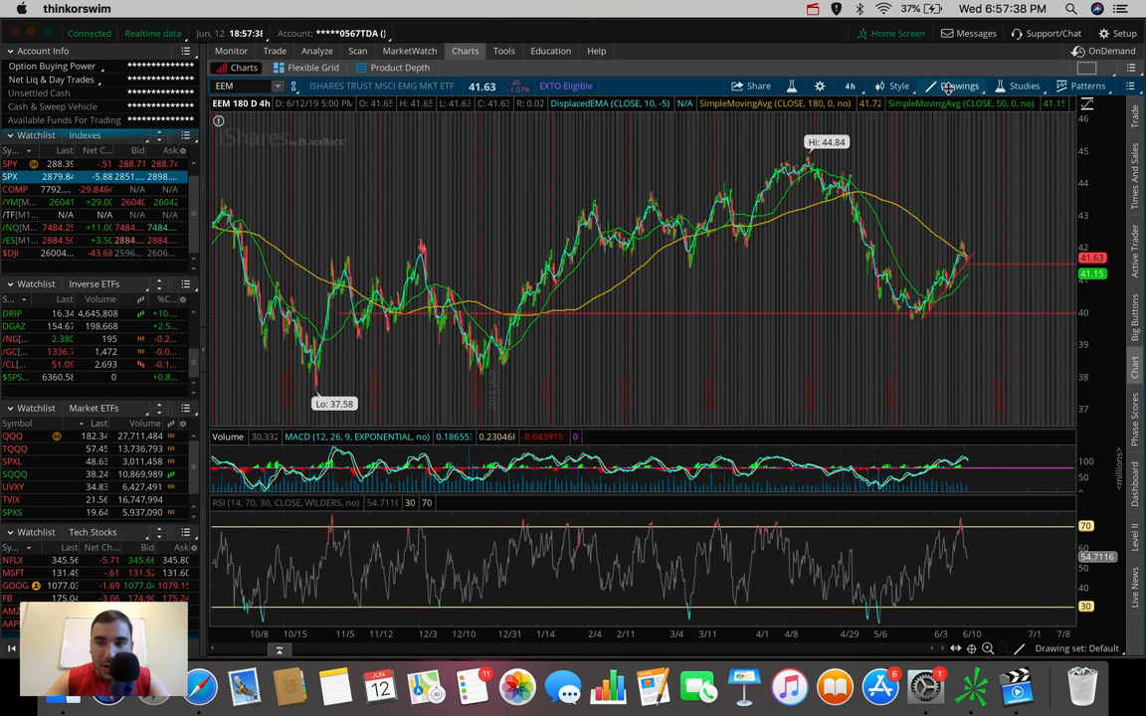
# Place a horizontal Price Level drawing near 42 at EEM's recent highs.
pyautogui.click(958, 86)
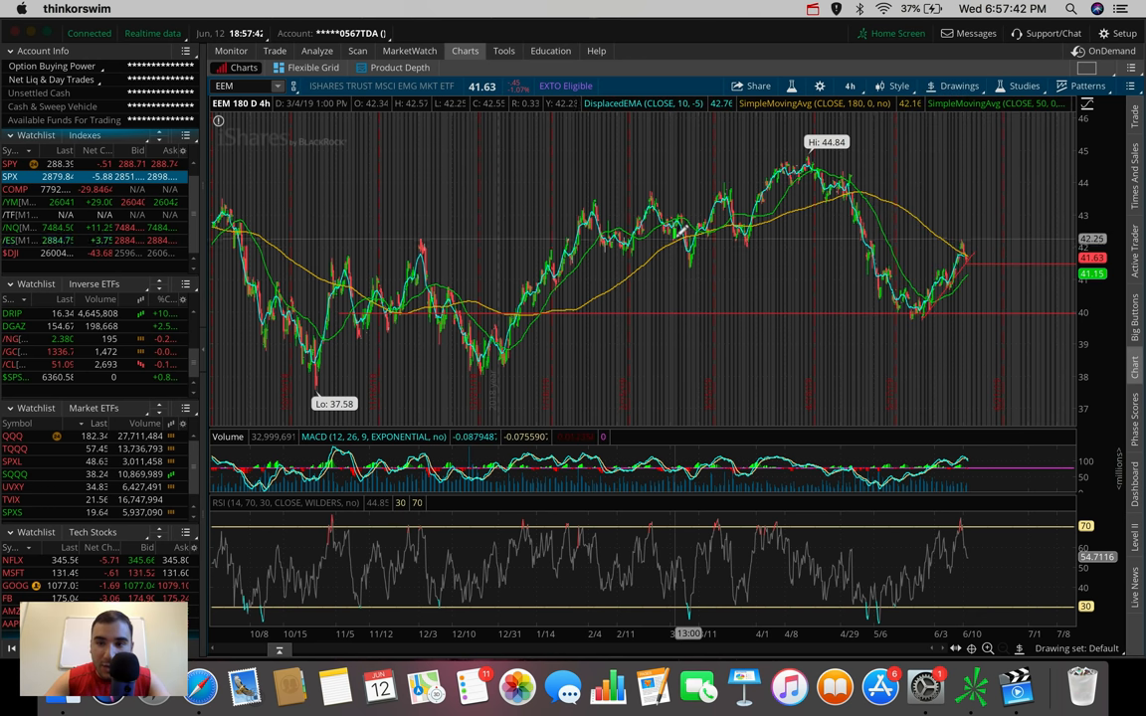
pyautogui.moveTo(676, 235)
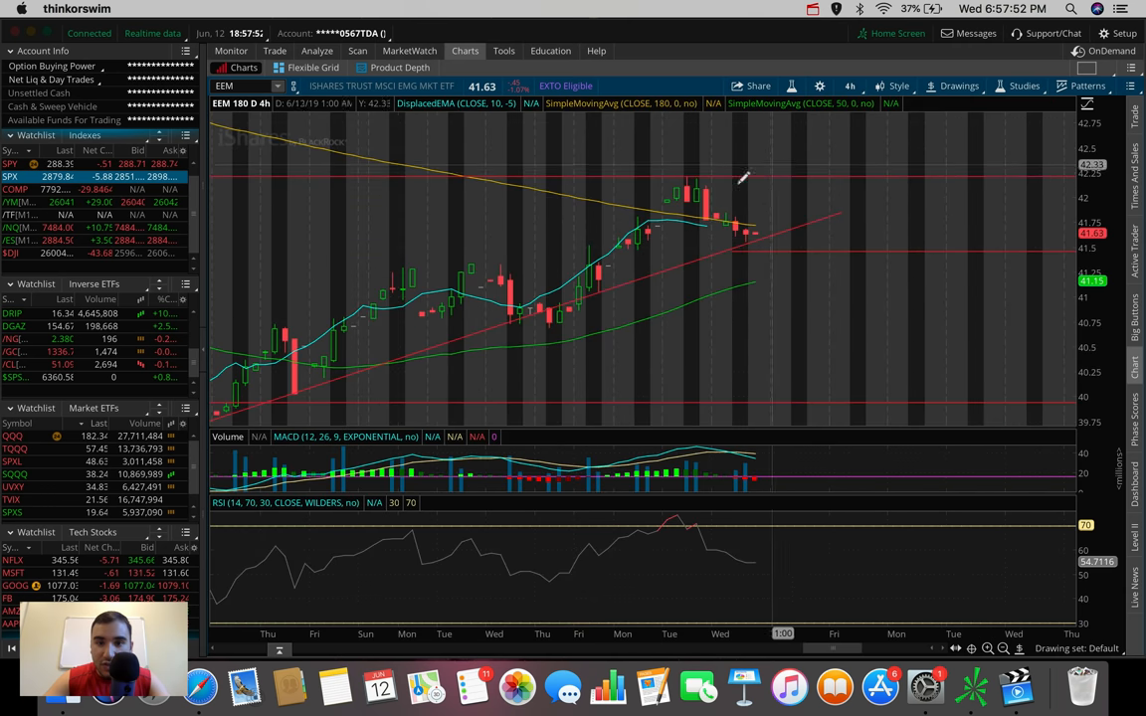
pyautogui.moveTo(784, 199)
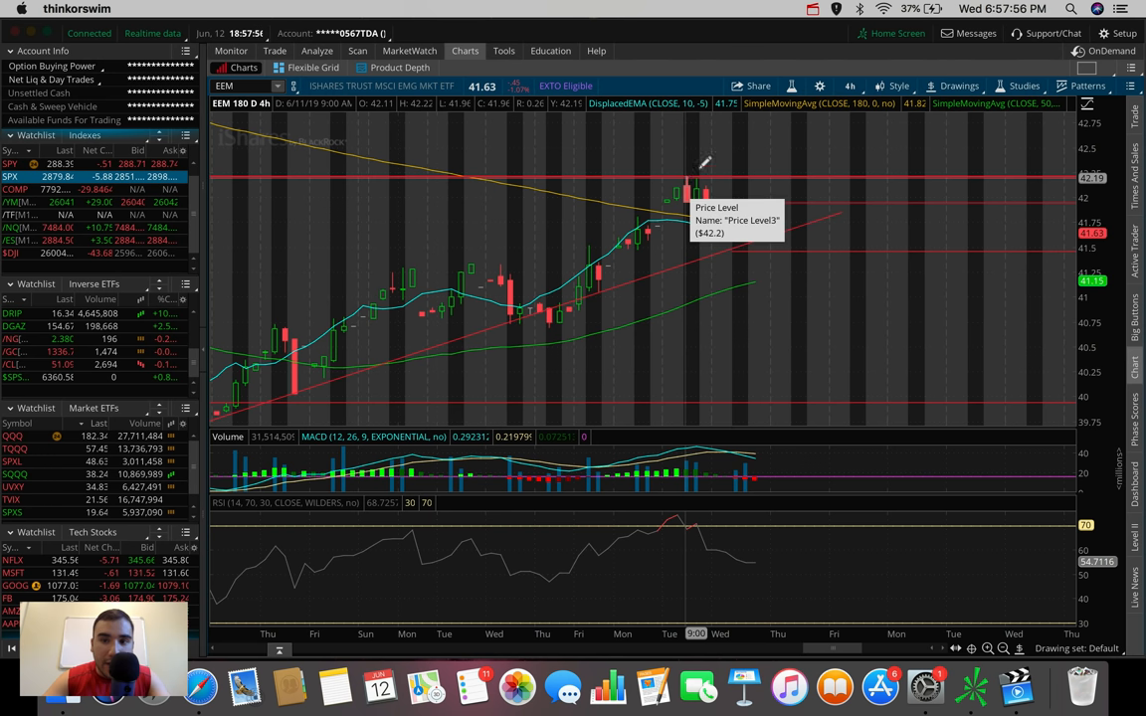
pyautogui.click(959, 85)
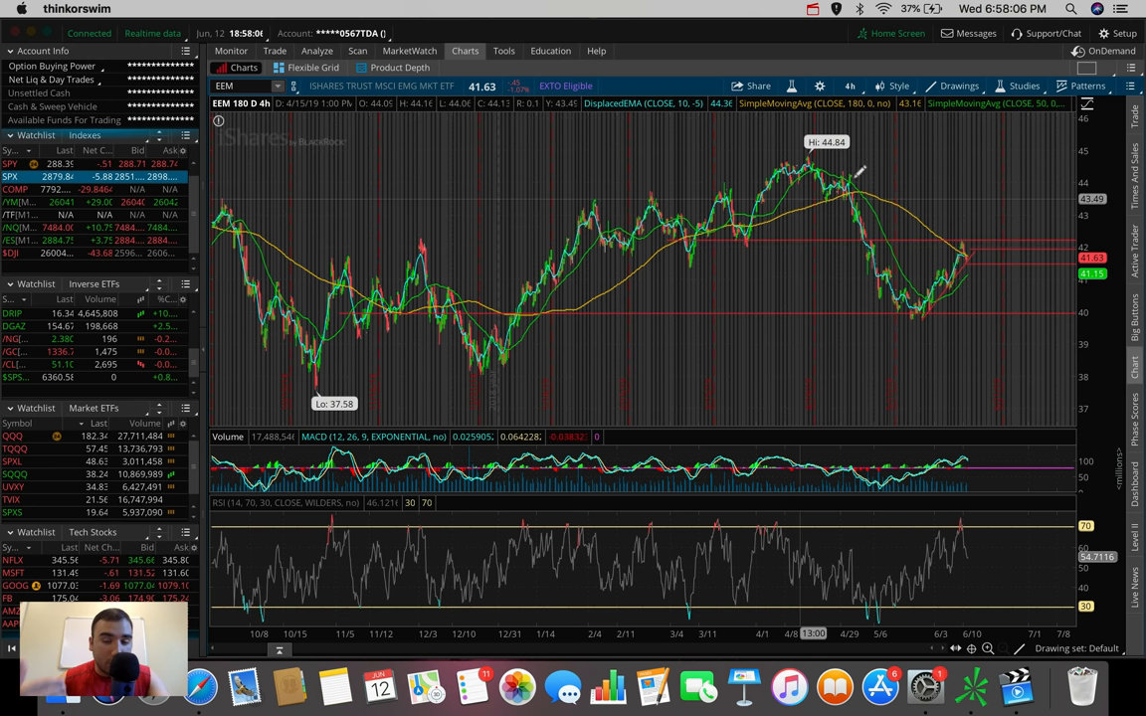
pyautogui.moveTo(880, 290)
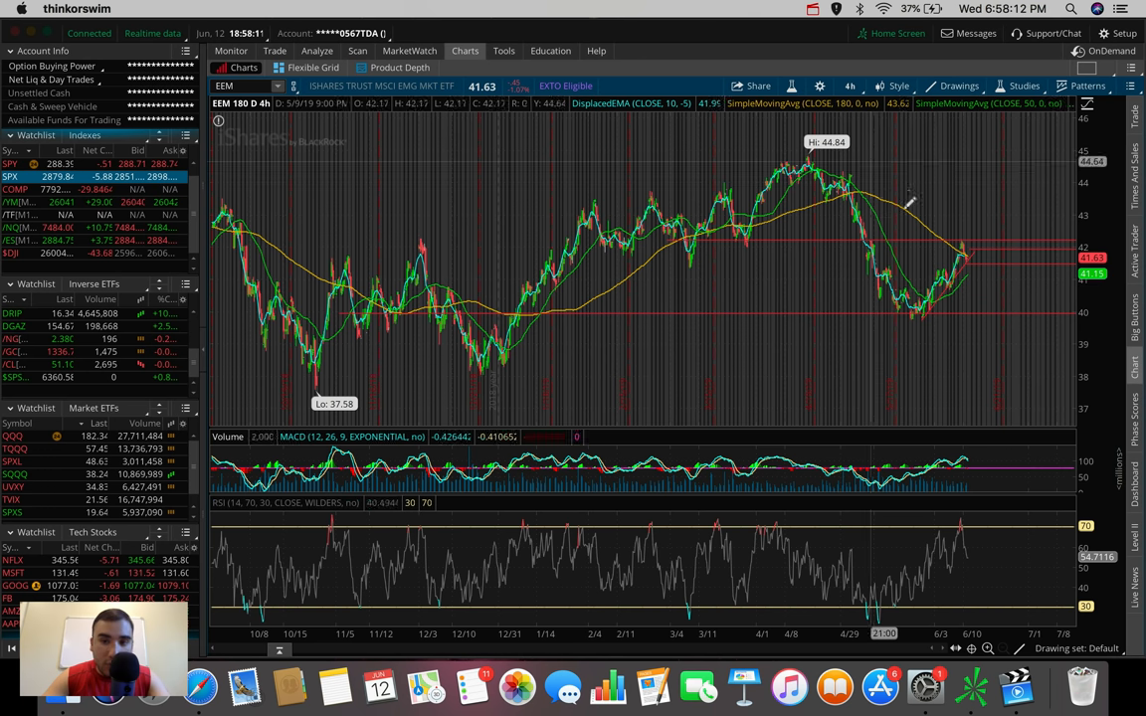
pyautogui.moveTo(935, 234)
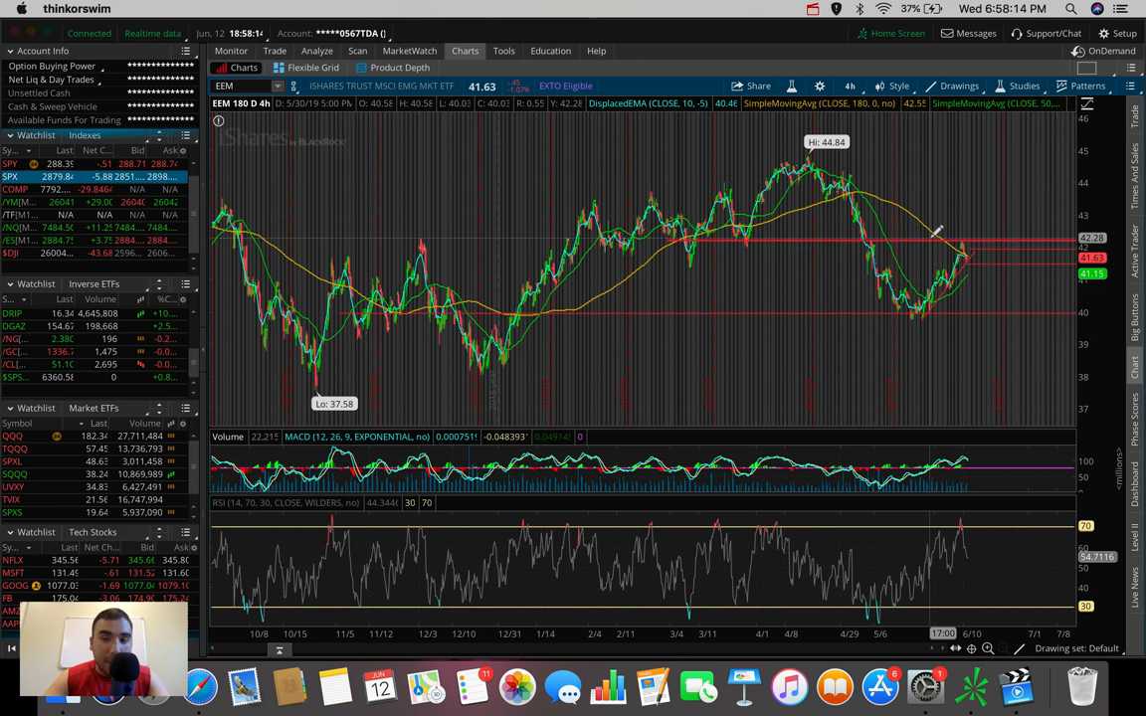
pyautogui.moveTo(953, 233)
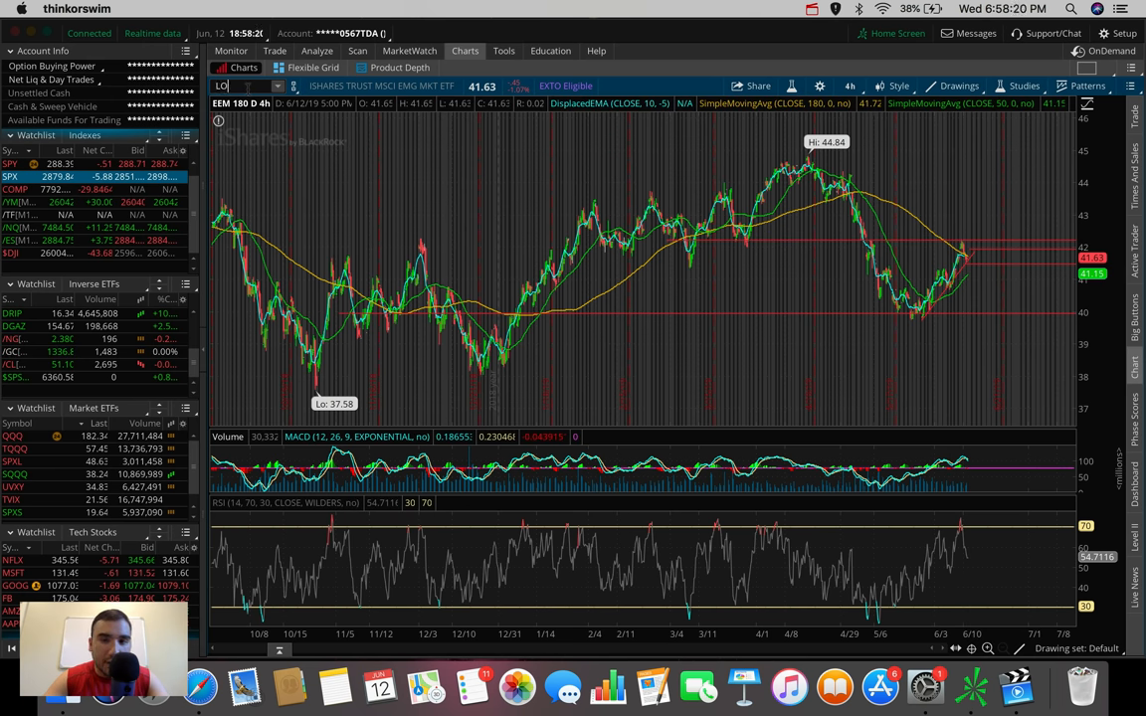
# Load the LOW chart and drag a horizontal level above Lowe's recent range.
pyautogui.write('LOW')
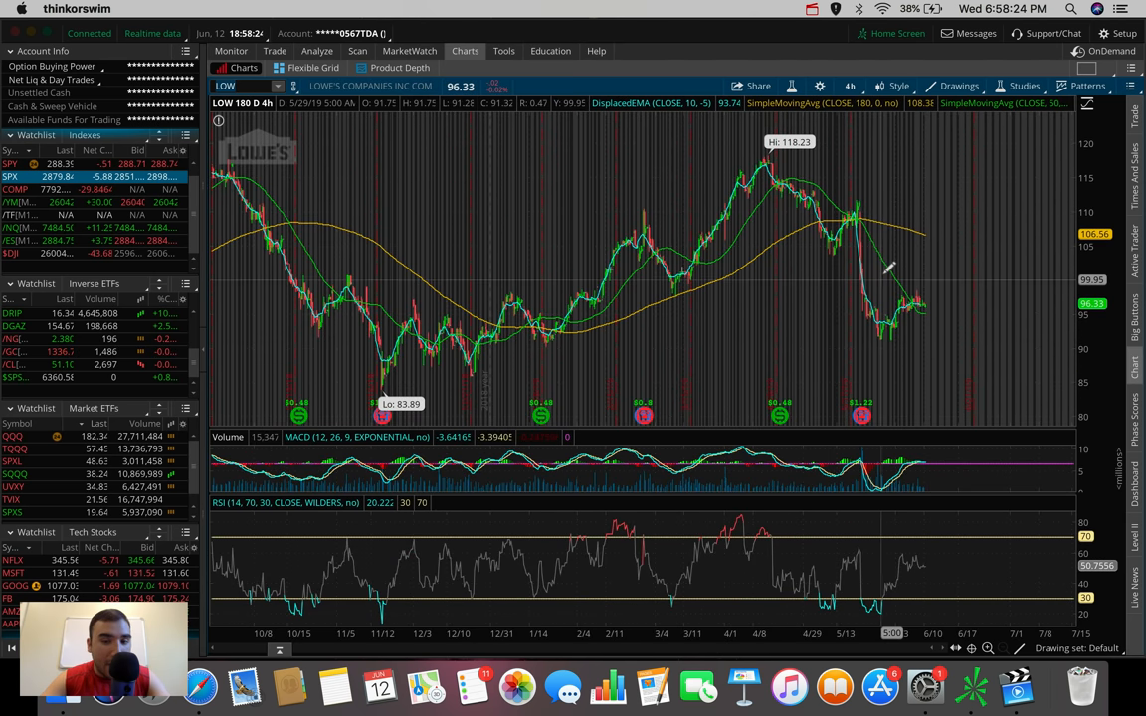
pyautogui.moveTo(875, 315)
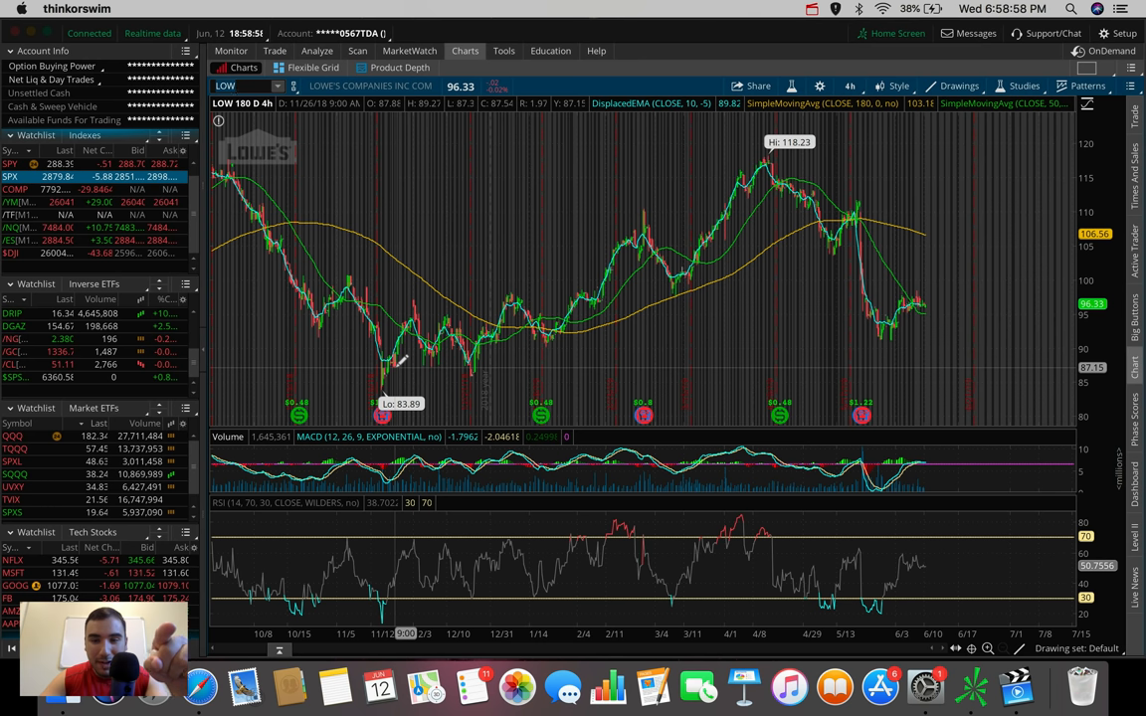
pyautogui.moveTo(390, 368)
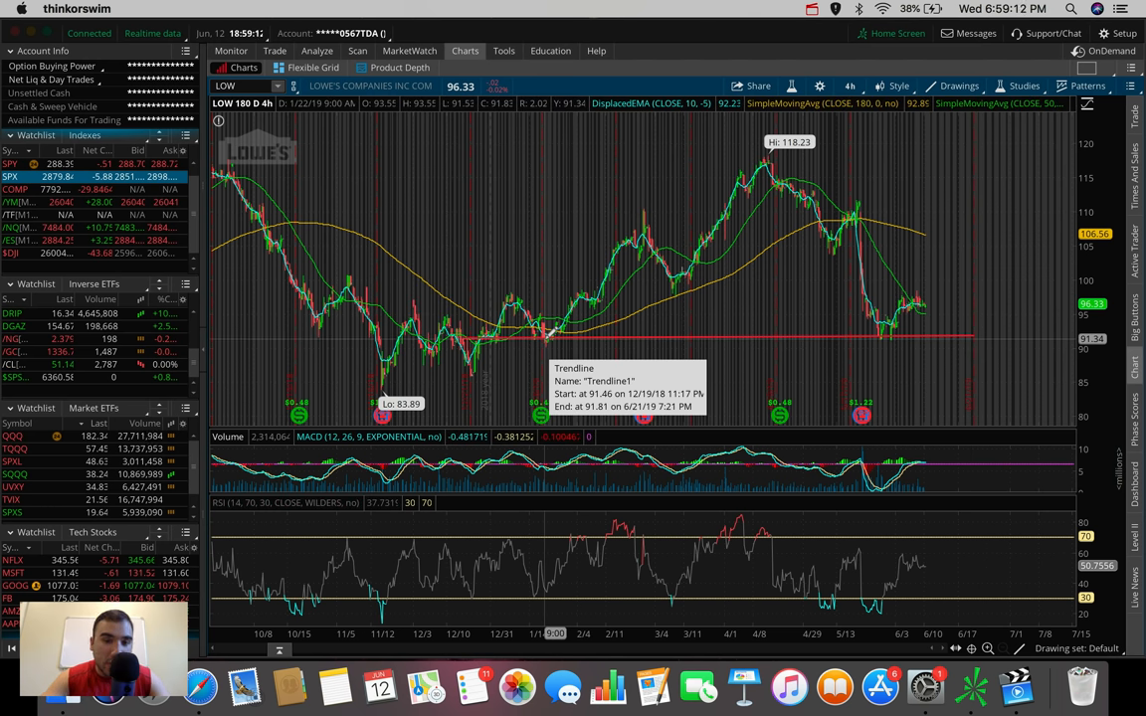
pyautogui.moveTo(1018, 229)
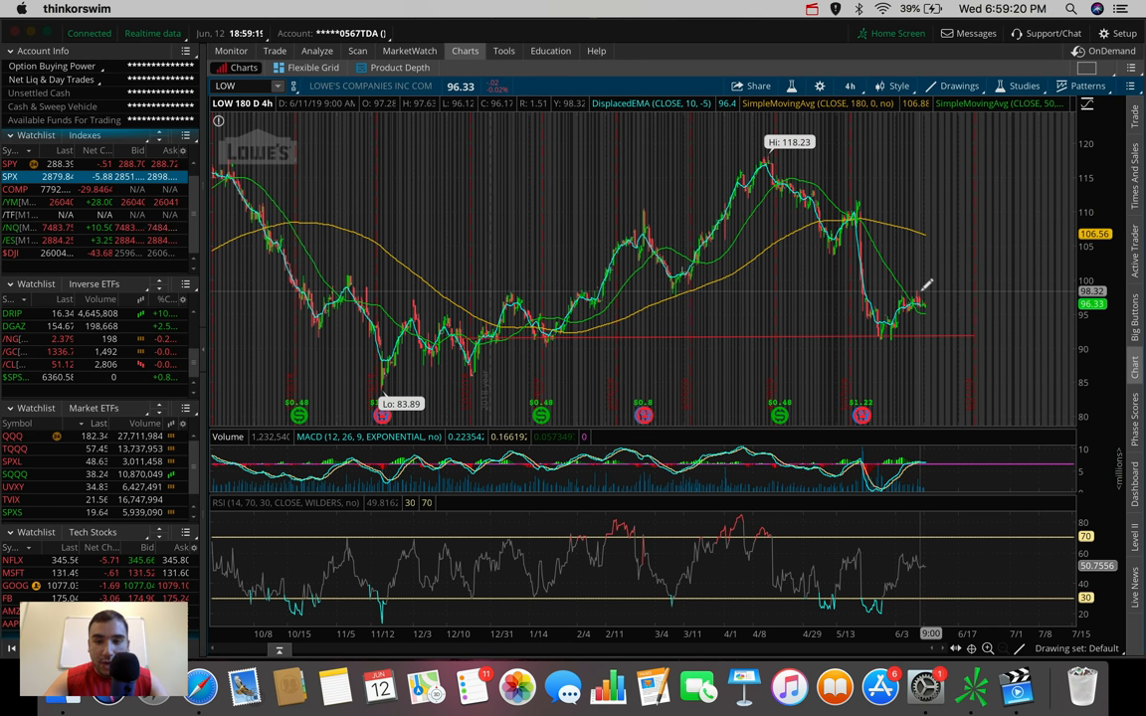
pyautogui.moveTo(943, 279)
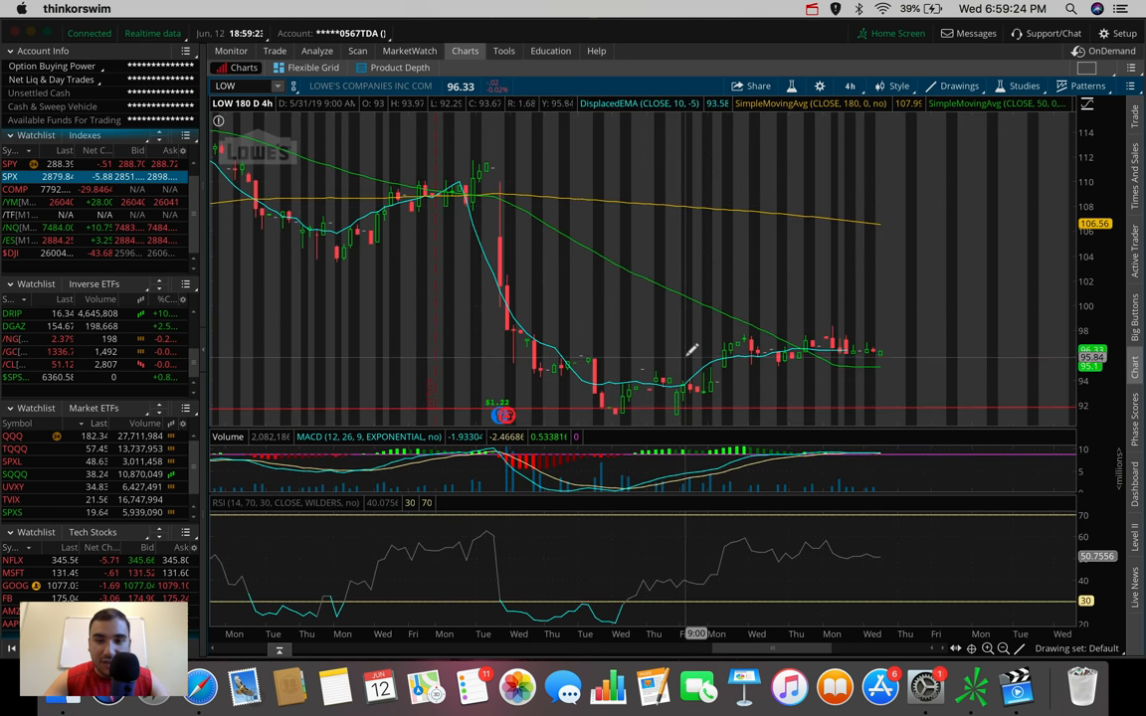
pyautogui.moveTo(786, 327)
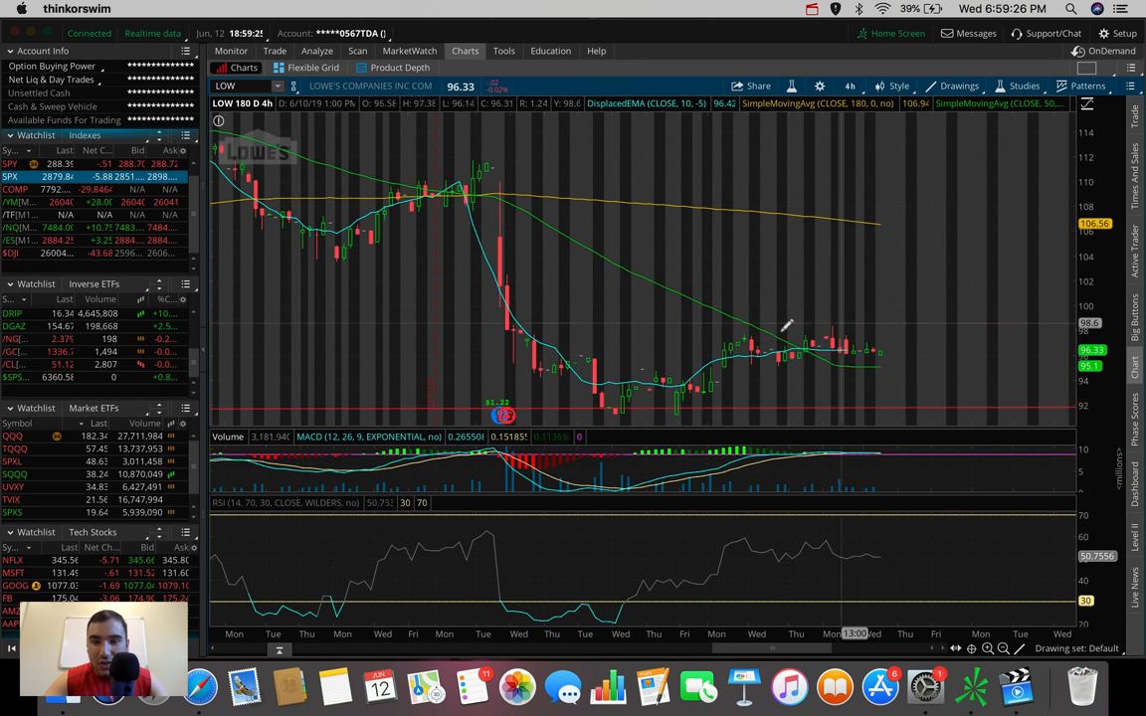
pyautogui.moveTo(698, 334)
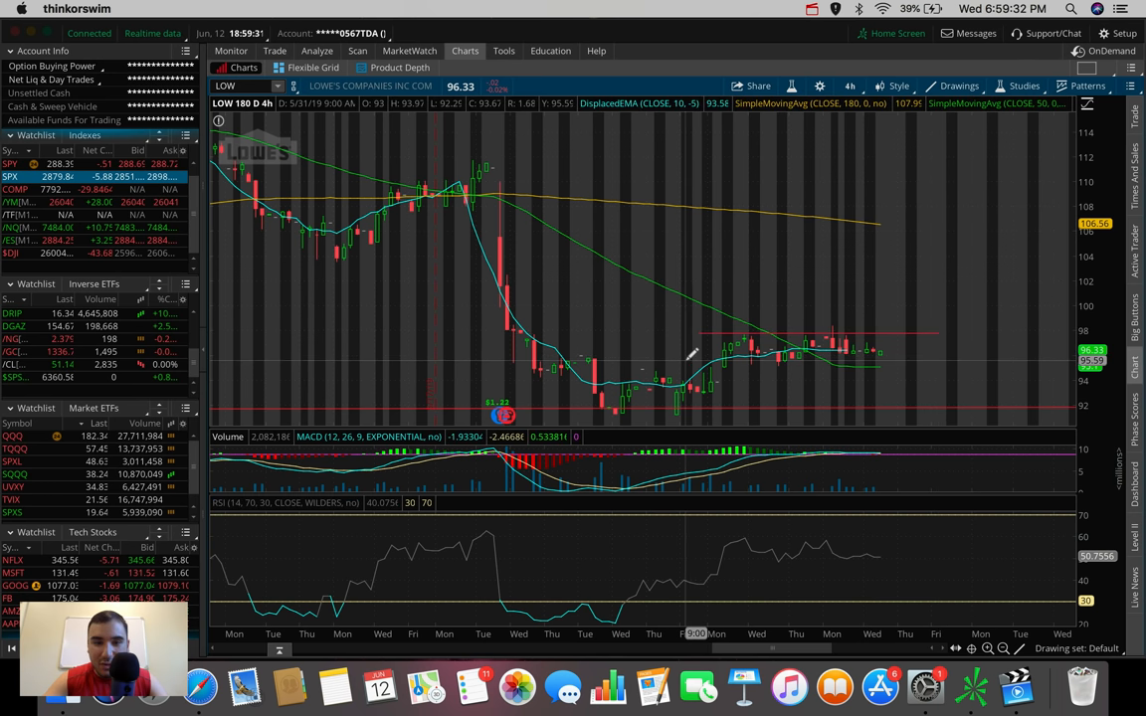
pyautogui.moveTo(685, 358); pyautogui.dragTo(959, 358)
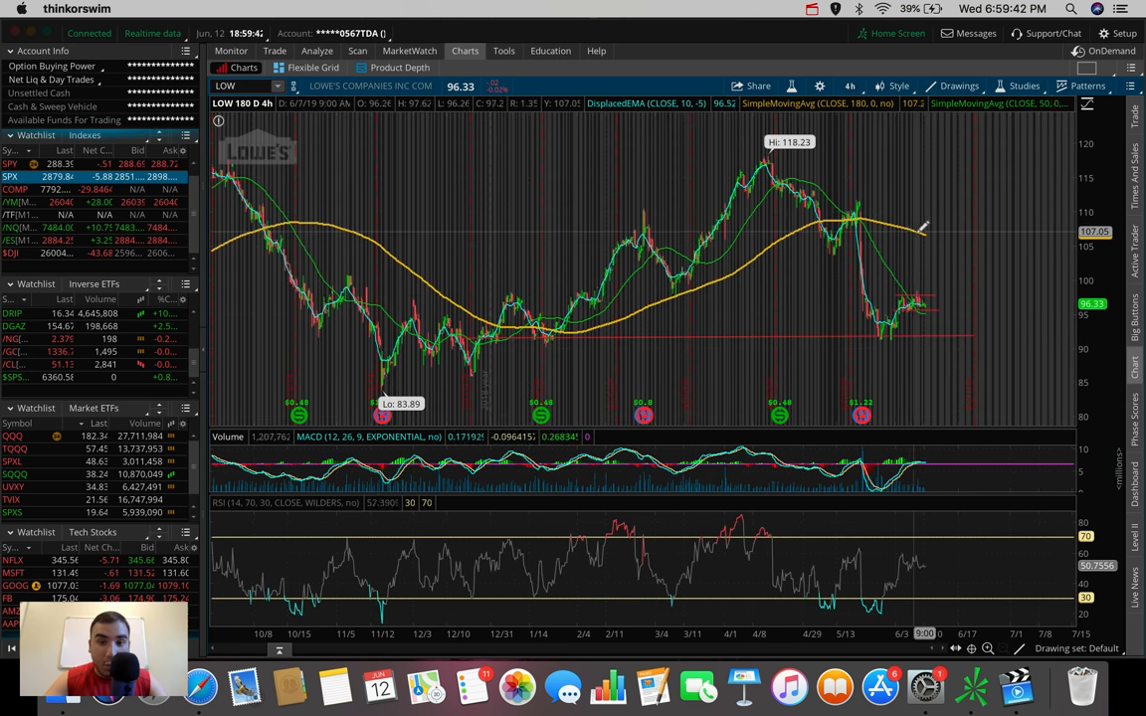
pyautogui.moveTo(925, 235)
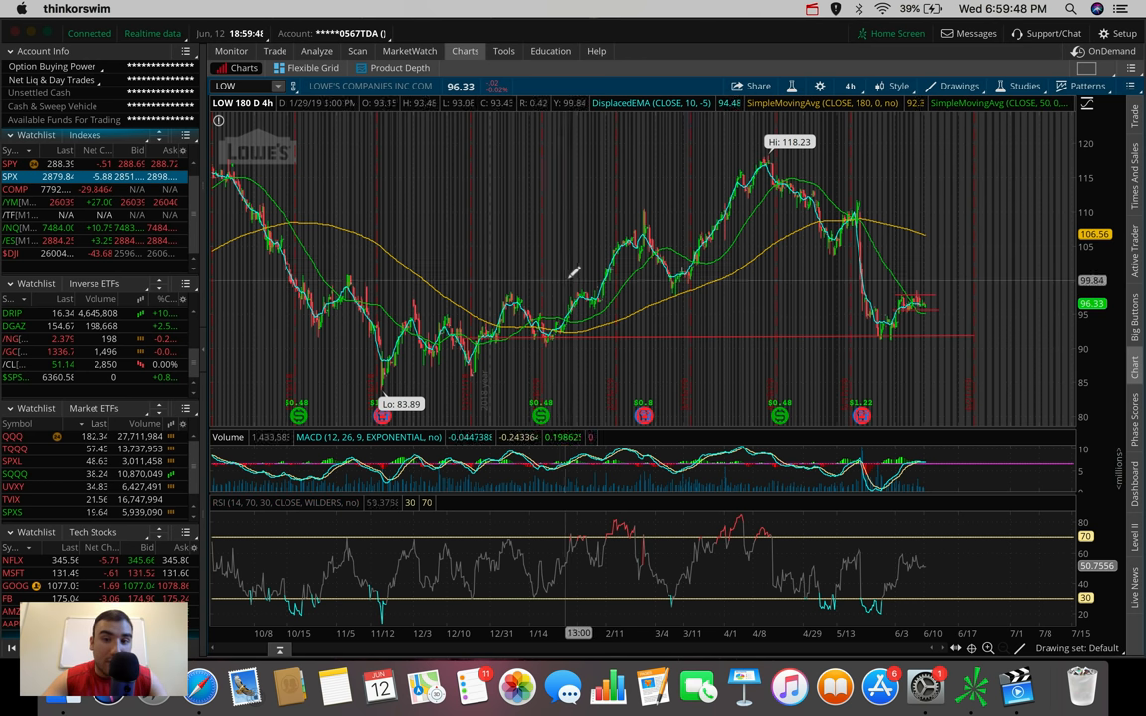
pyautogui.moveTo(572, 274)
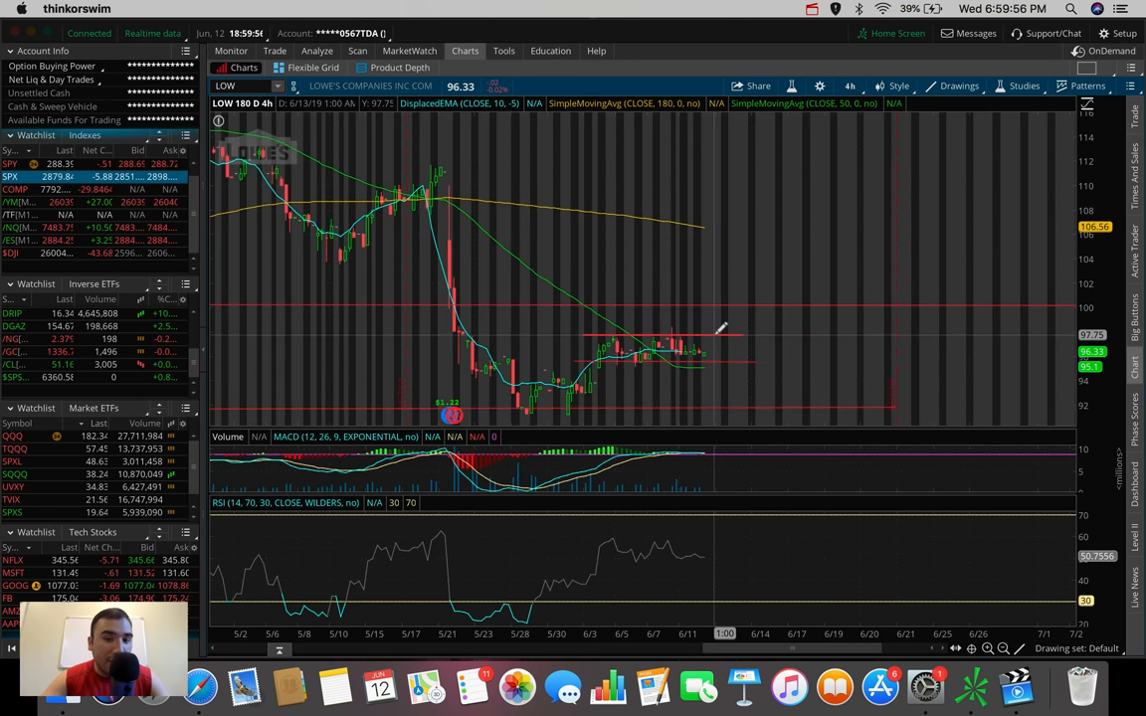
pyautogui.moveTo(720, 331)
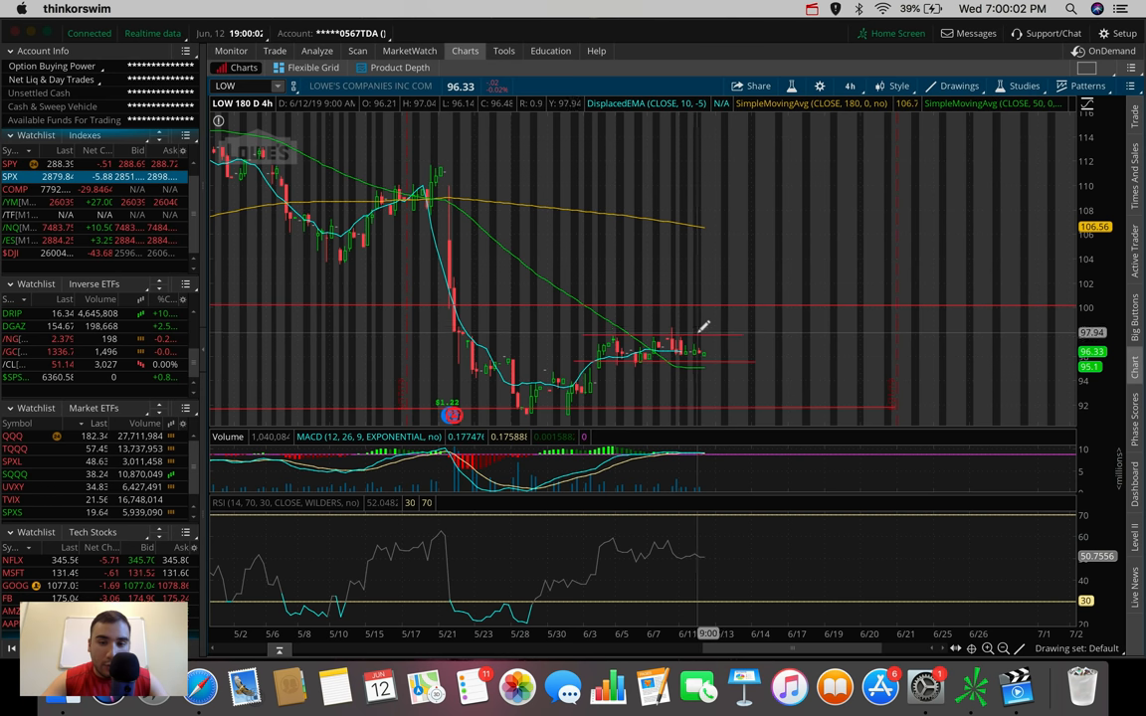
pyautogui.moveTo(706, 314)
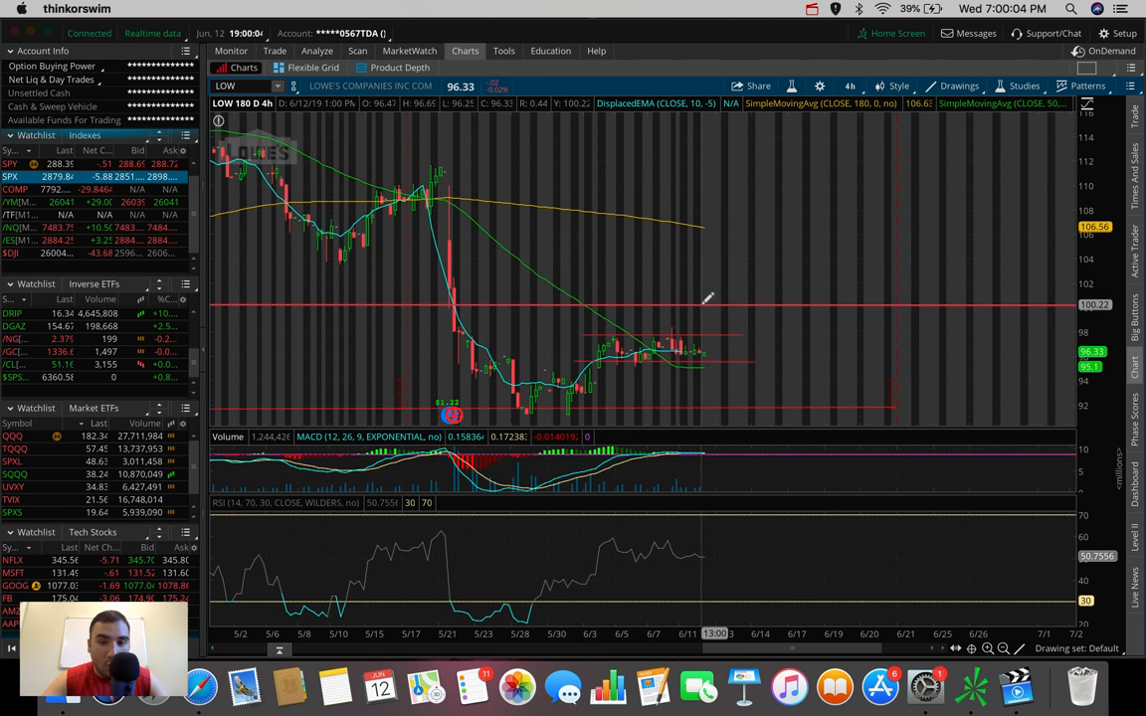
pyautogui.moveTo(704, 302)
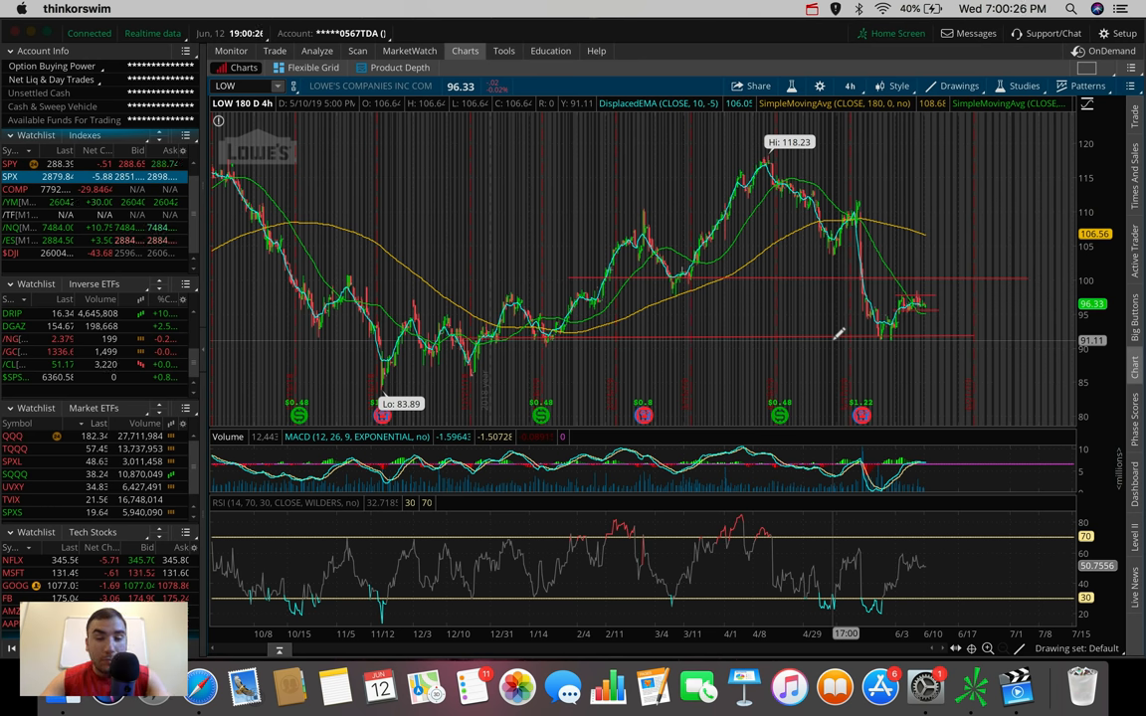
pyautogui.moveTo(832, 342)
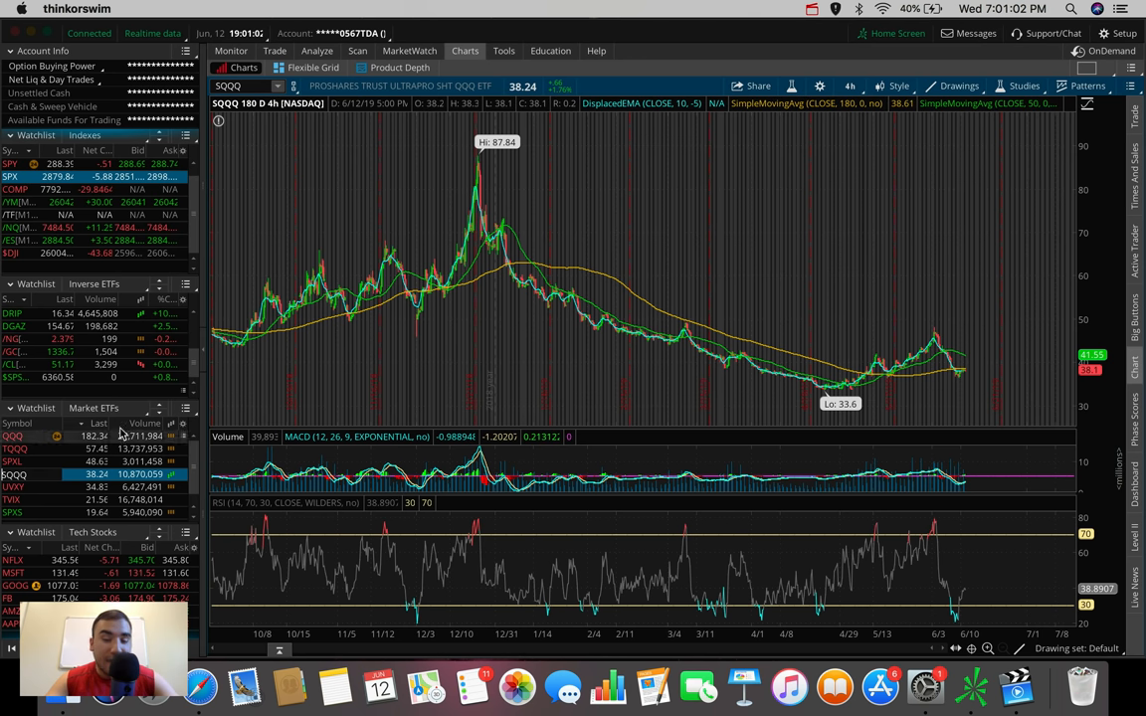
pyautogui.moveTo(510, 374)
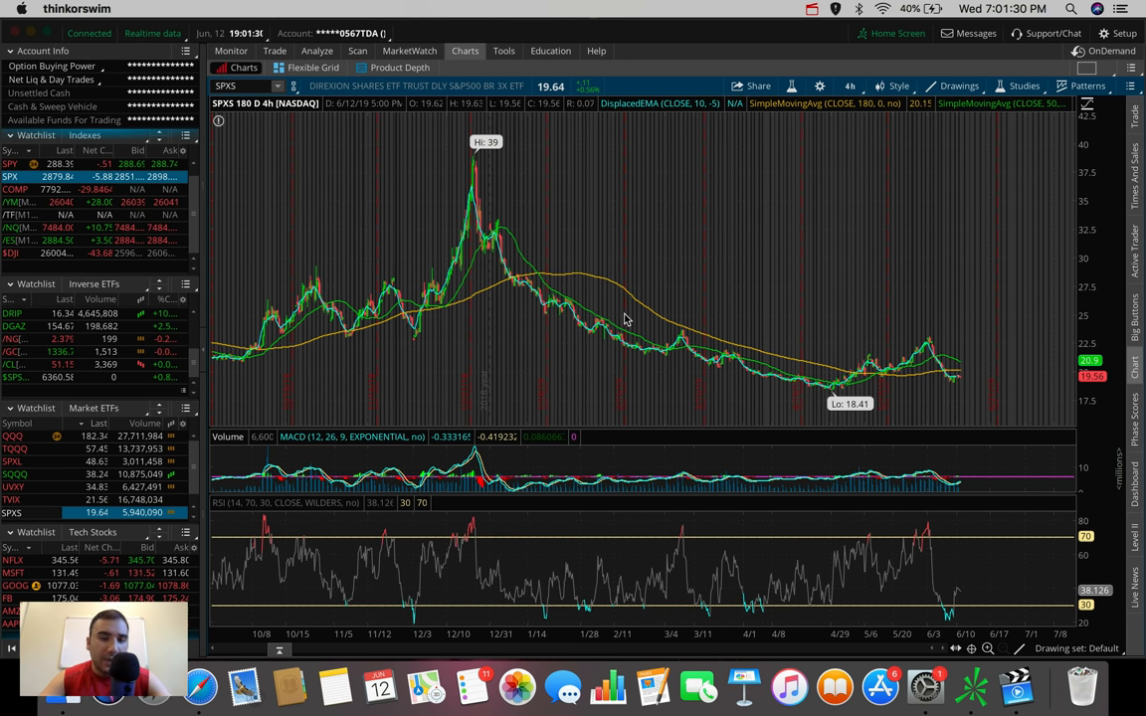
pyautogui.moveTo(1066, 330)
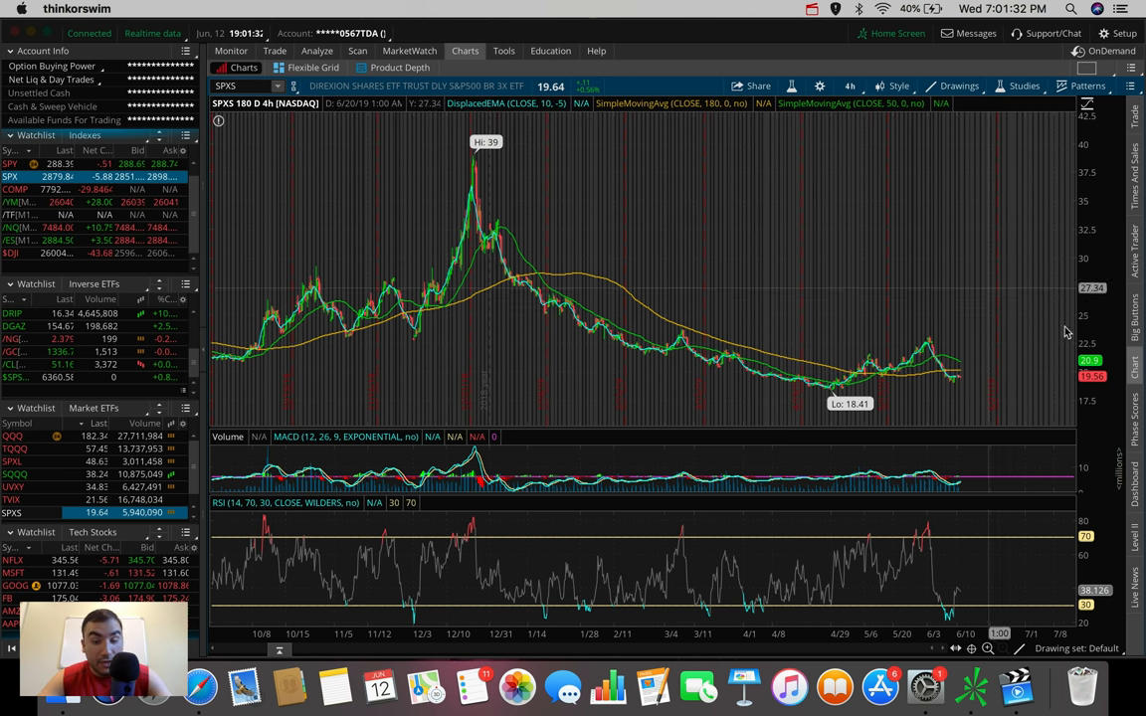
pyautogui.moveTo(971, 275)
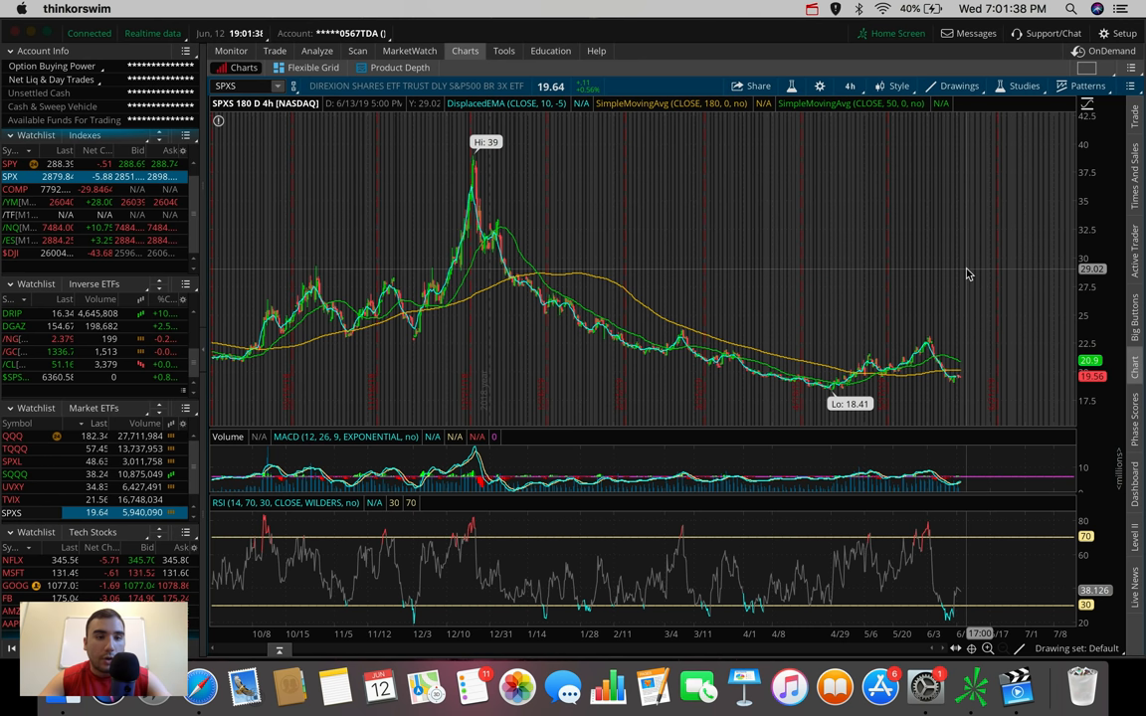
pyautogui.moveTo(971, 275)
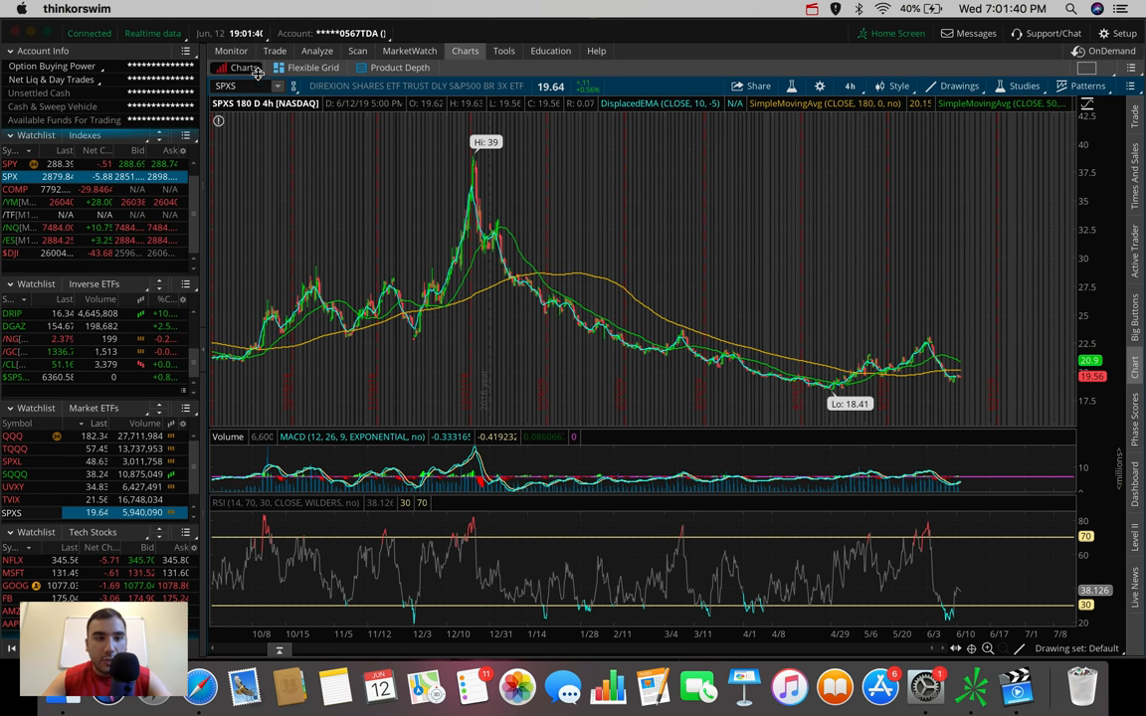
# Switch the chart symbol to TSLA for its full-year daily history.
pyautogui.write('GT')
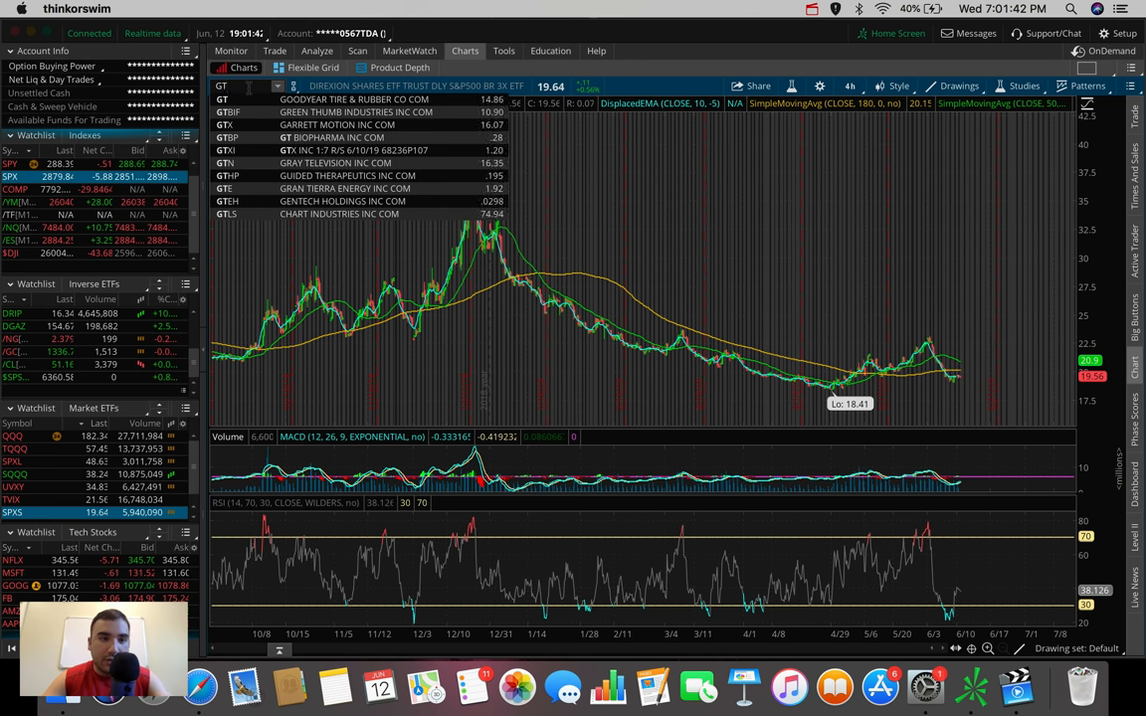
pyautogui.write('TSLA')
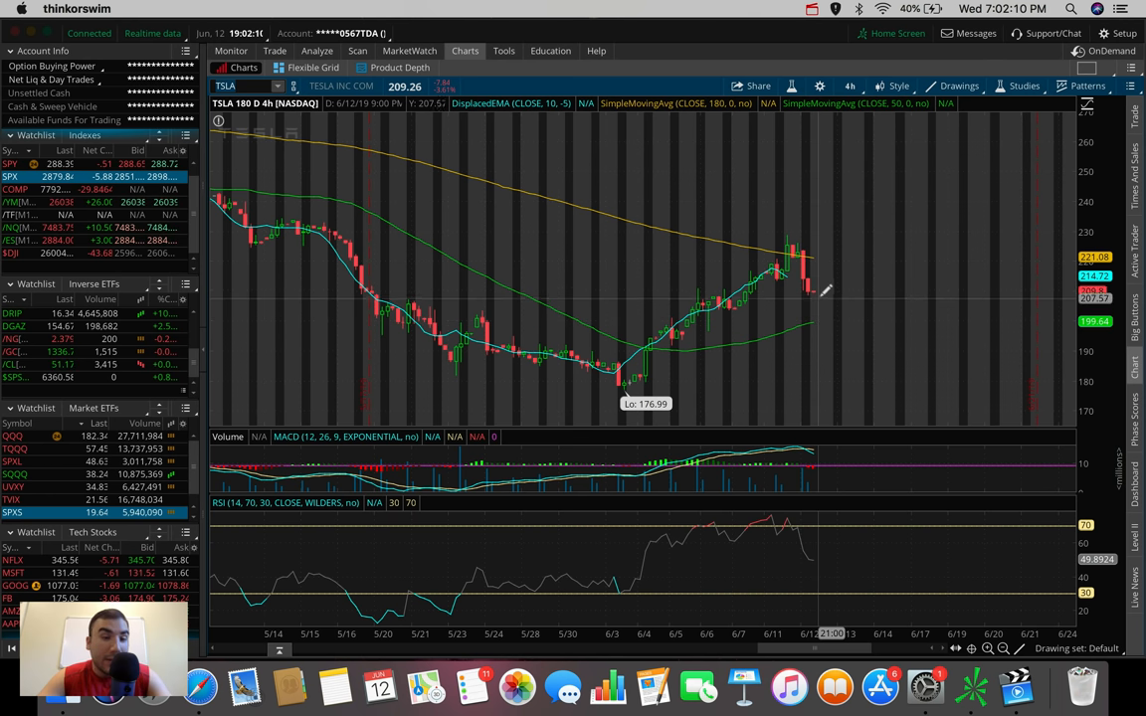
pyautogui.moveTo(819, 316)
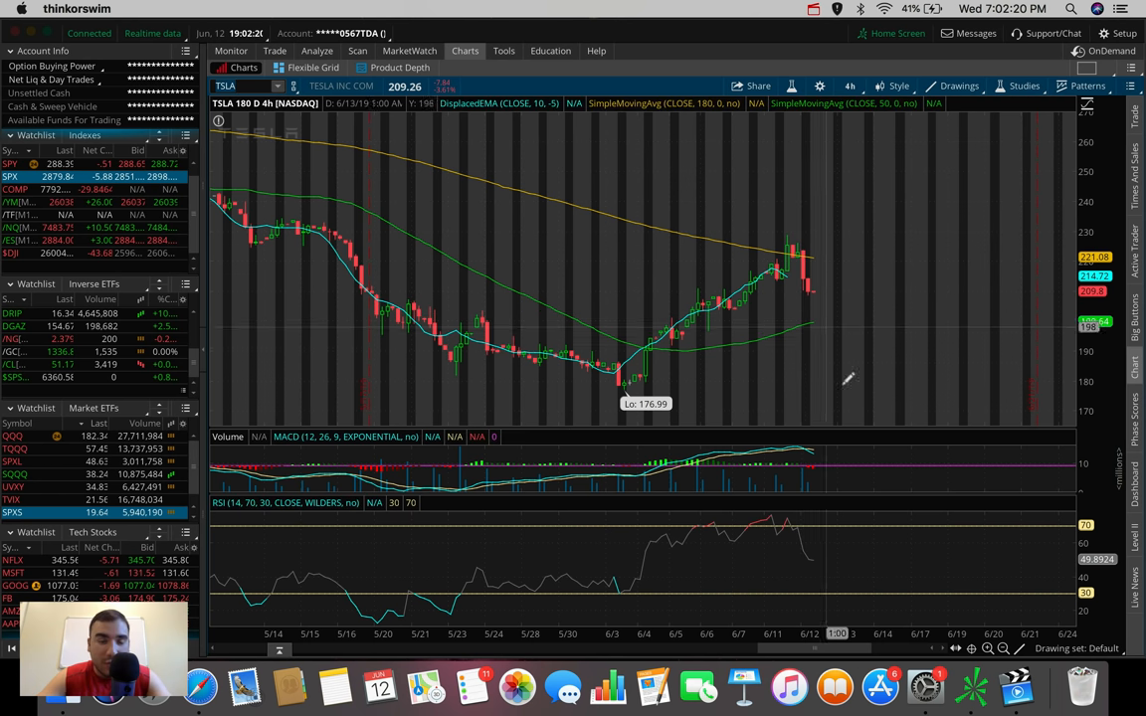
pyautogui.moveTo(852, 385)
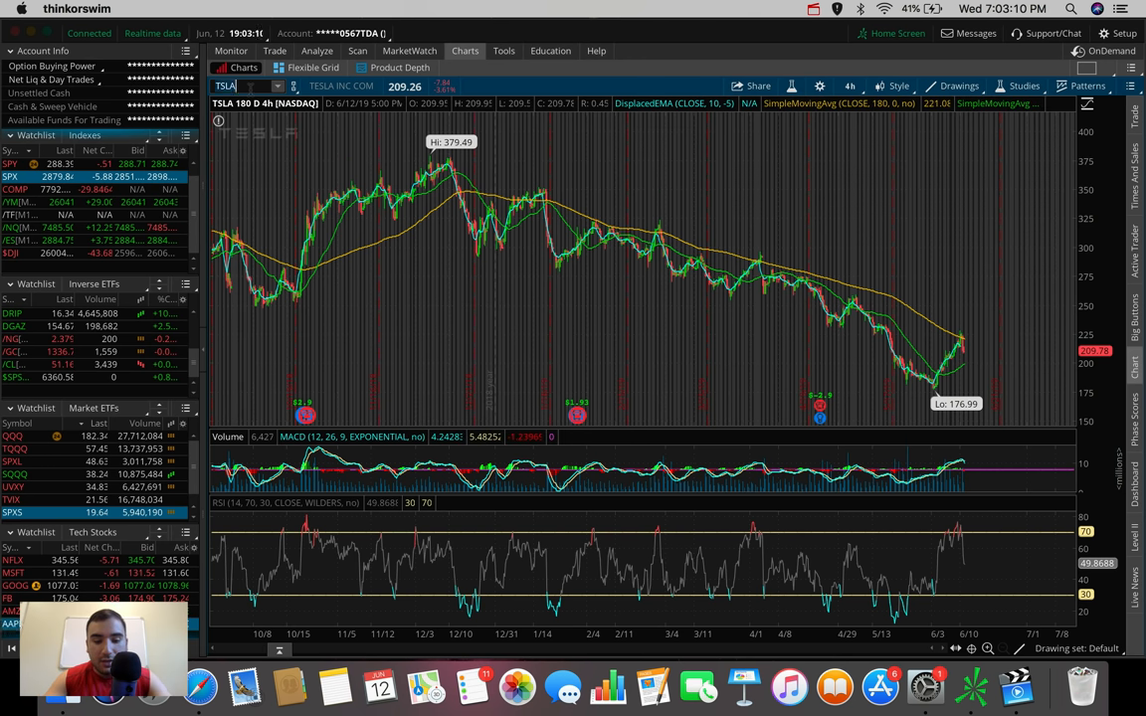
# Cycle the chart through BAC and JPM, ending on WFC's yearly view.
pyautogui.write('BA')
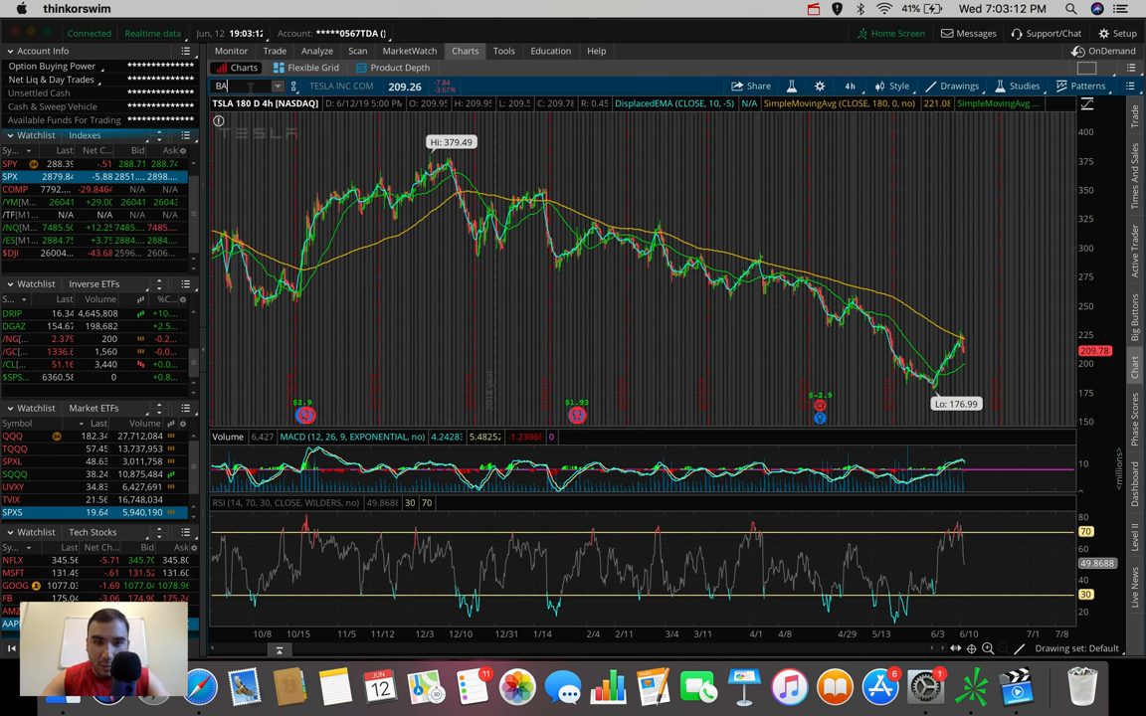
pyautogui.write('BAC')
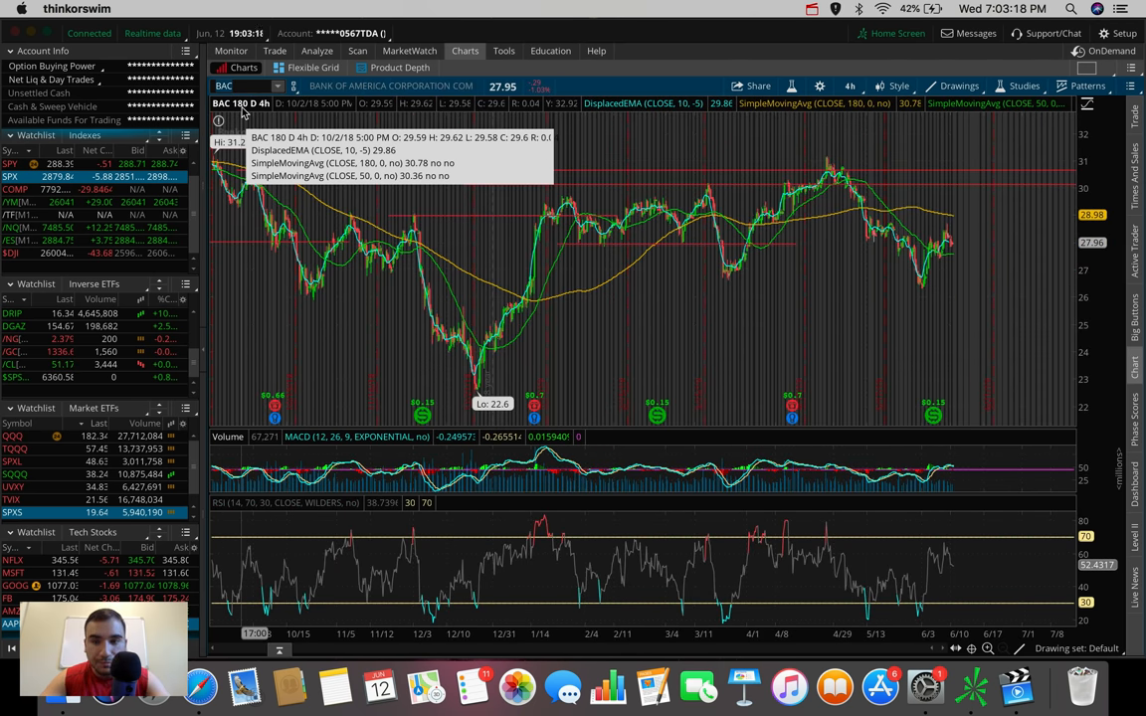
pyautogui.write('JPM')
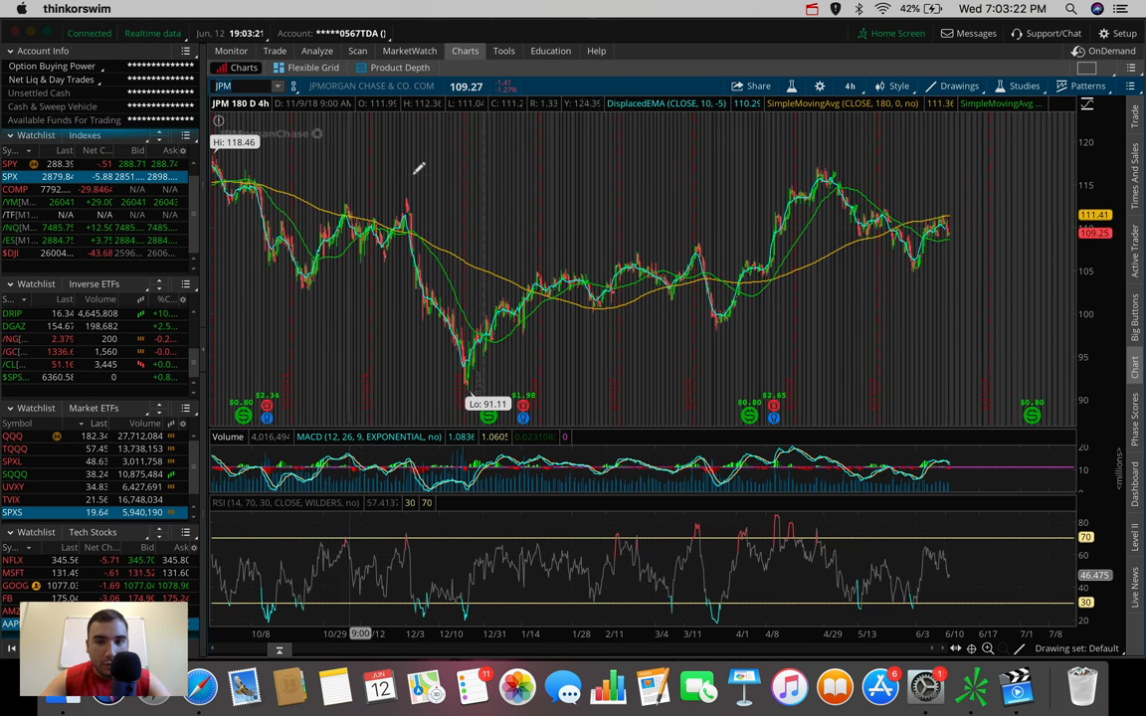
pyautogui.write('WFC')
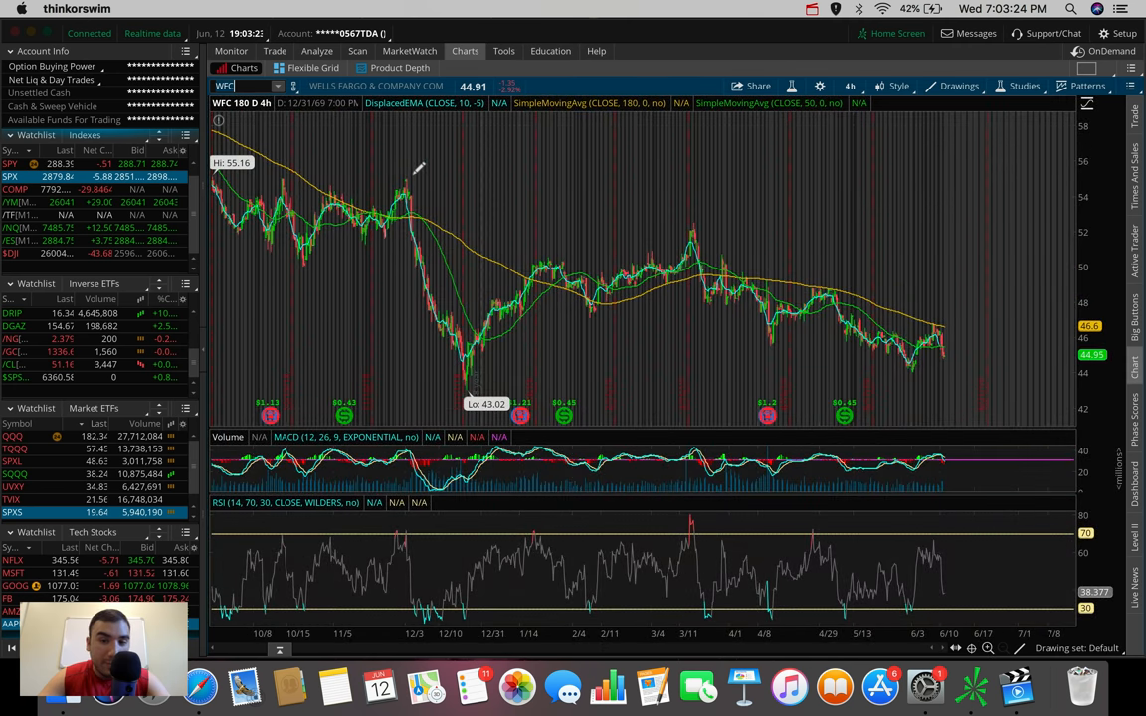
pyautogui.moveTo(1014, 444)
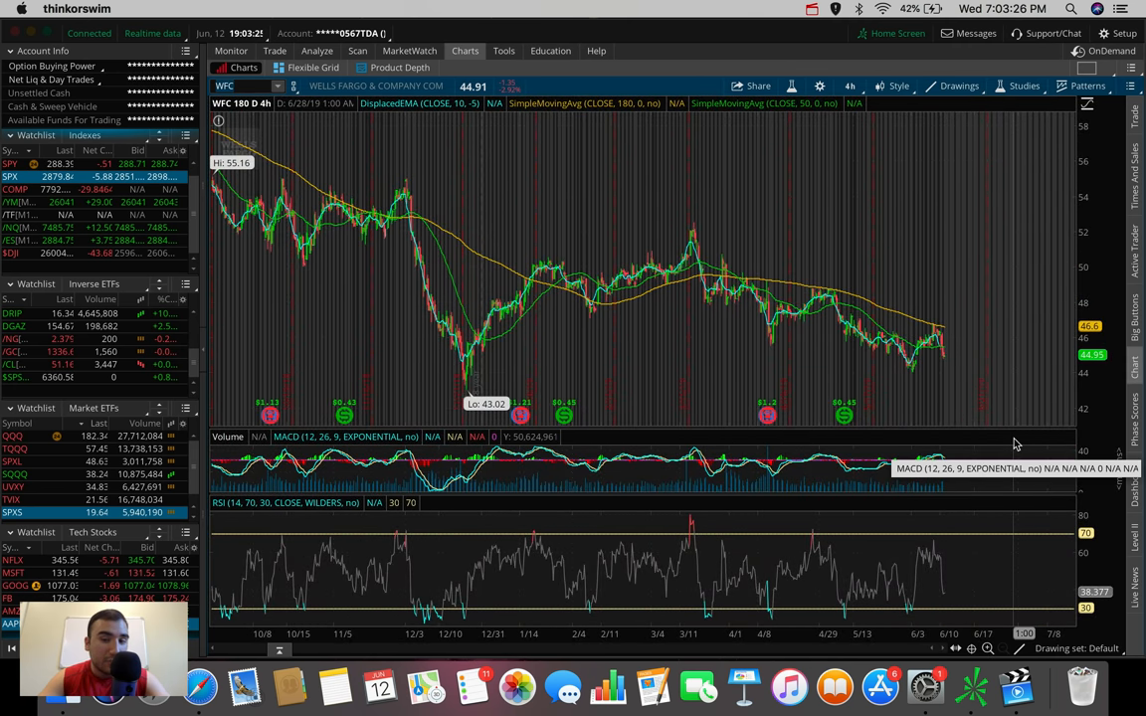
pyautogui.moveTo(780, 274)
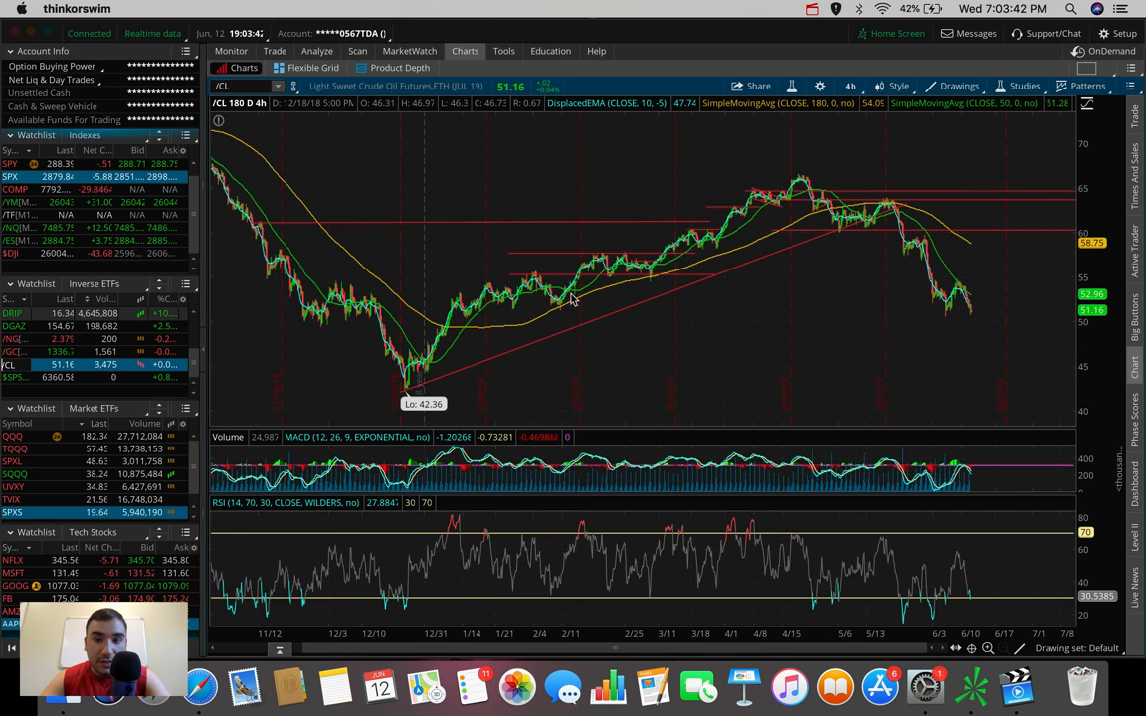
pyautogui.moveTo(951, 298)
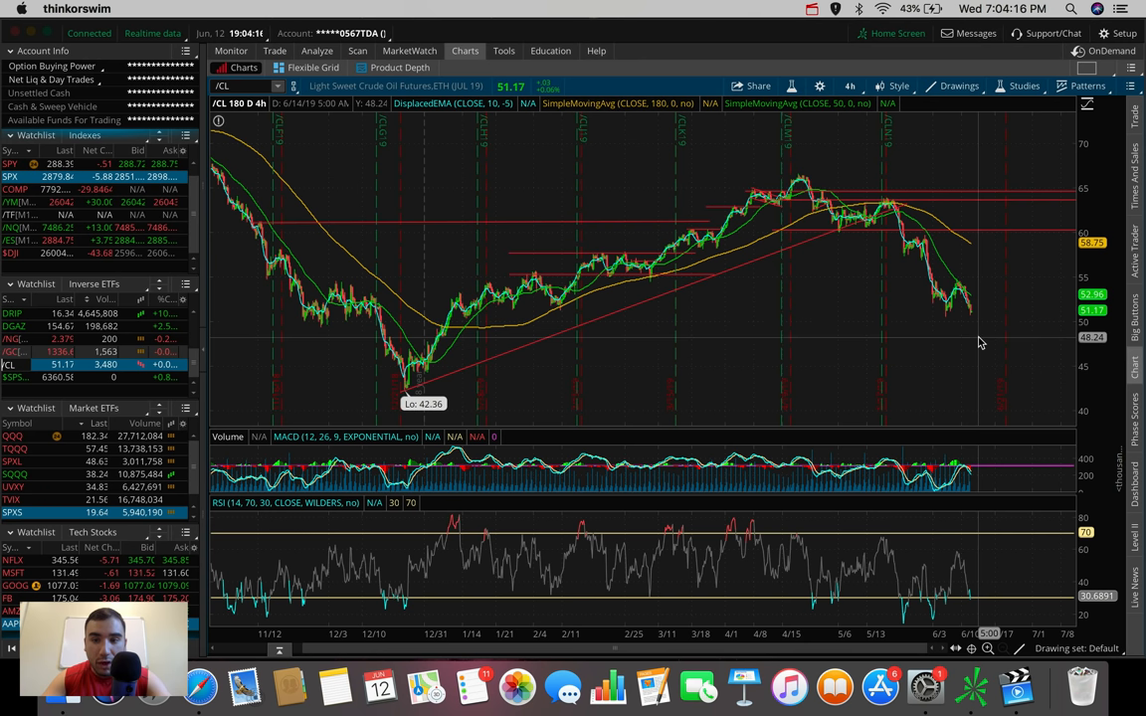
pyautogui.moveTo(979, 343)
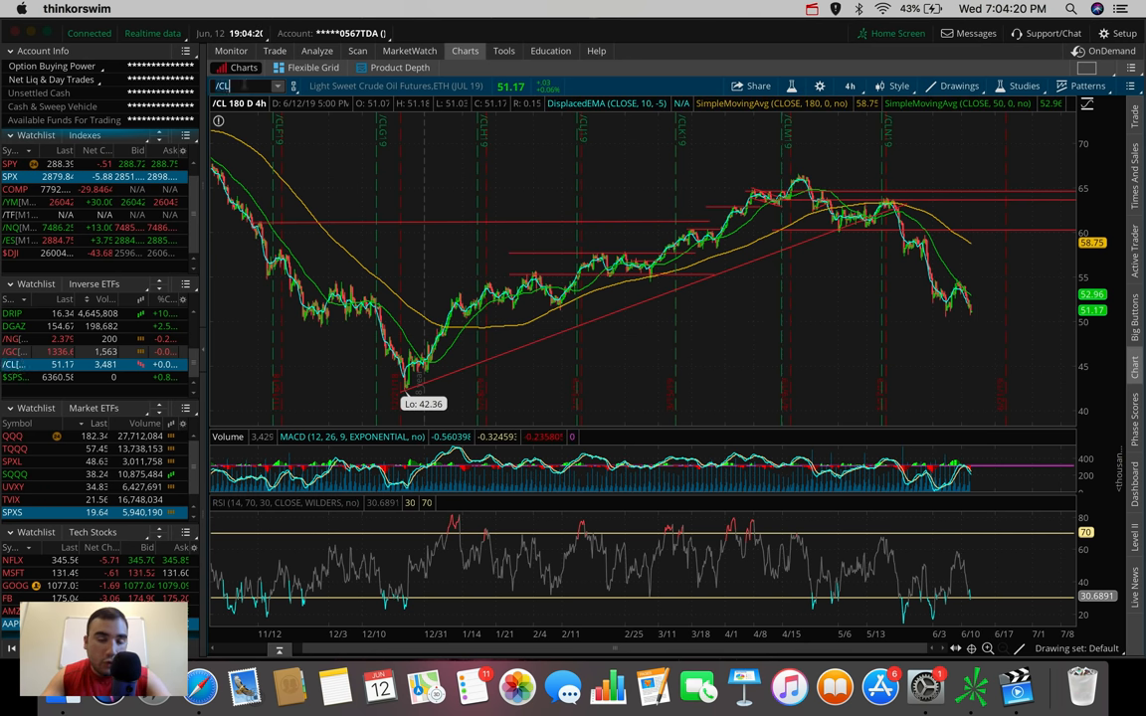
# Enter the UWT symbol to load the volatility chart.
pyautogui.write('UWT')
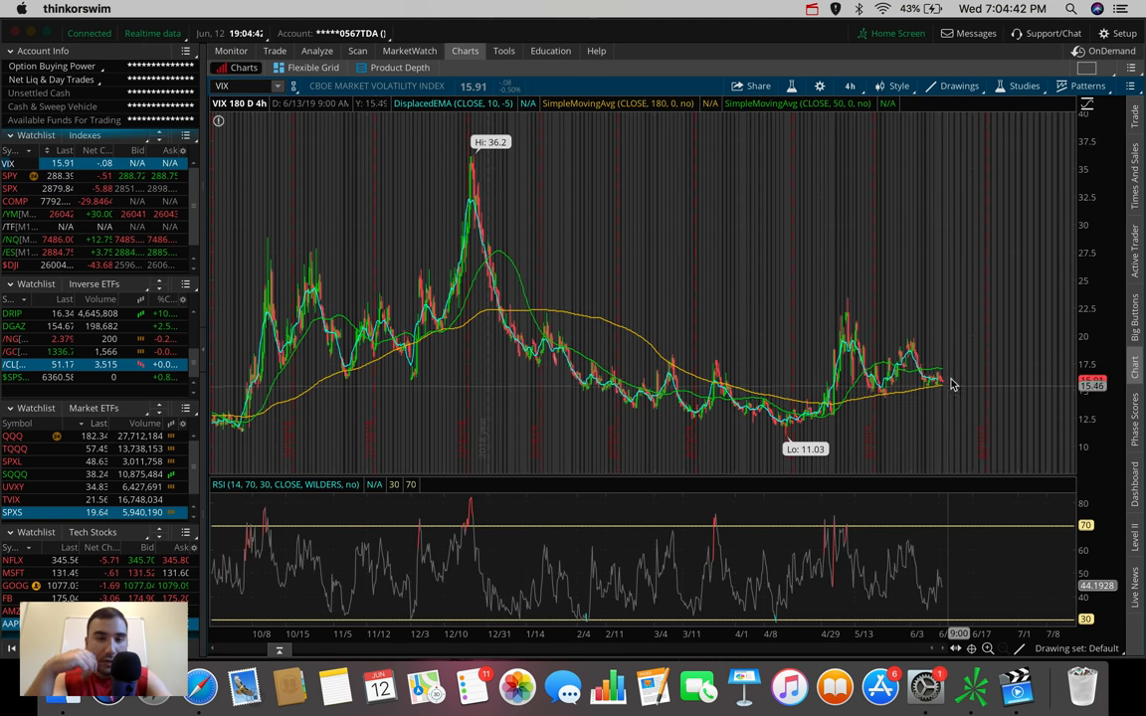
pyautogui.moveTo(963, 266)
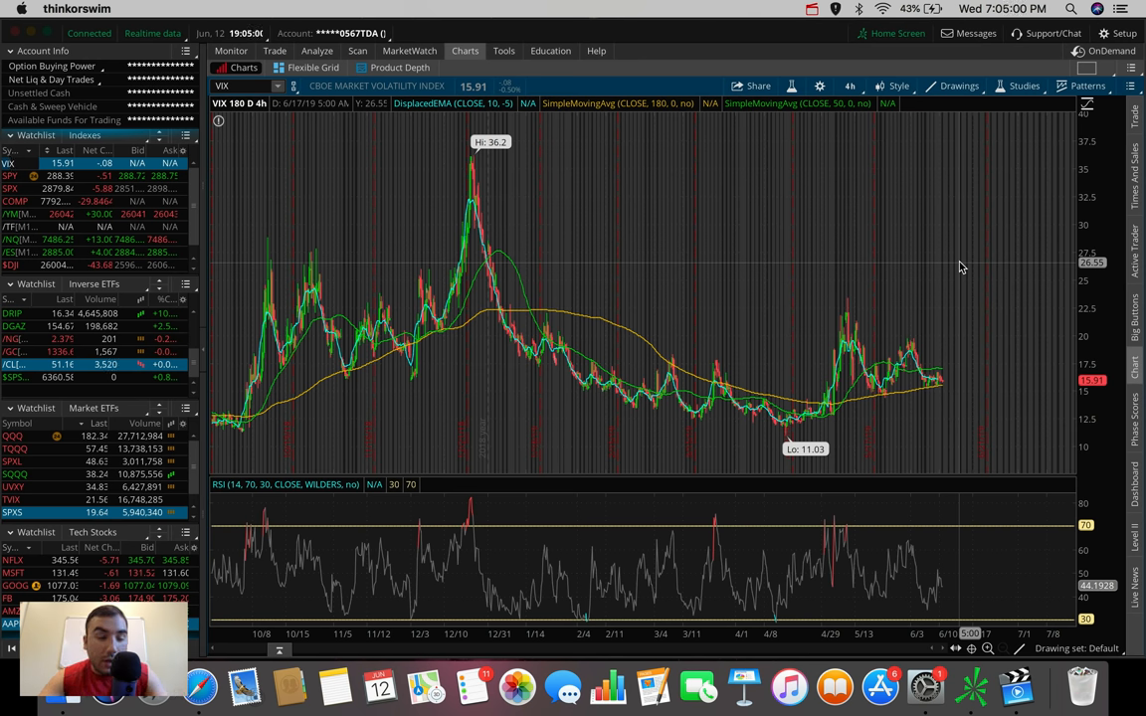
pyautogui.moveTo(688, 183)
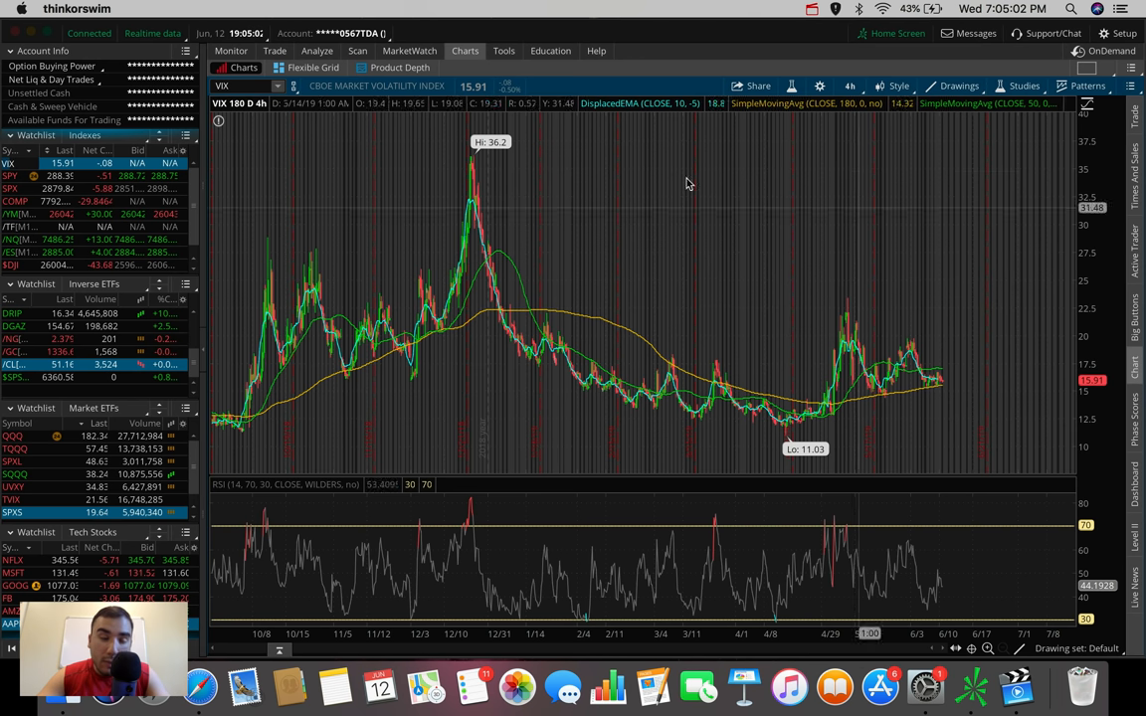